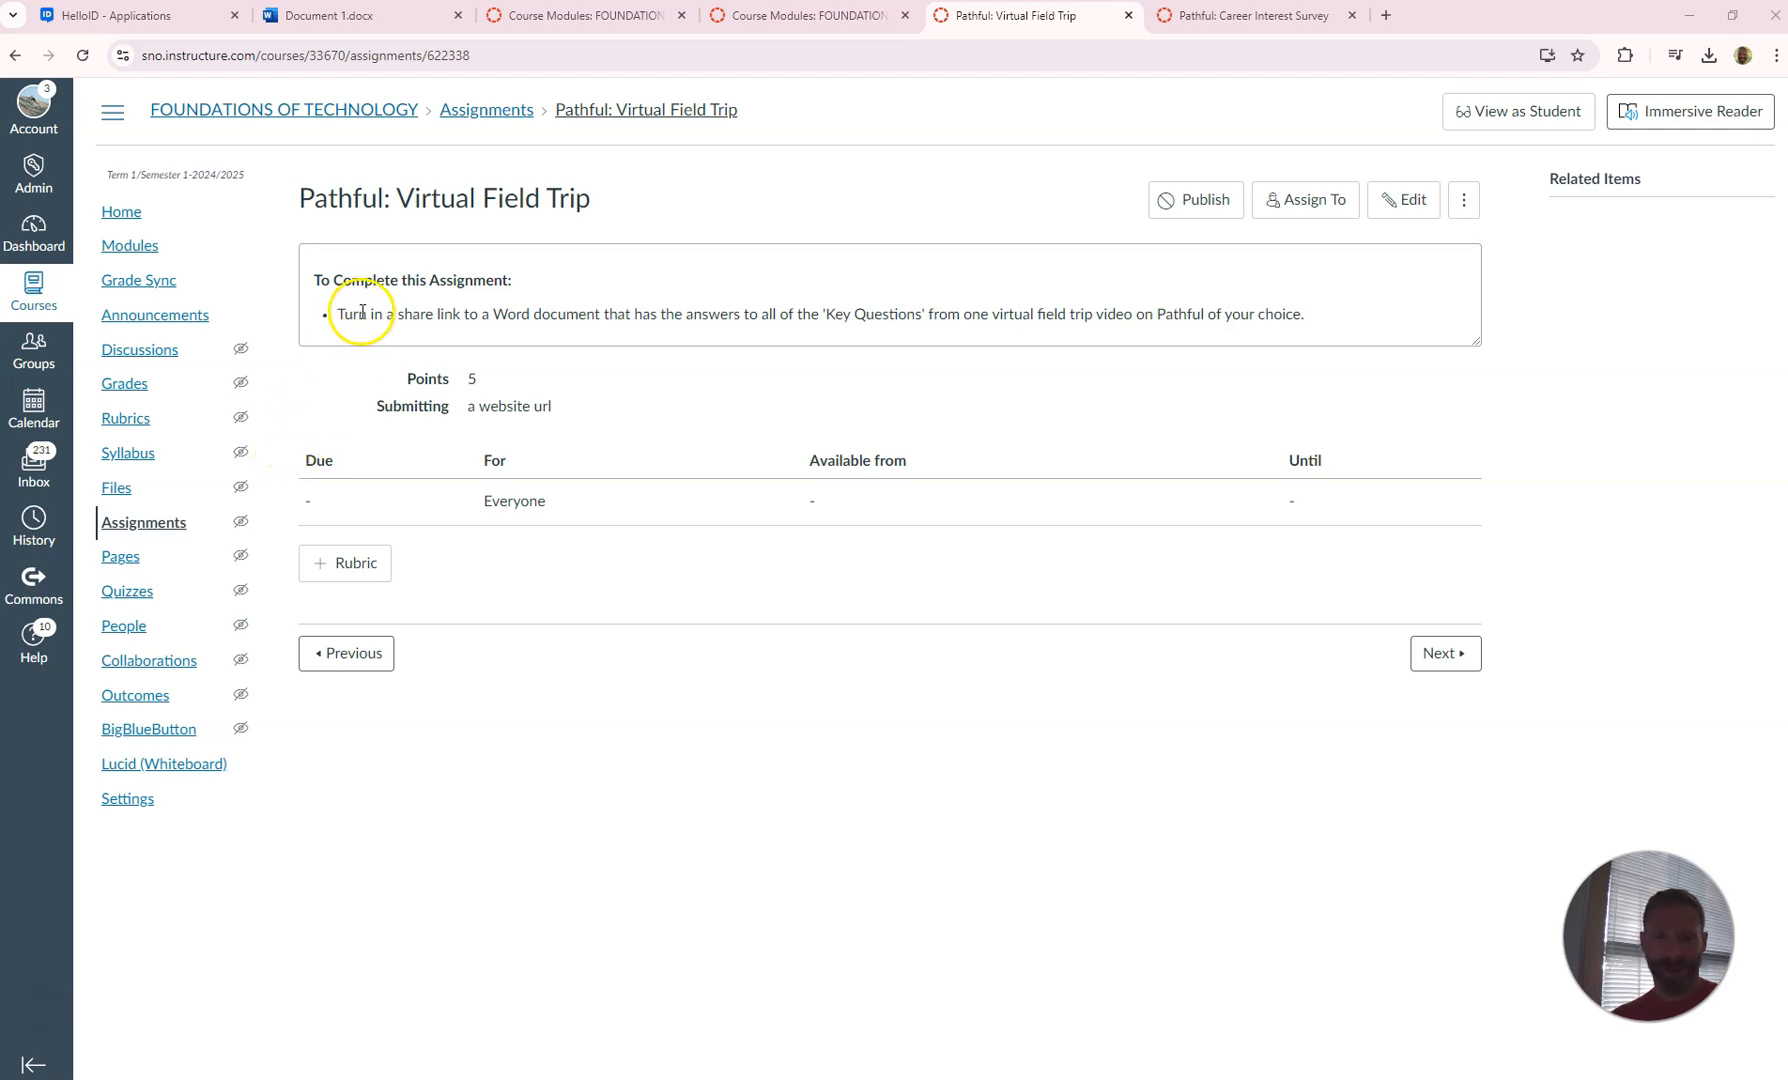
mouse_move(588, 308)
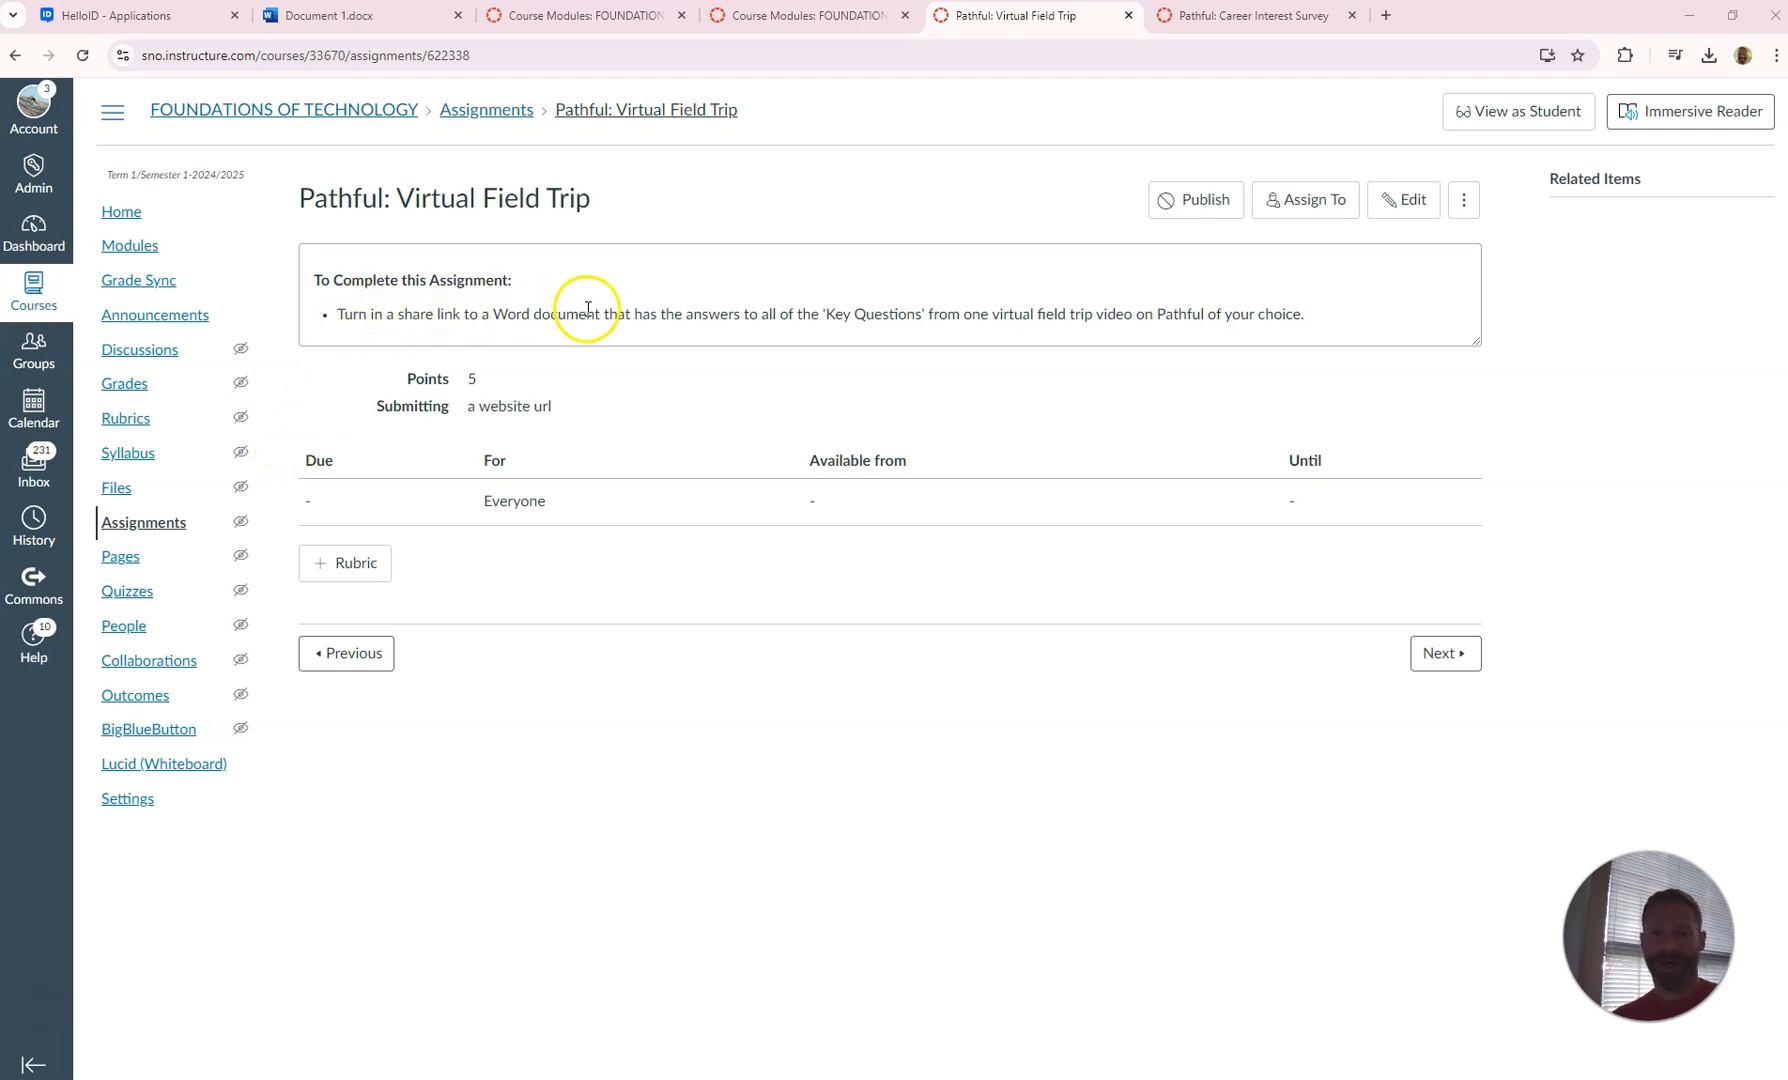
mouse_move(826, 314)
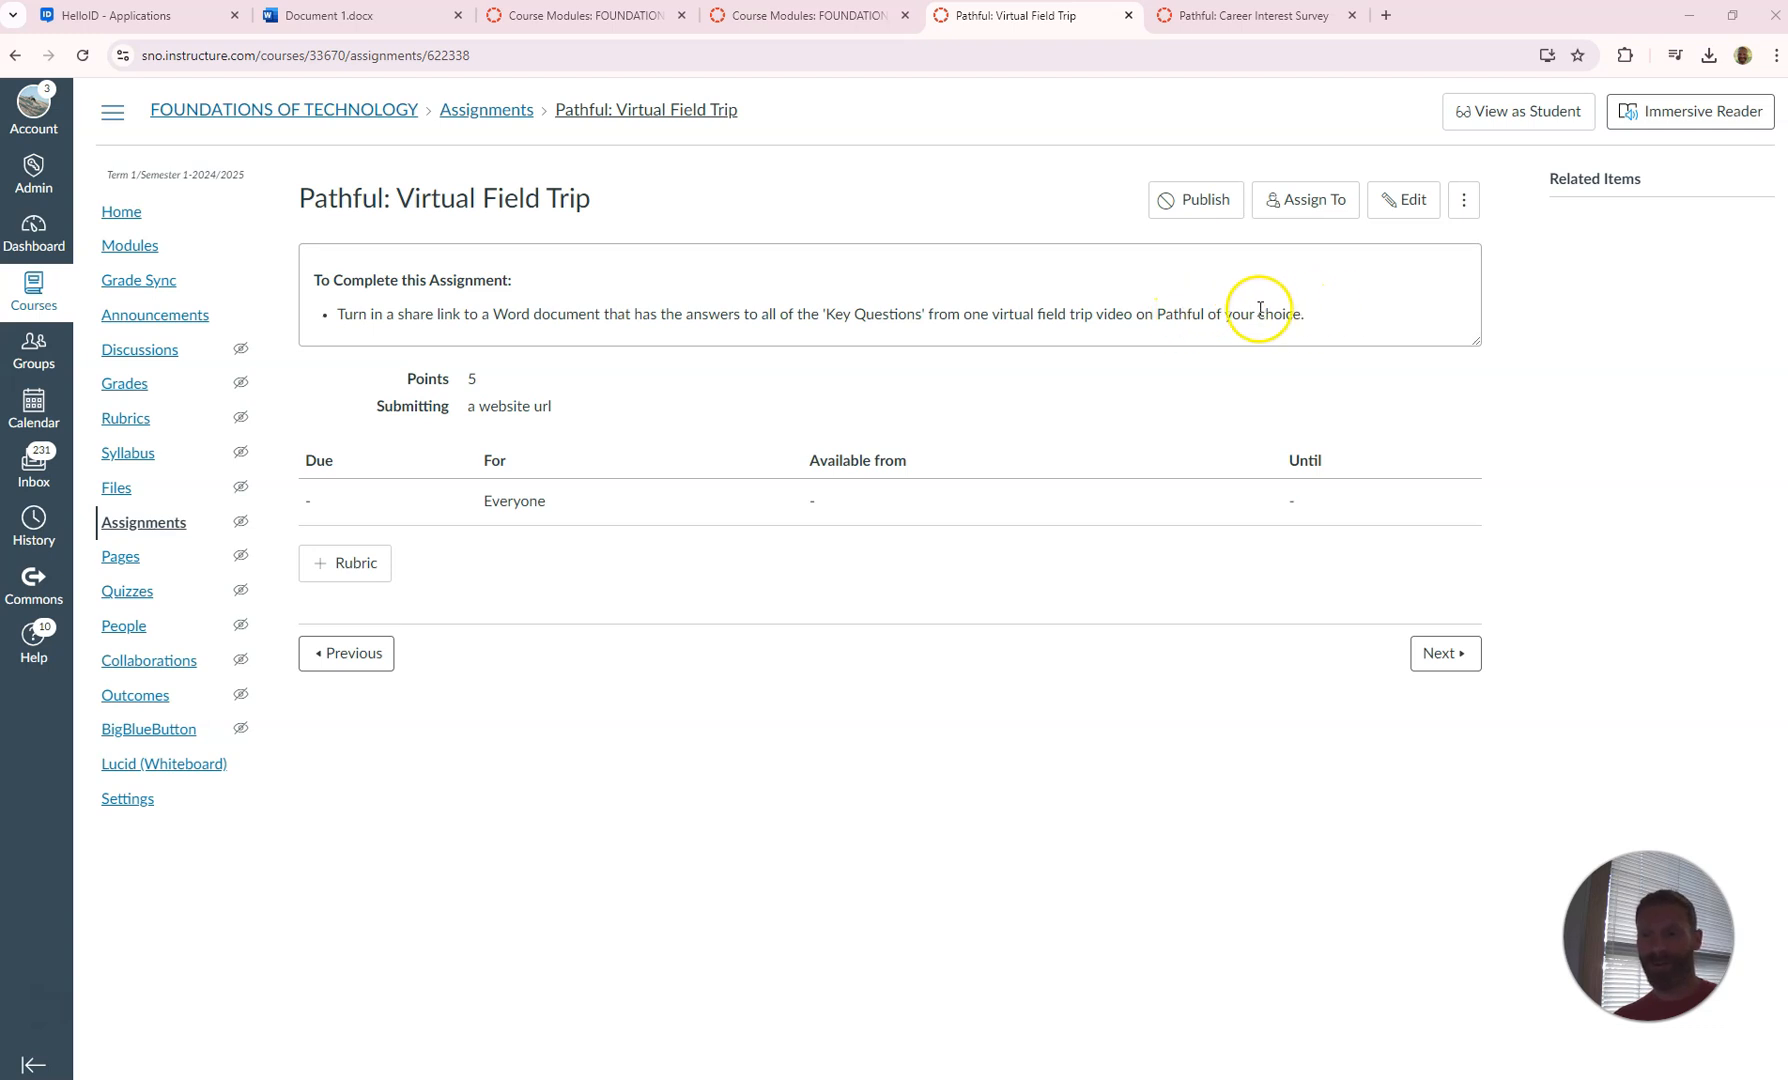
mouse_move(1180, 312)
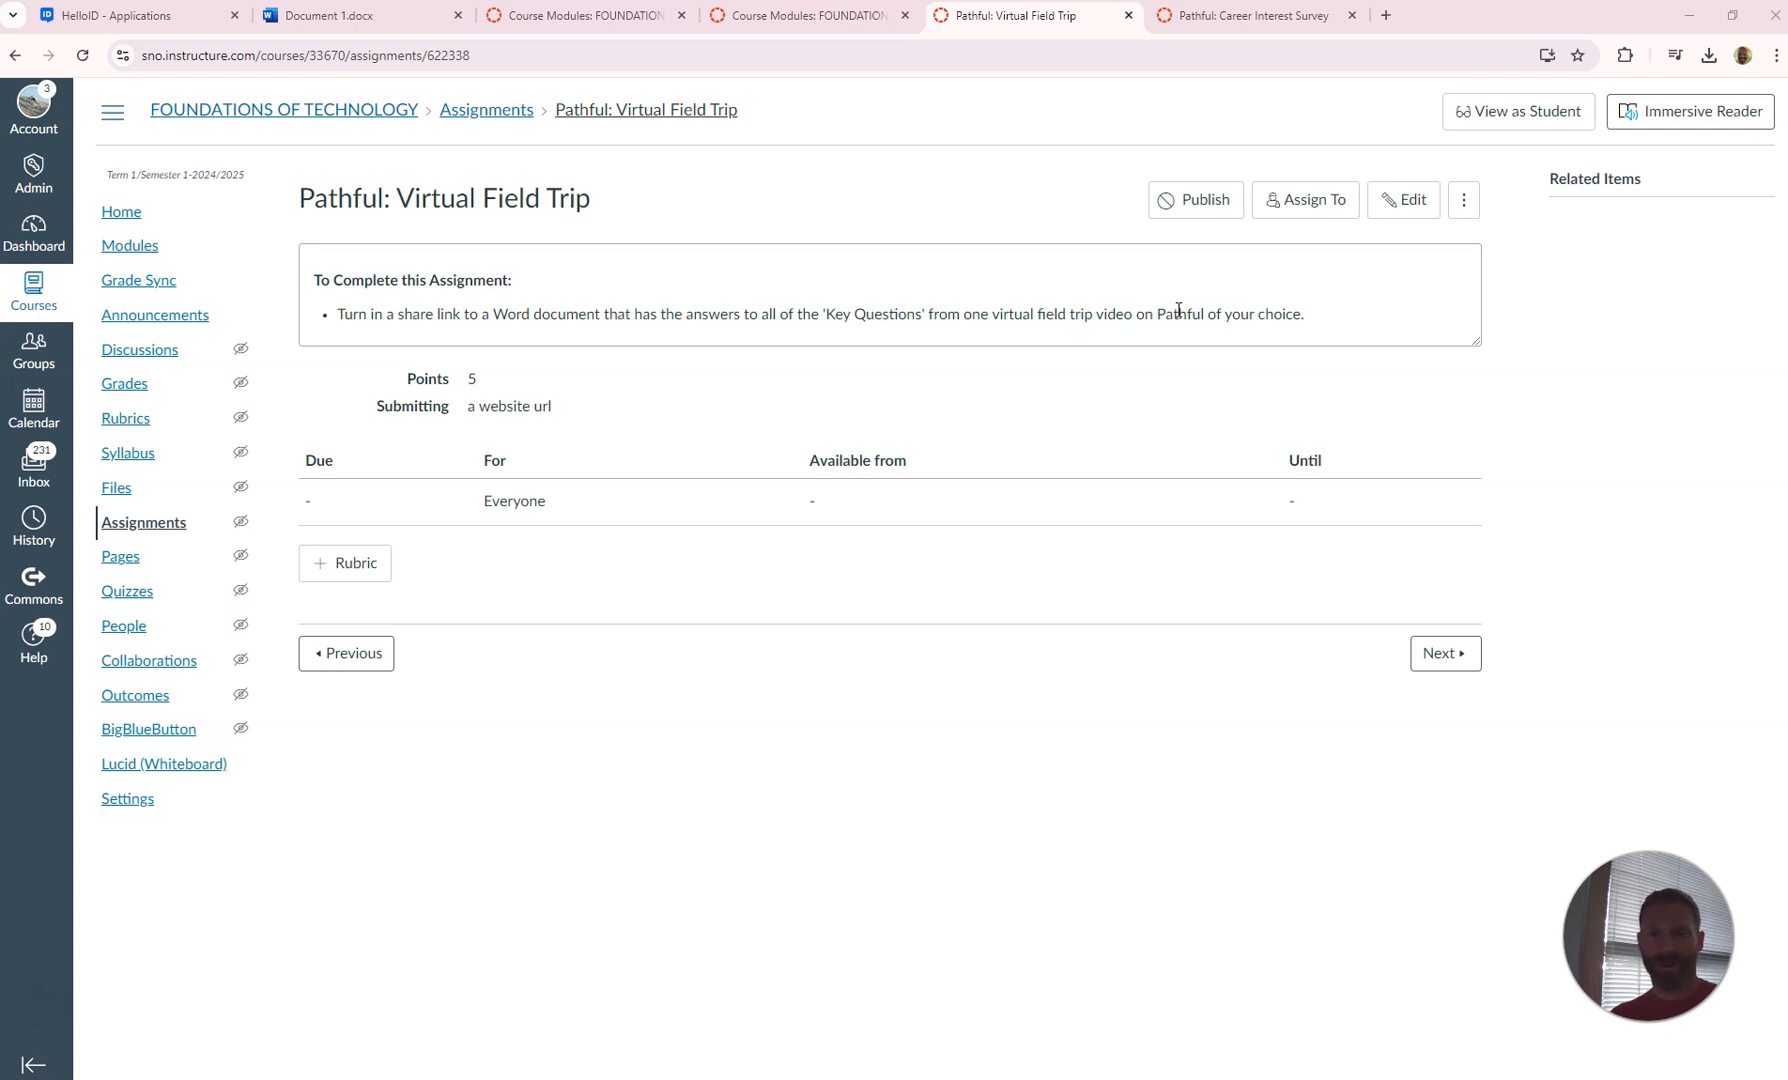
Rename the blank Document 1 to 'Virtual Field Trip' from the title bar
click(354, 14)
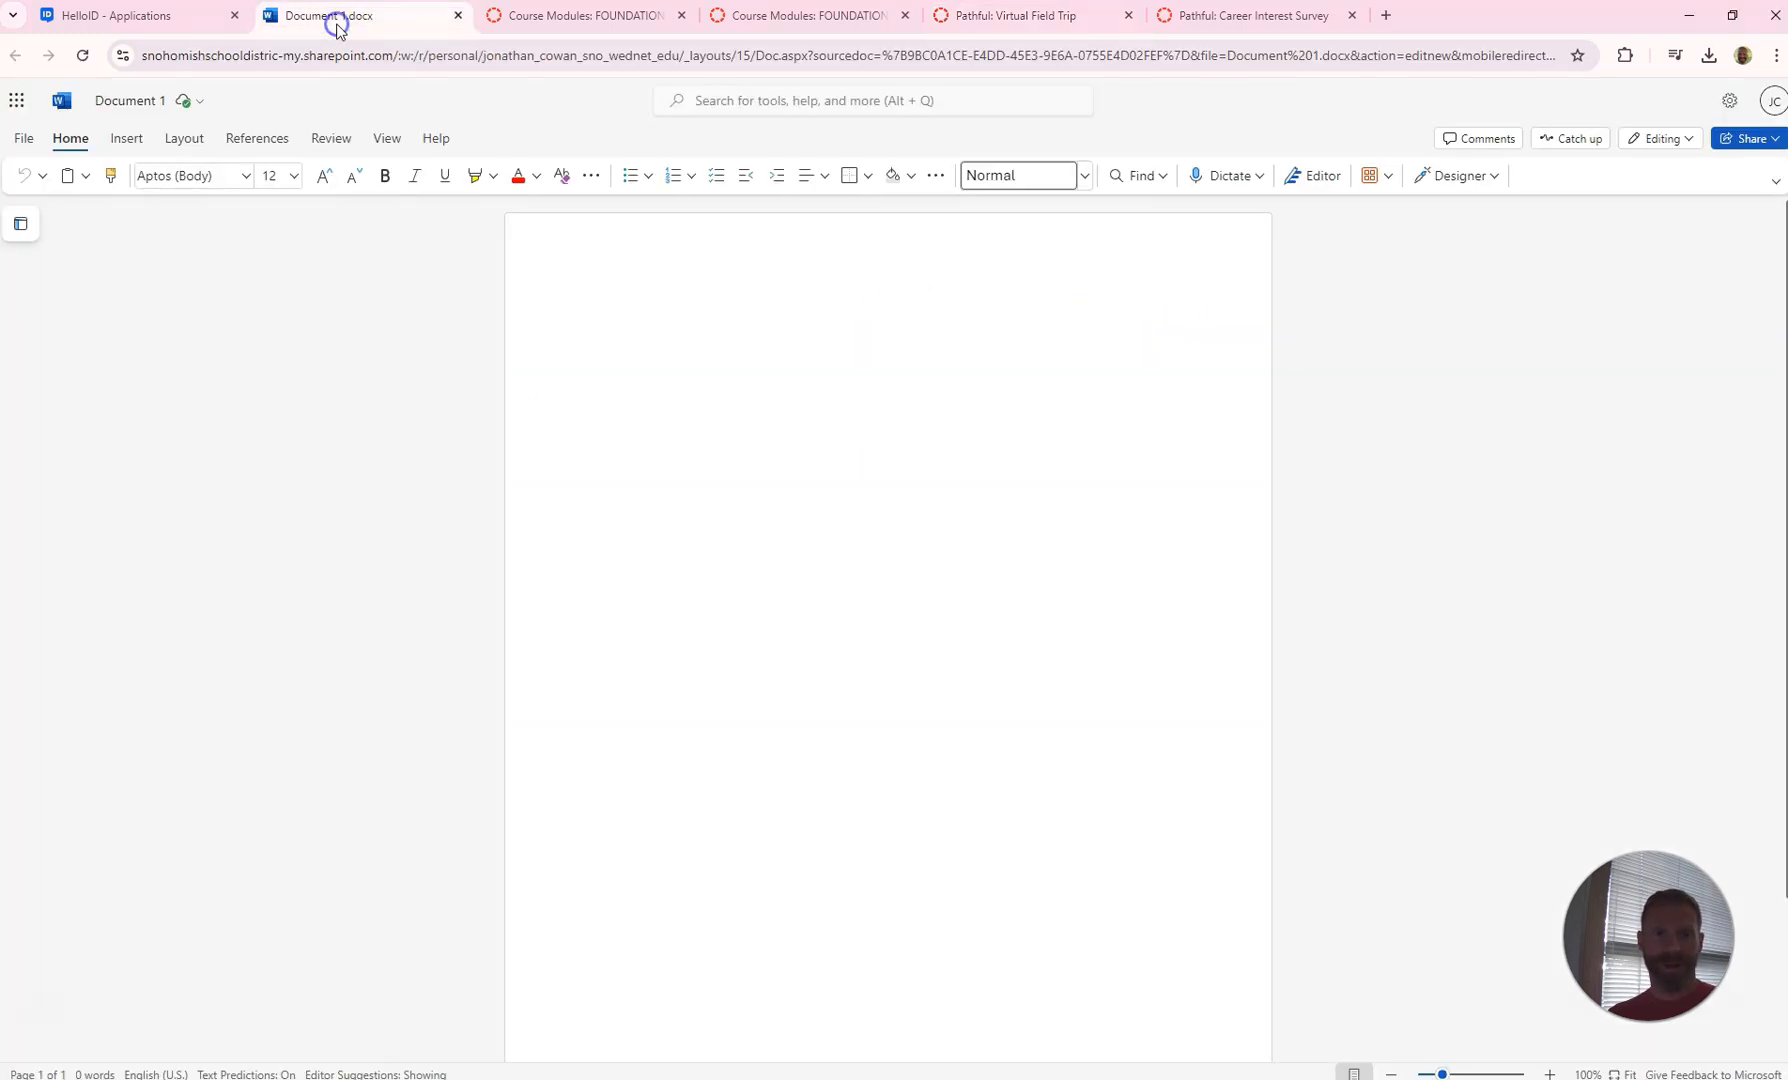
click(130, 100)
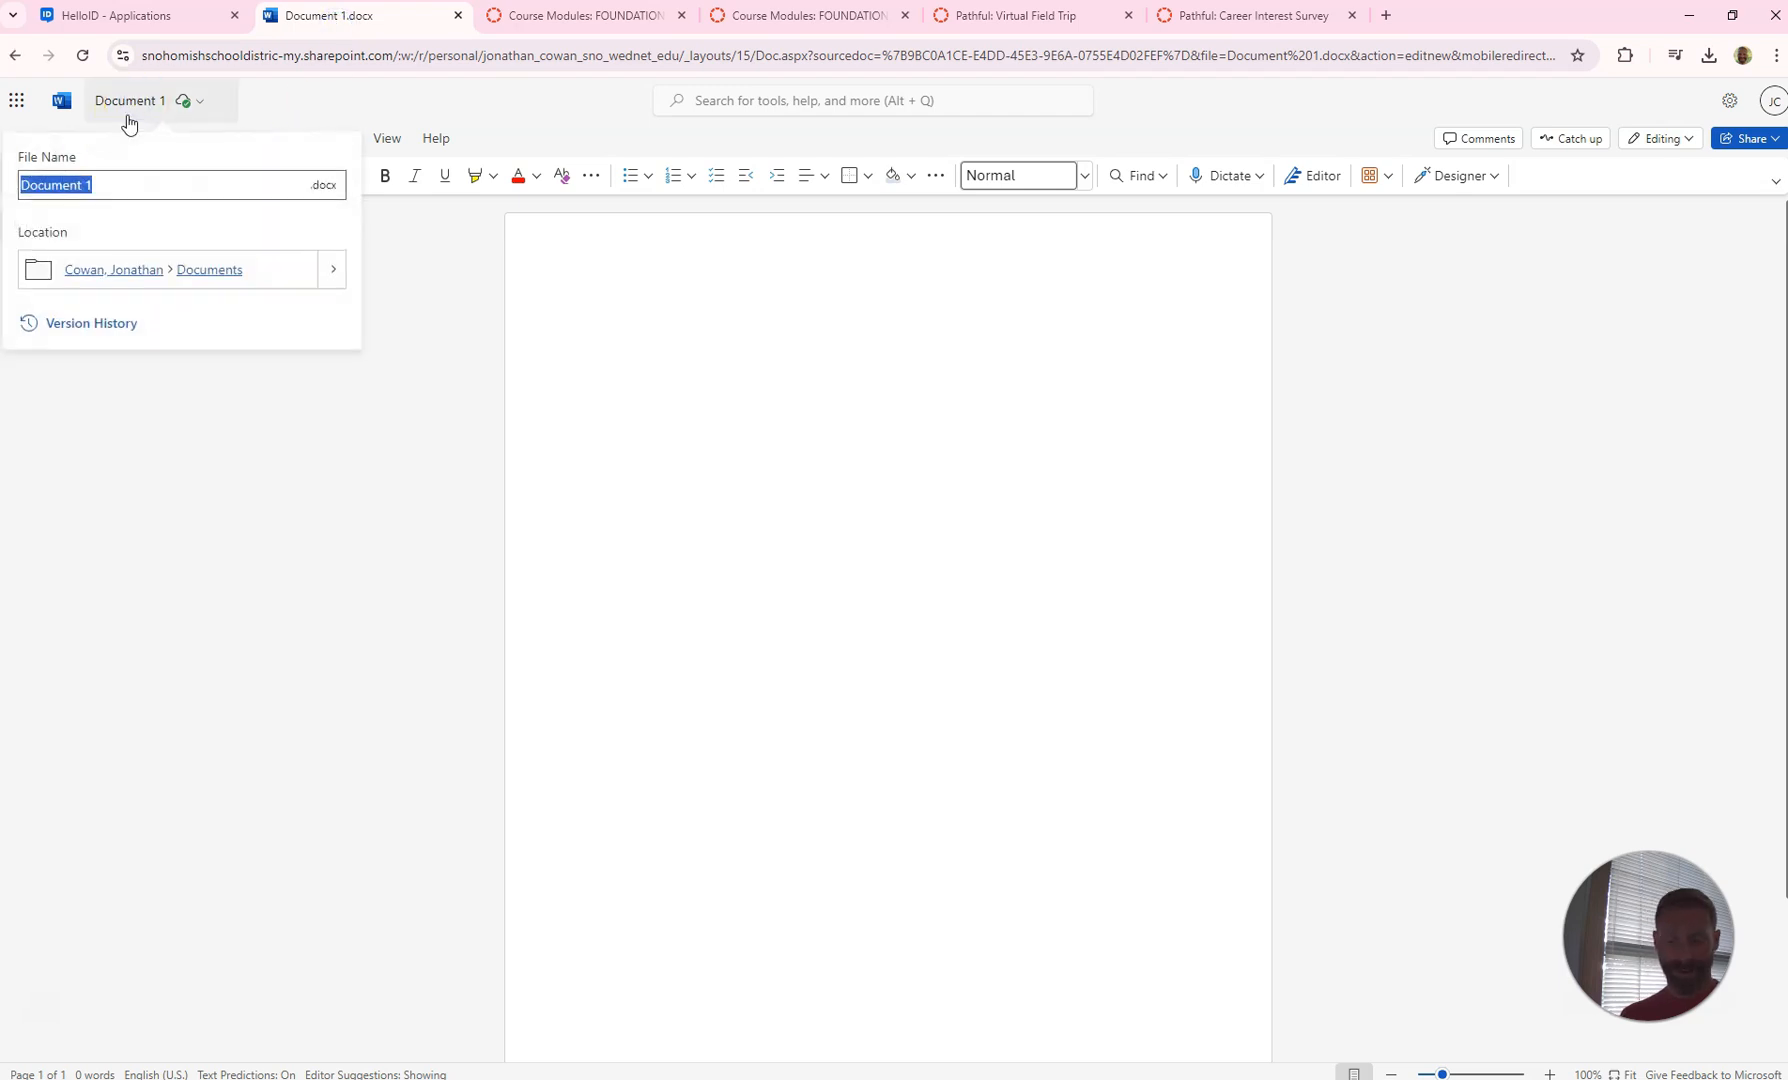
text(Virtual)
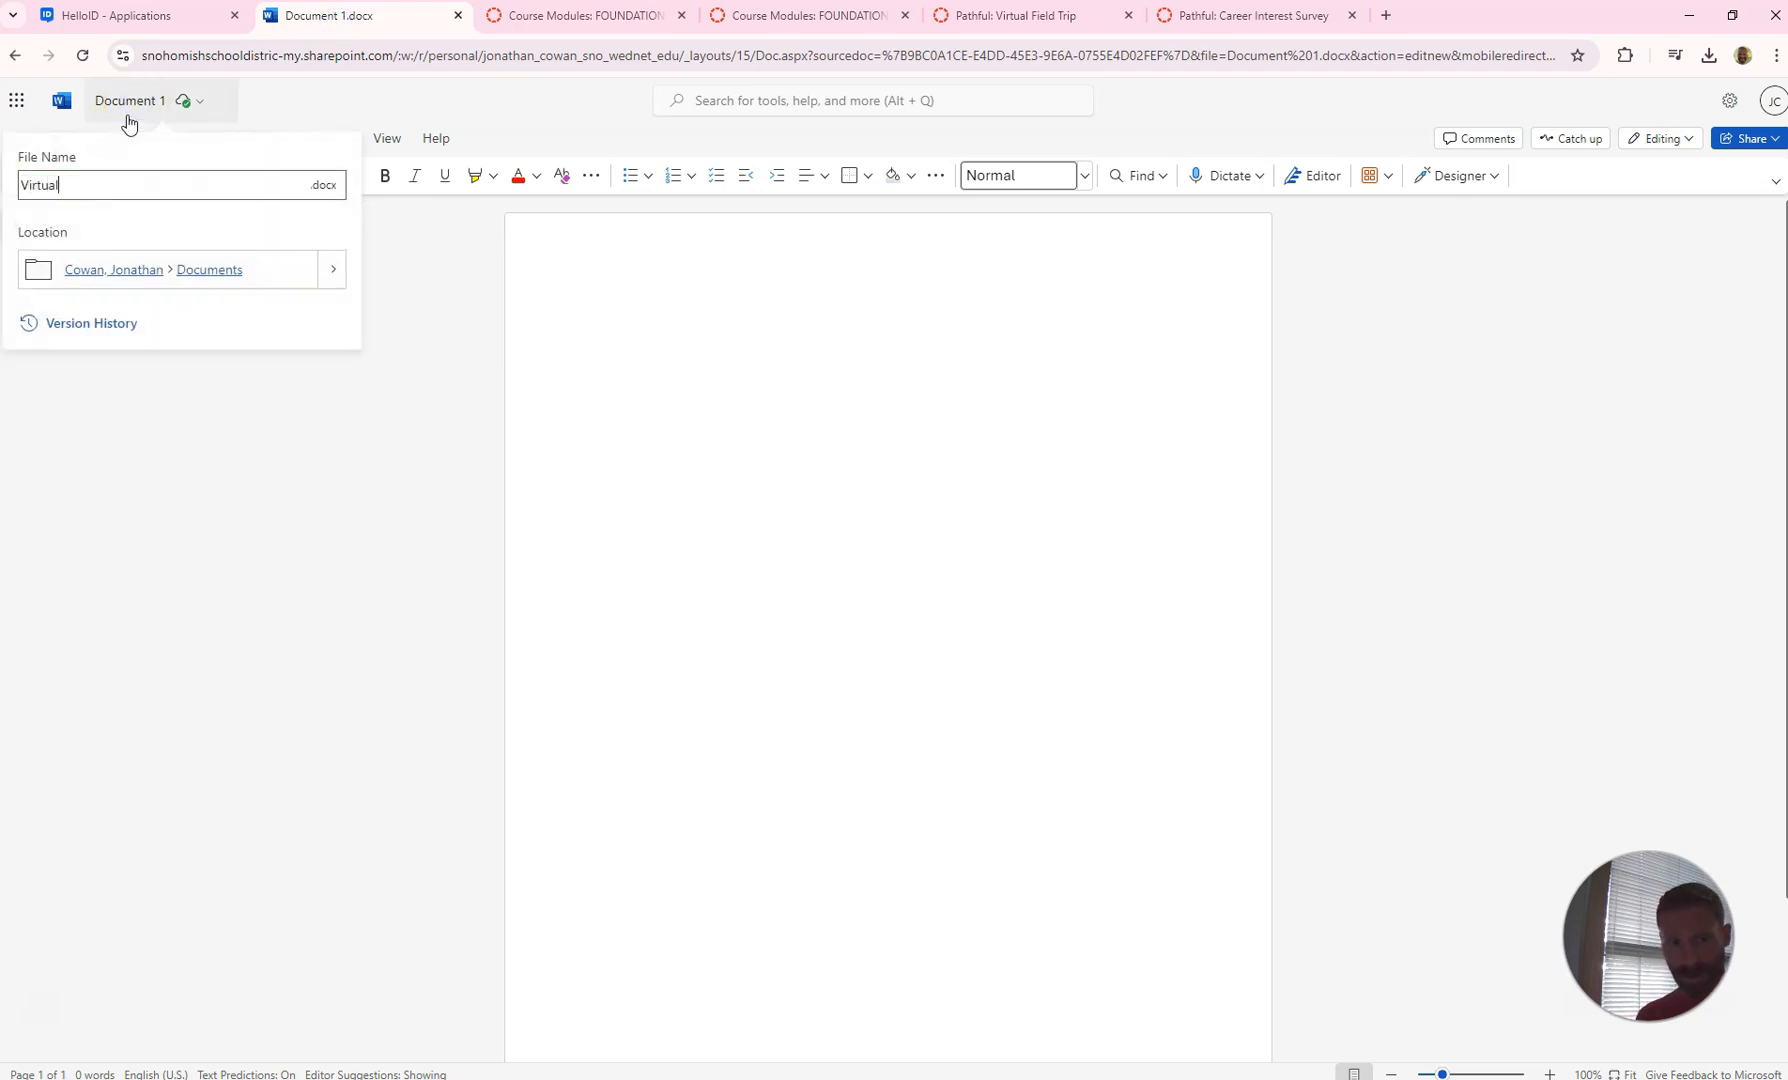
text(Field Trip)
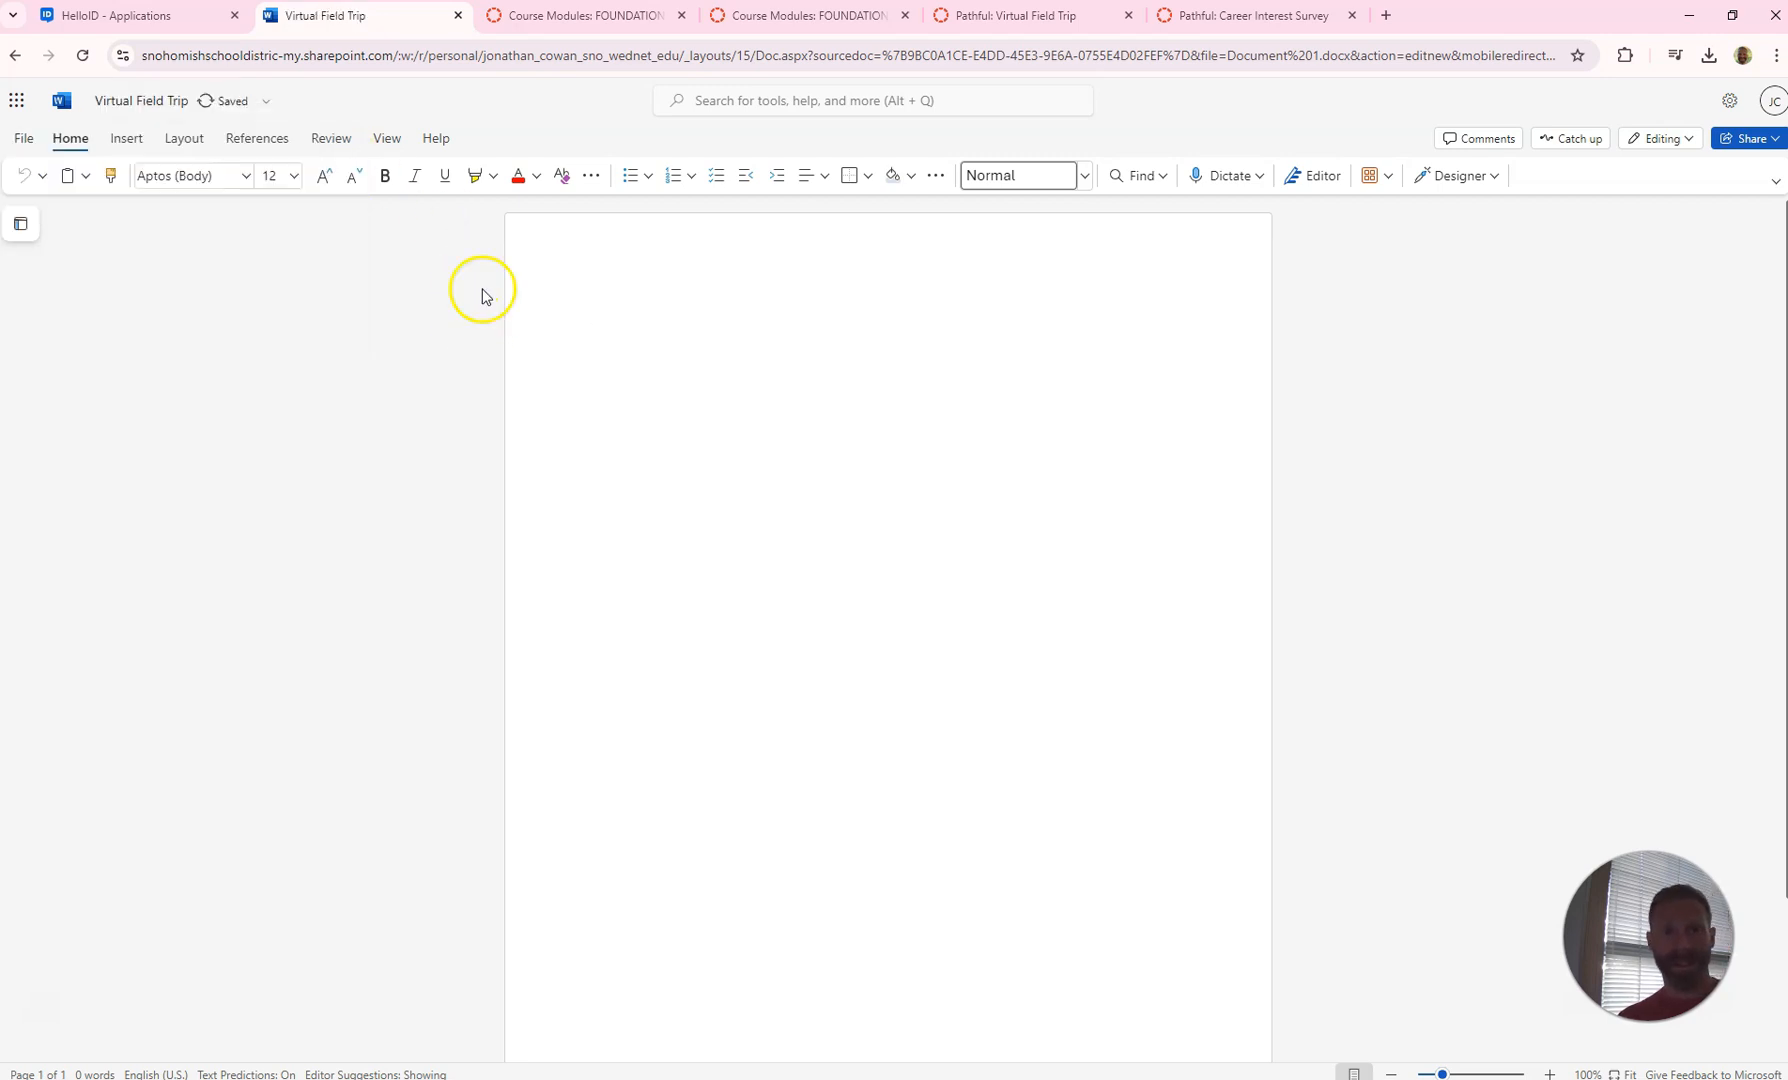
mouse_move(536, 294)
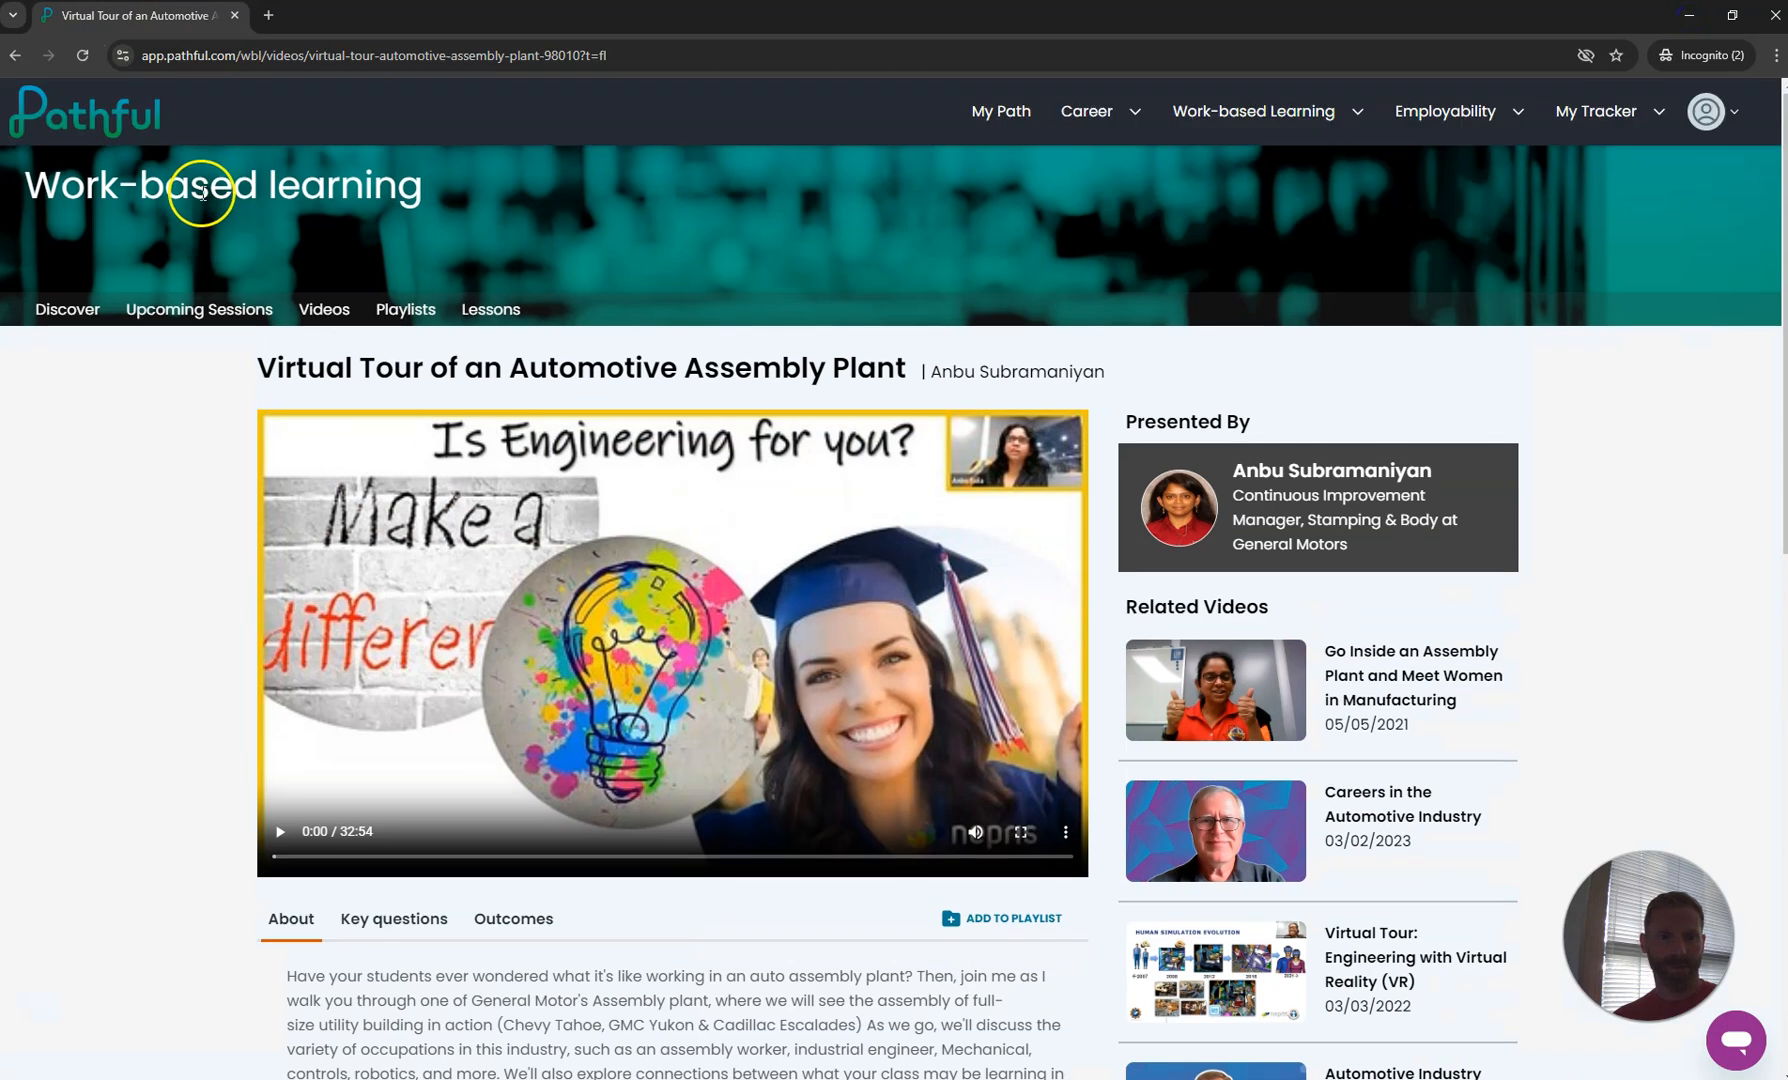
View the completed Interest survey results via My Path, then head to the work-based learning videos
click(84, 112)
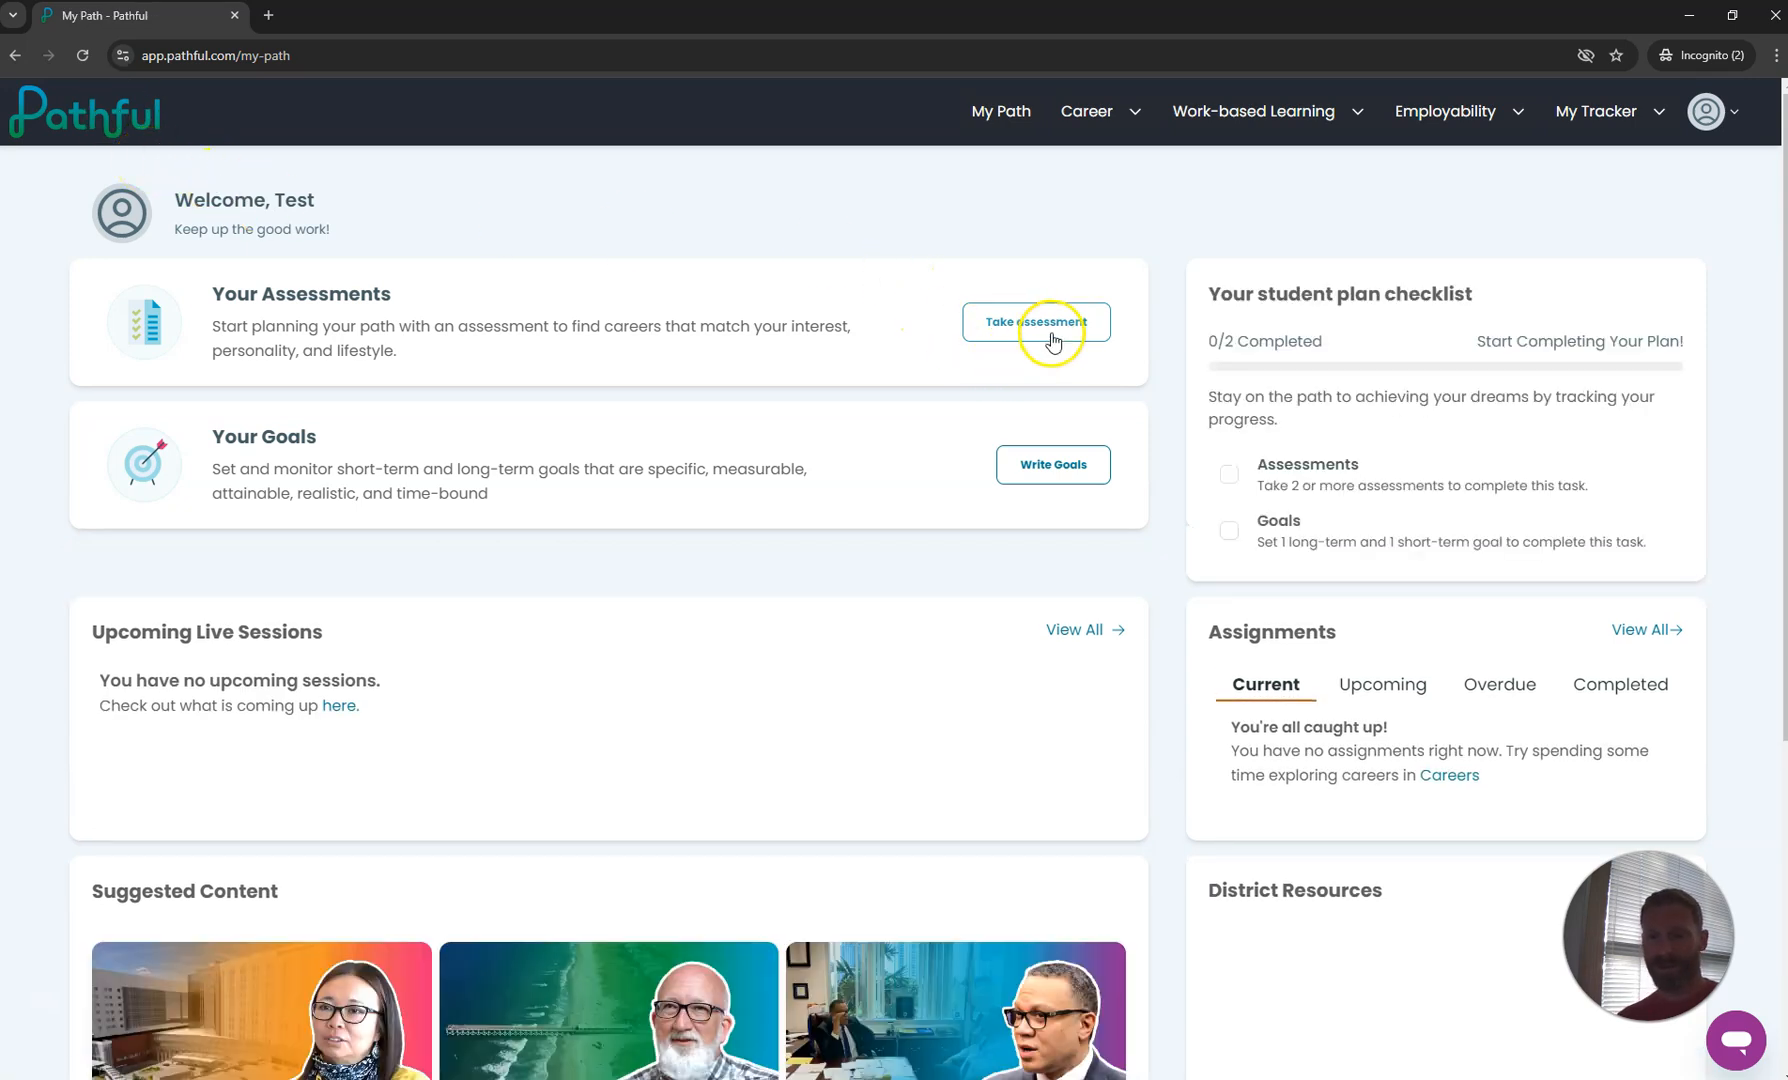
click(1034, 322)
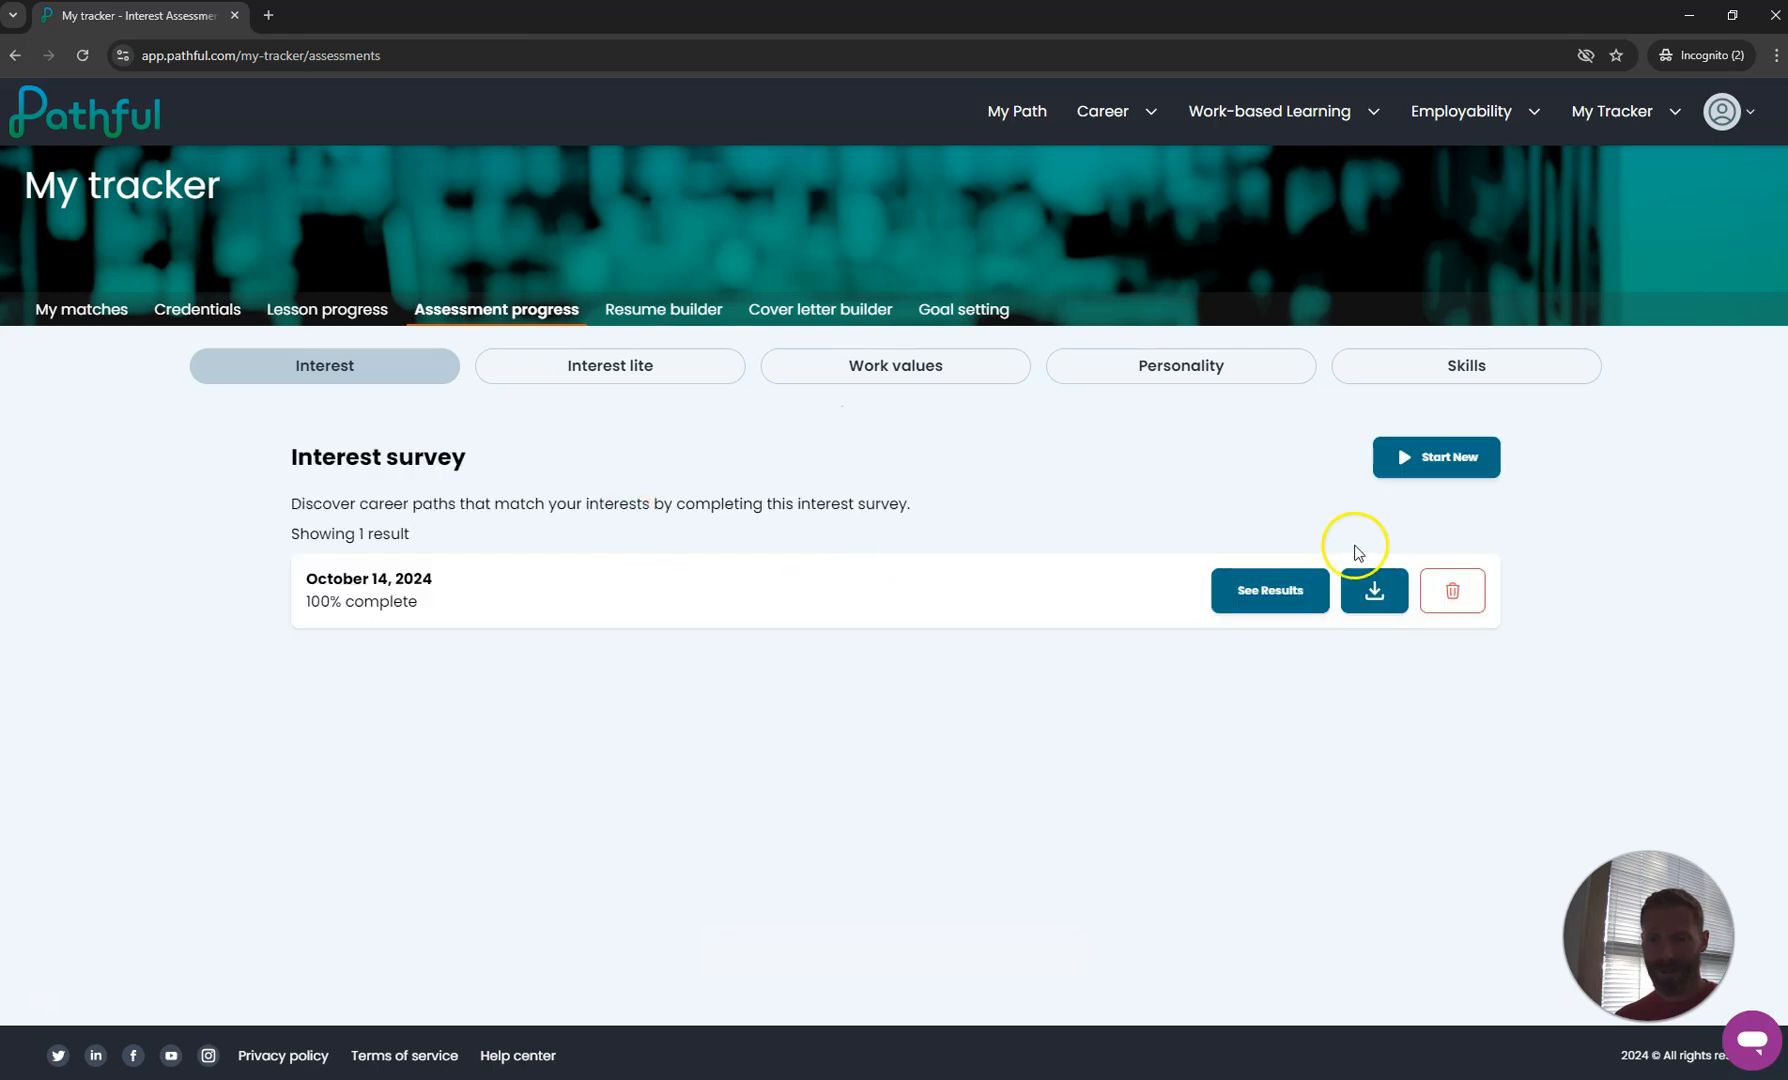
click(1268, 590)
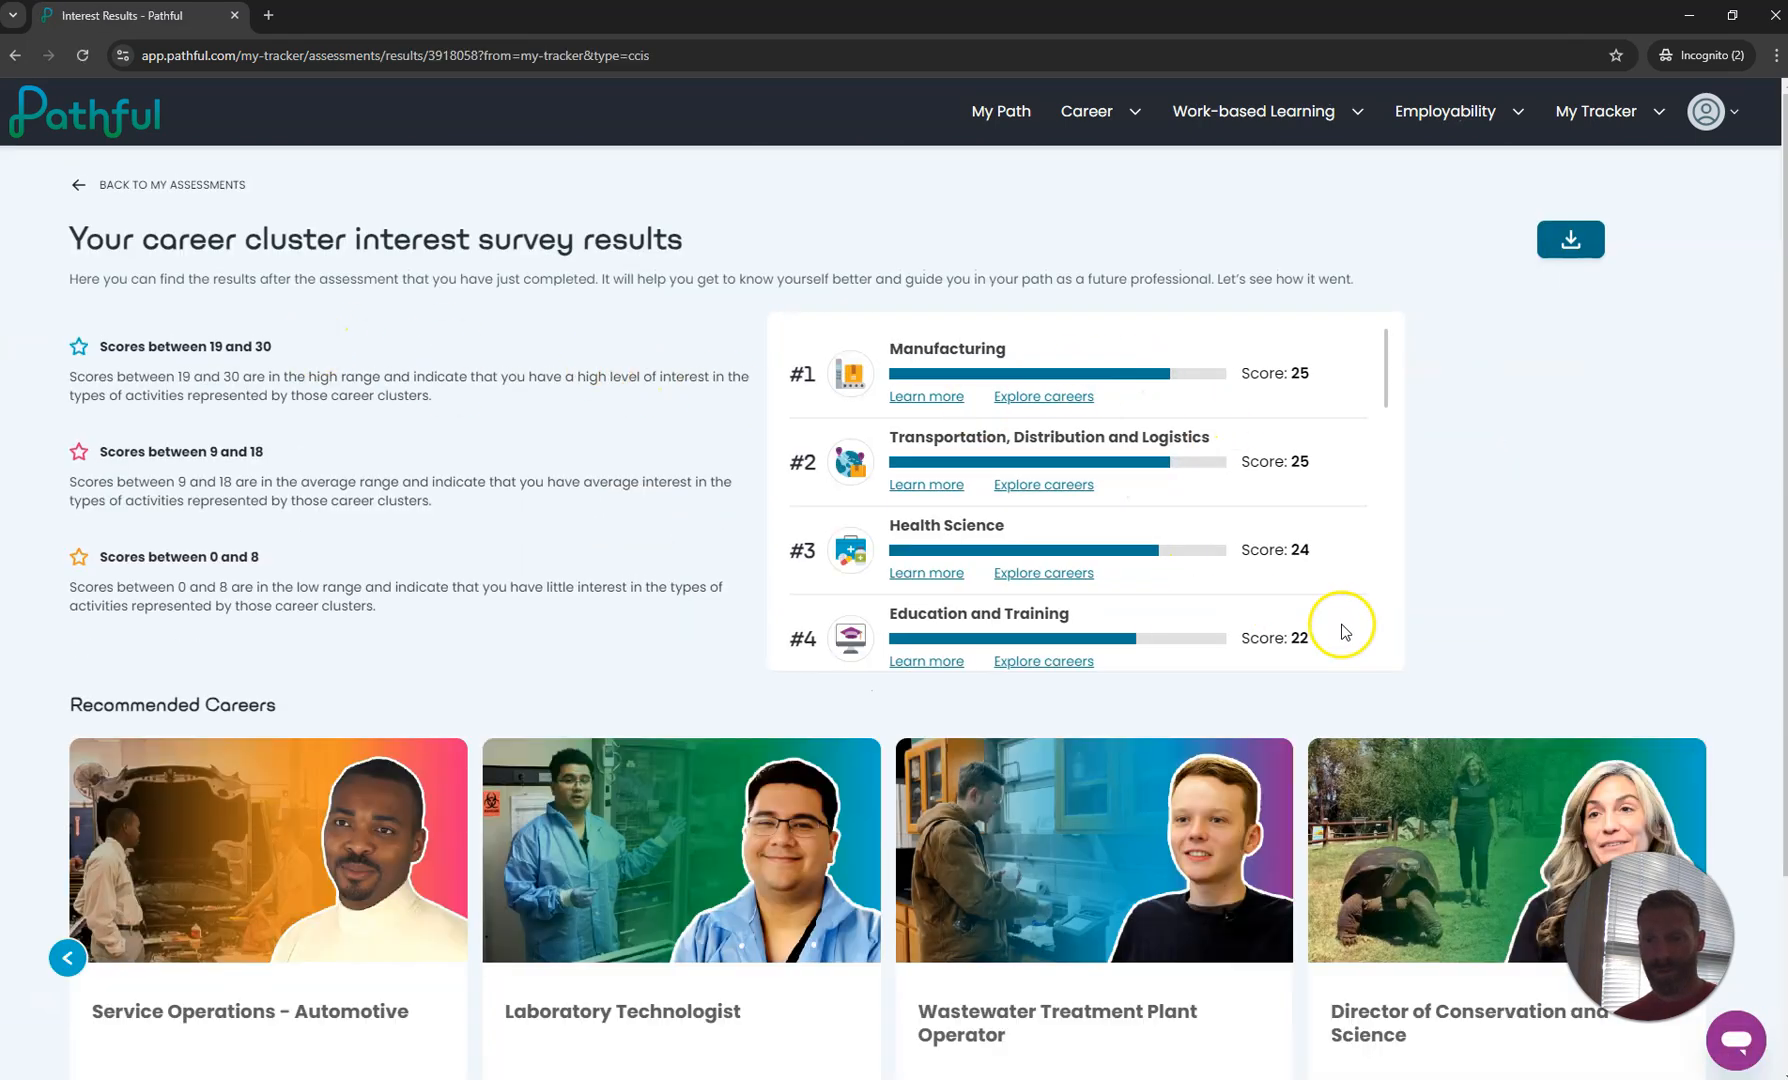
mouse_move(1326, 544)
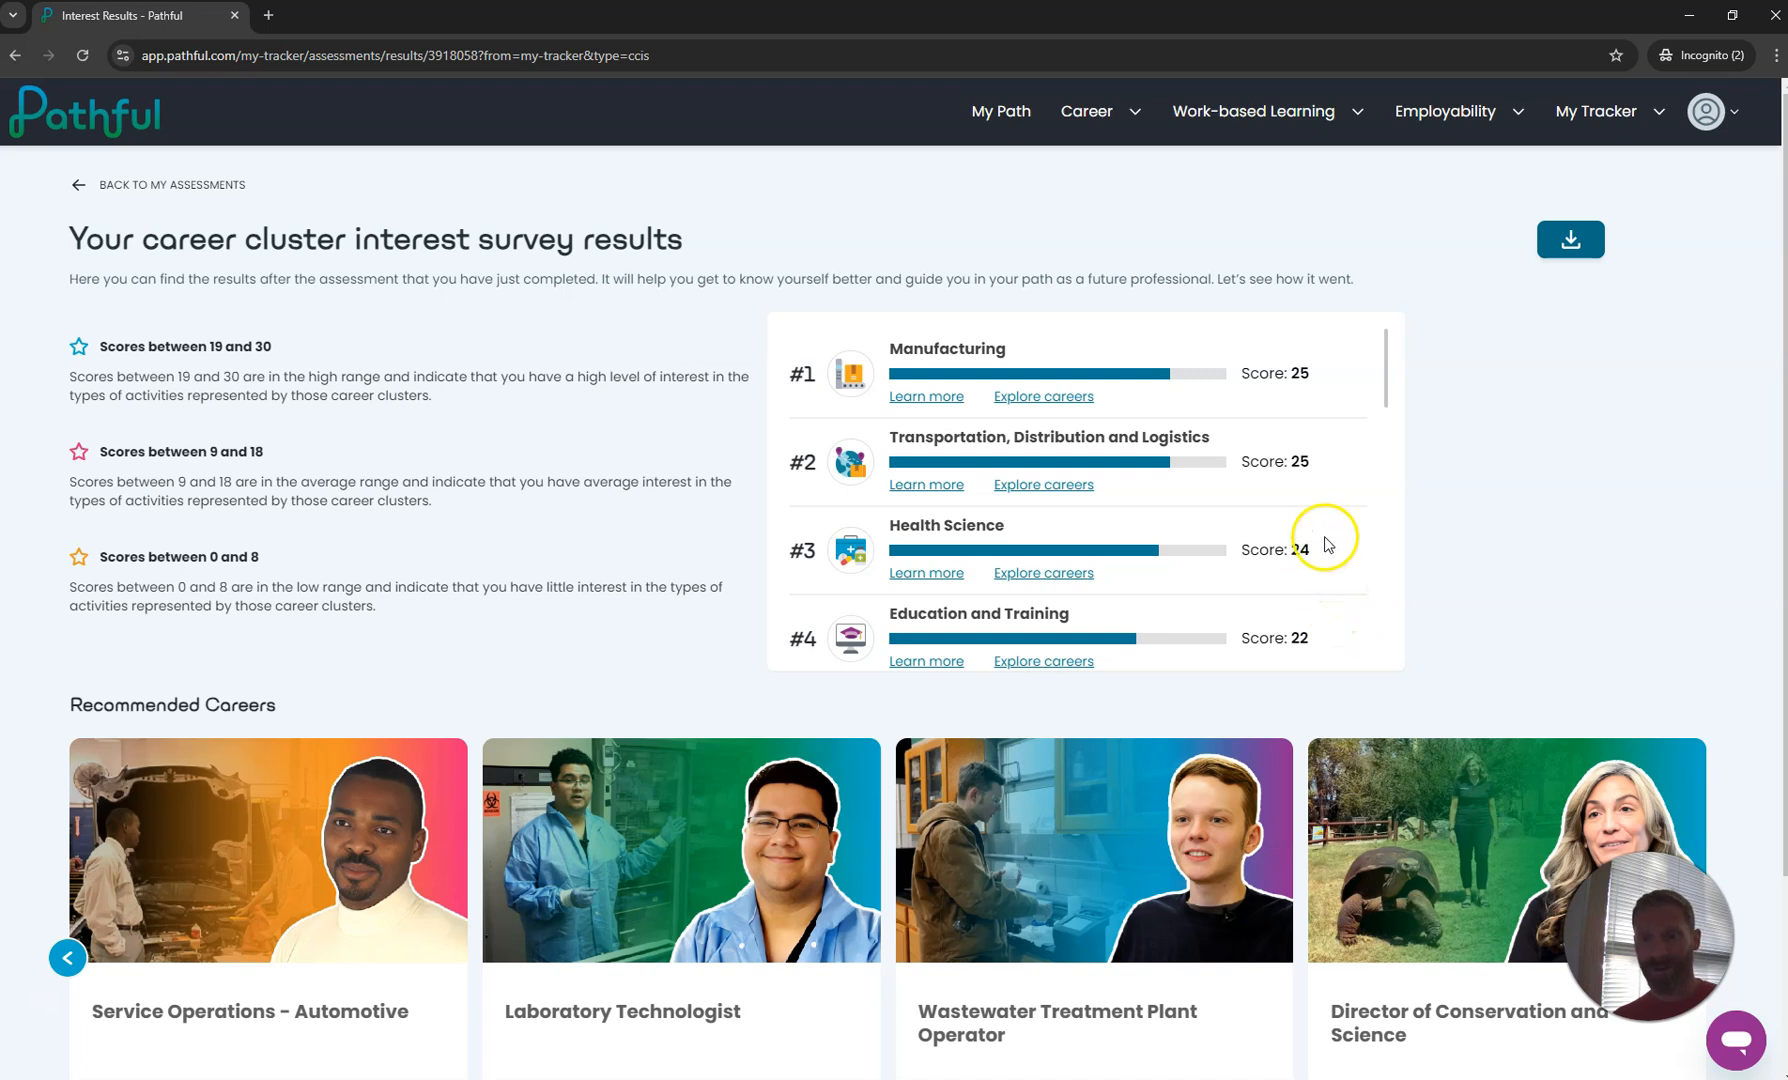
mouse_move(1196, 426)
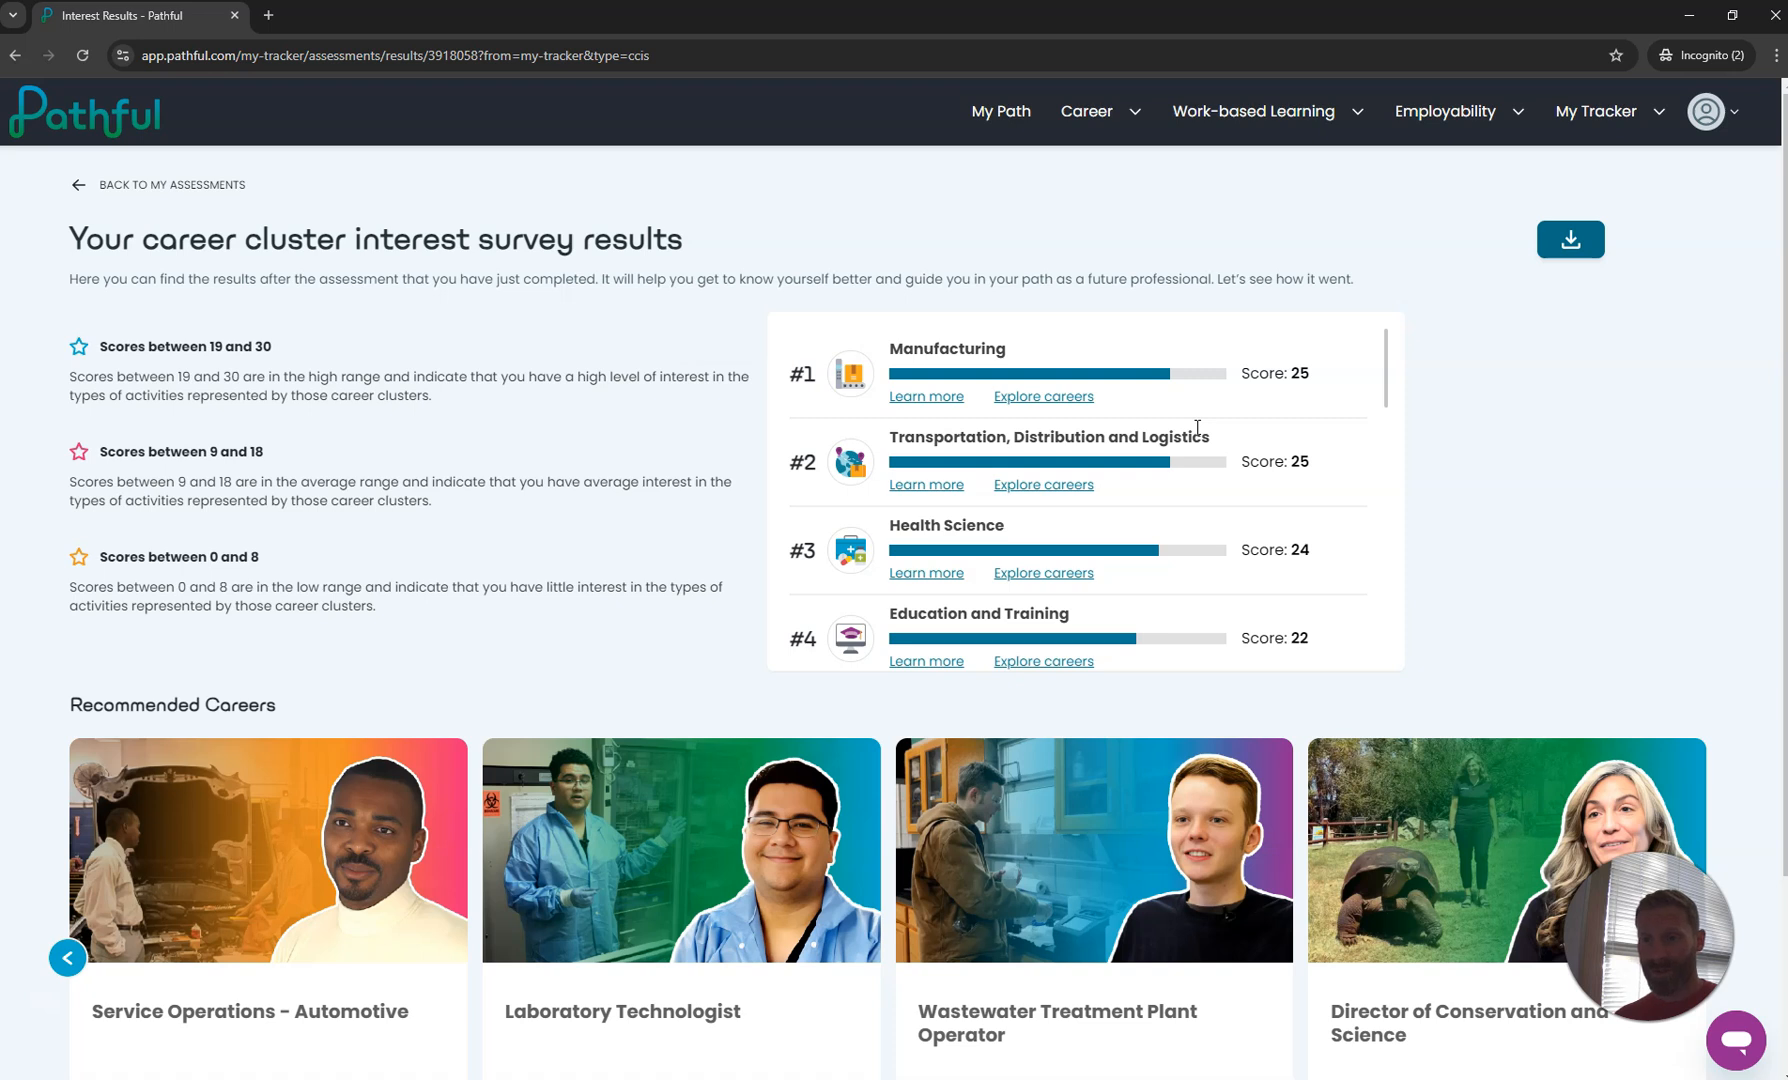
click(1254, 110)
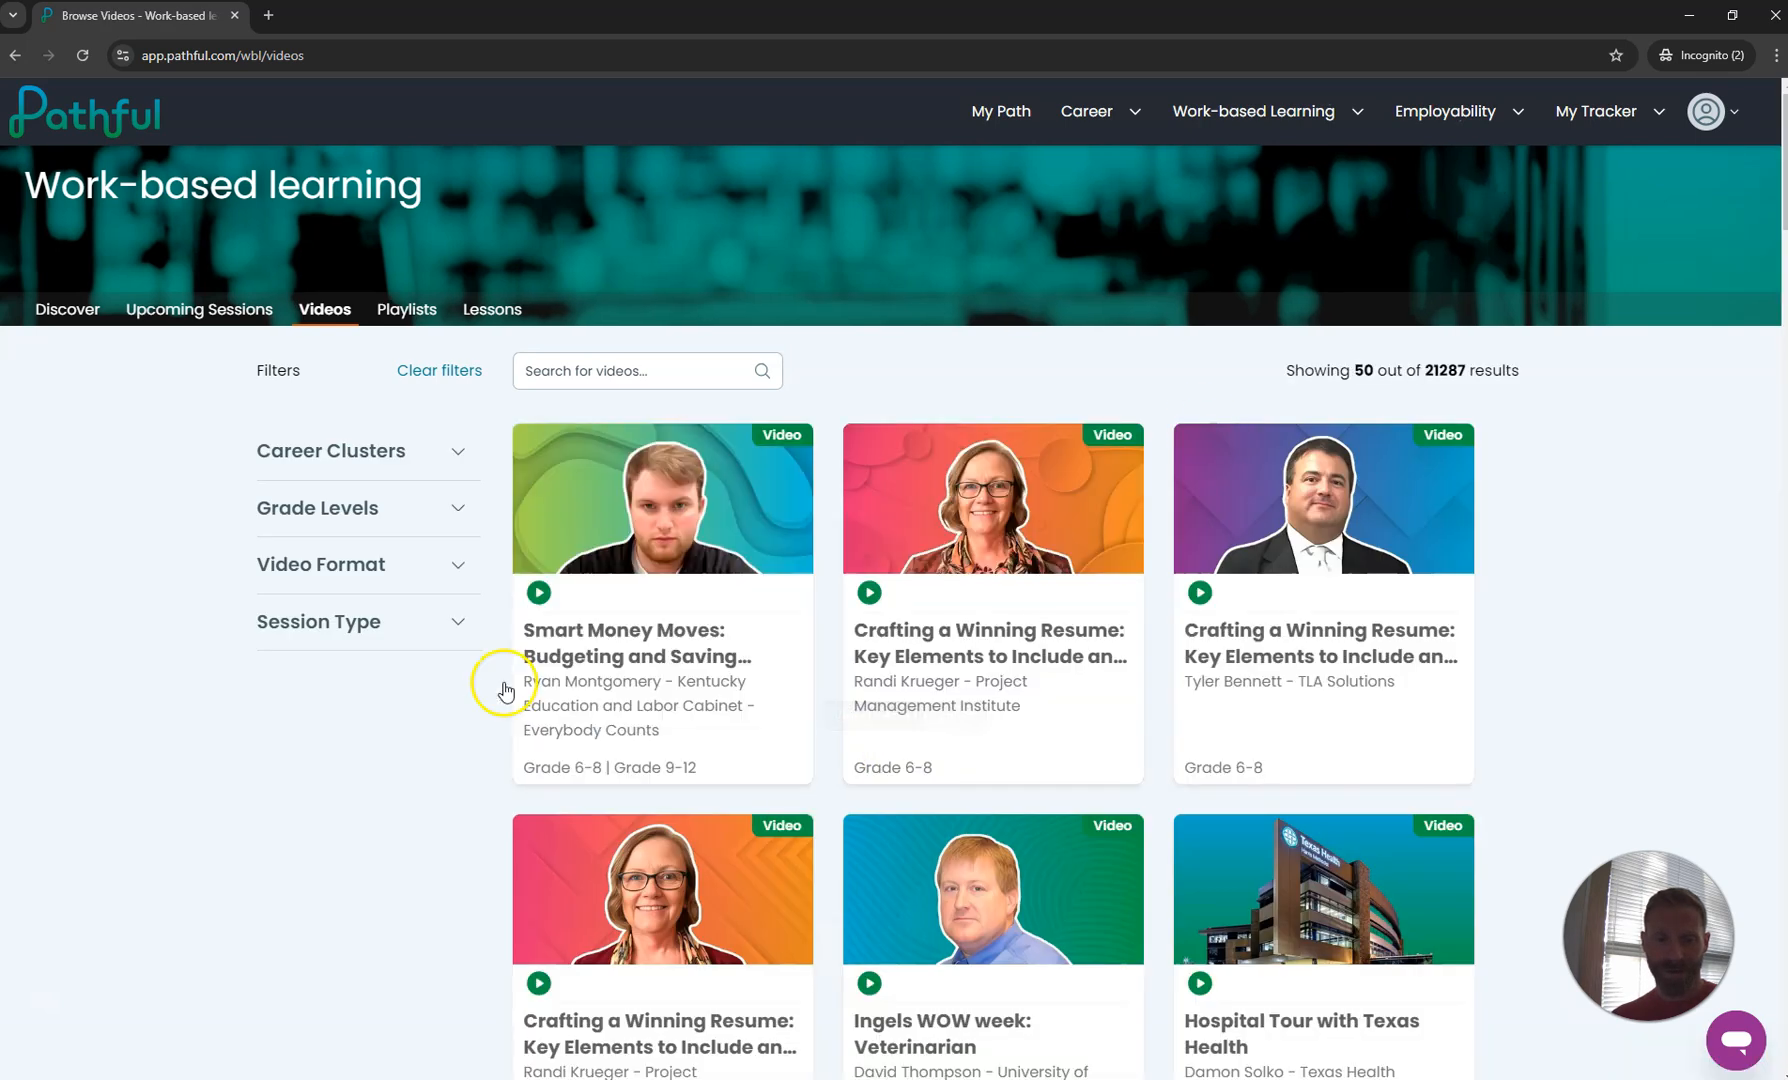
Filter the video library by session type Field Trips and browse the 59 results
click(330, 622)
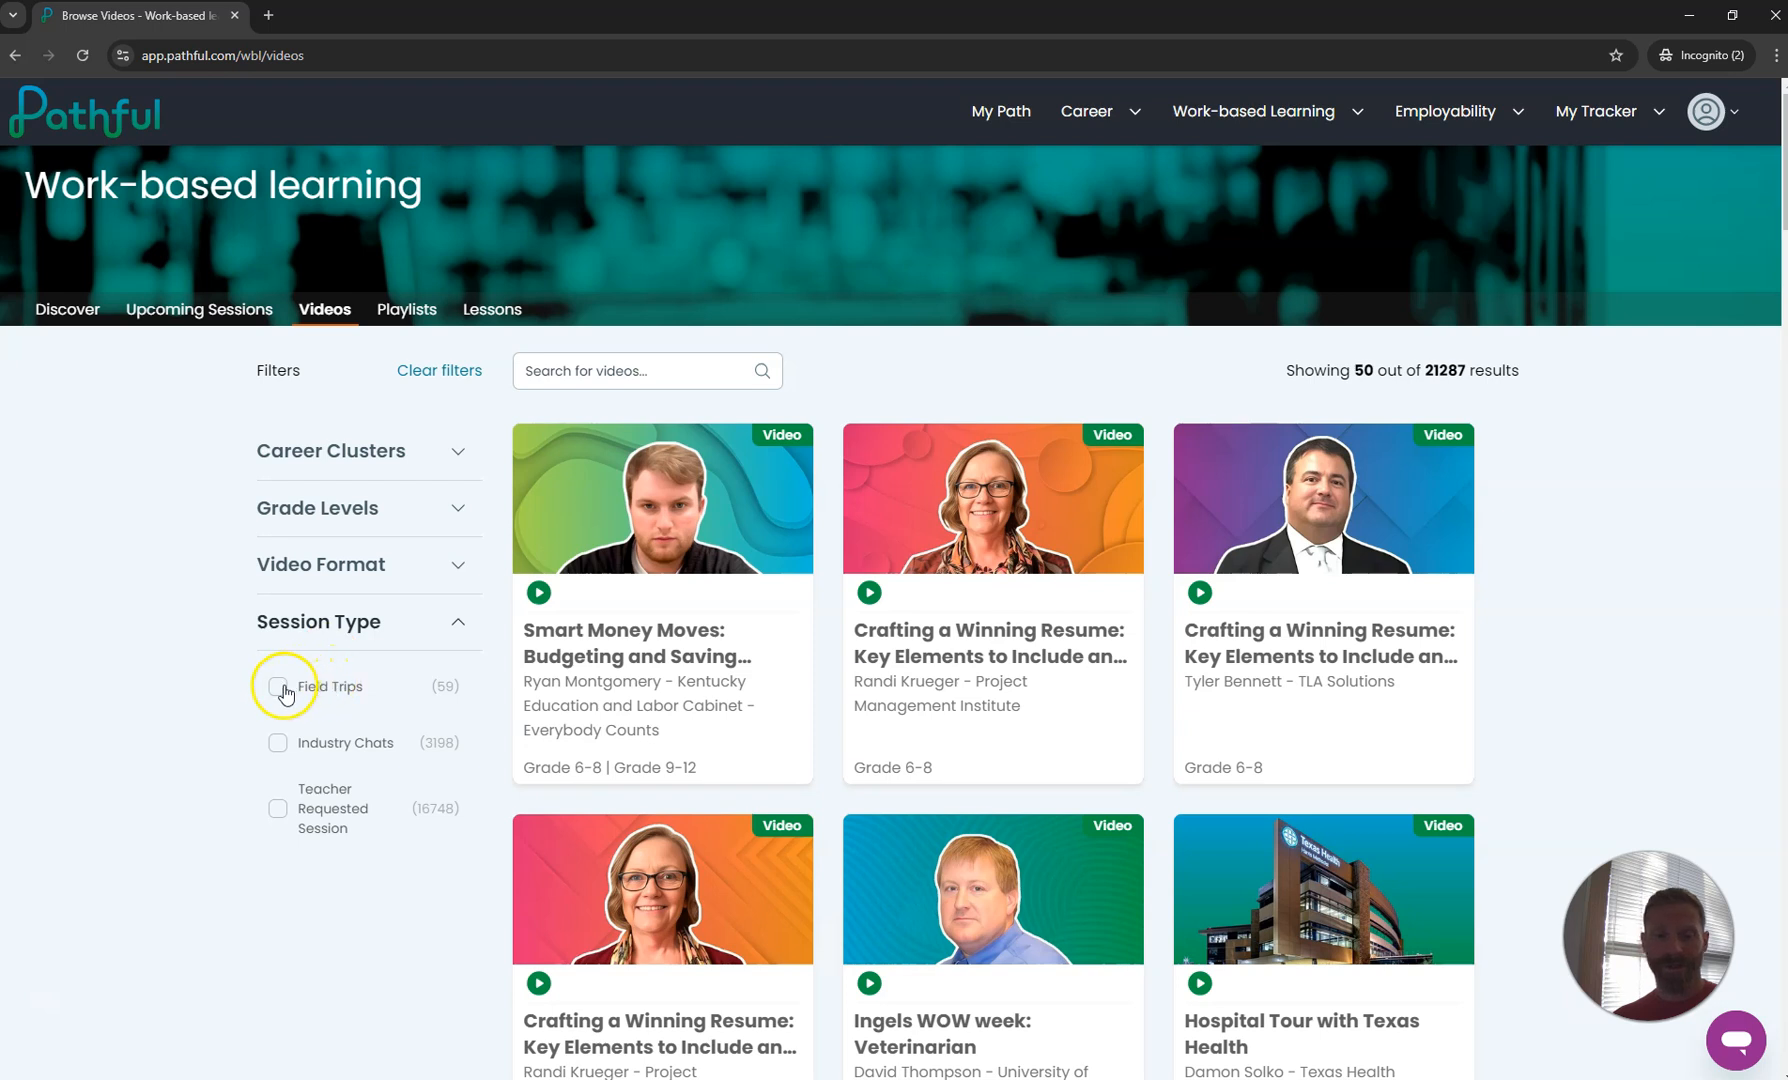
click(280, 692)
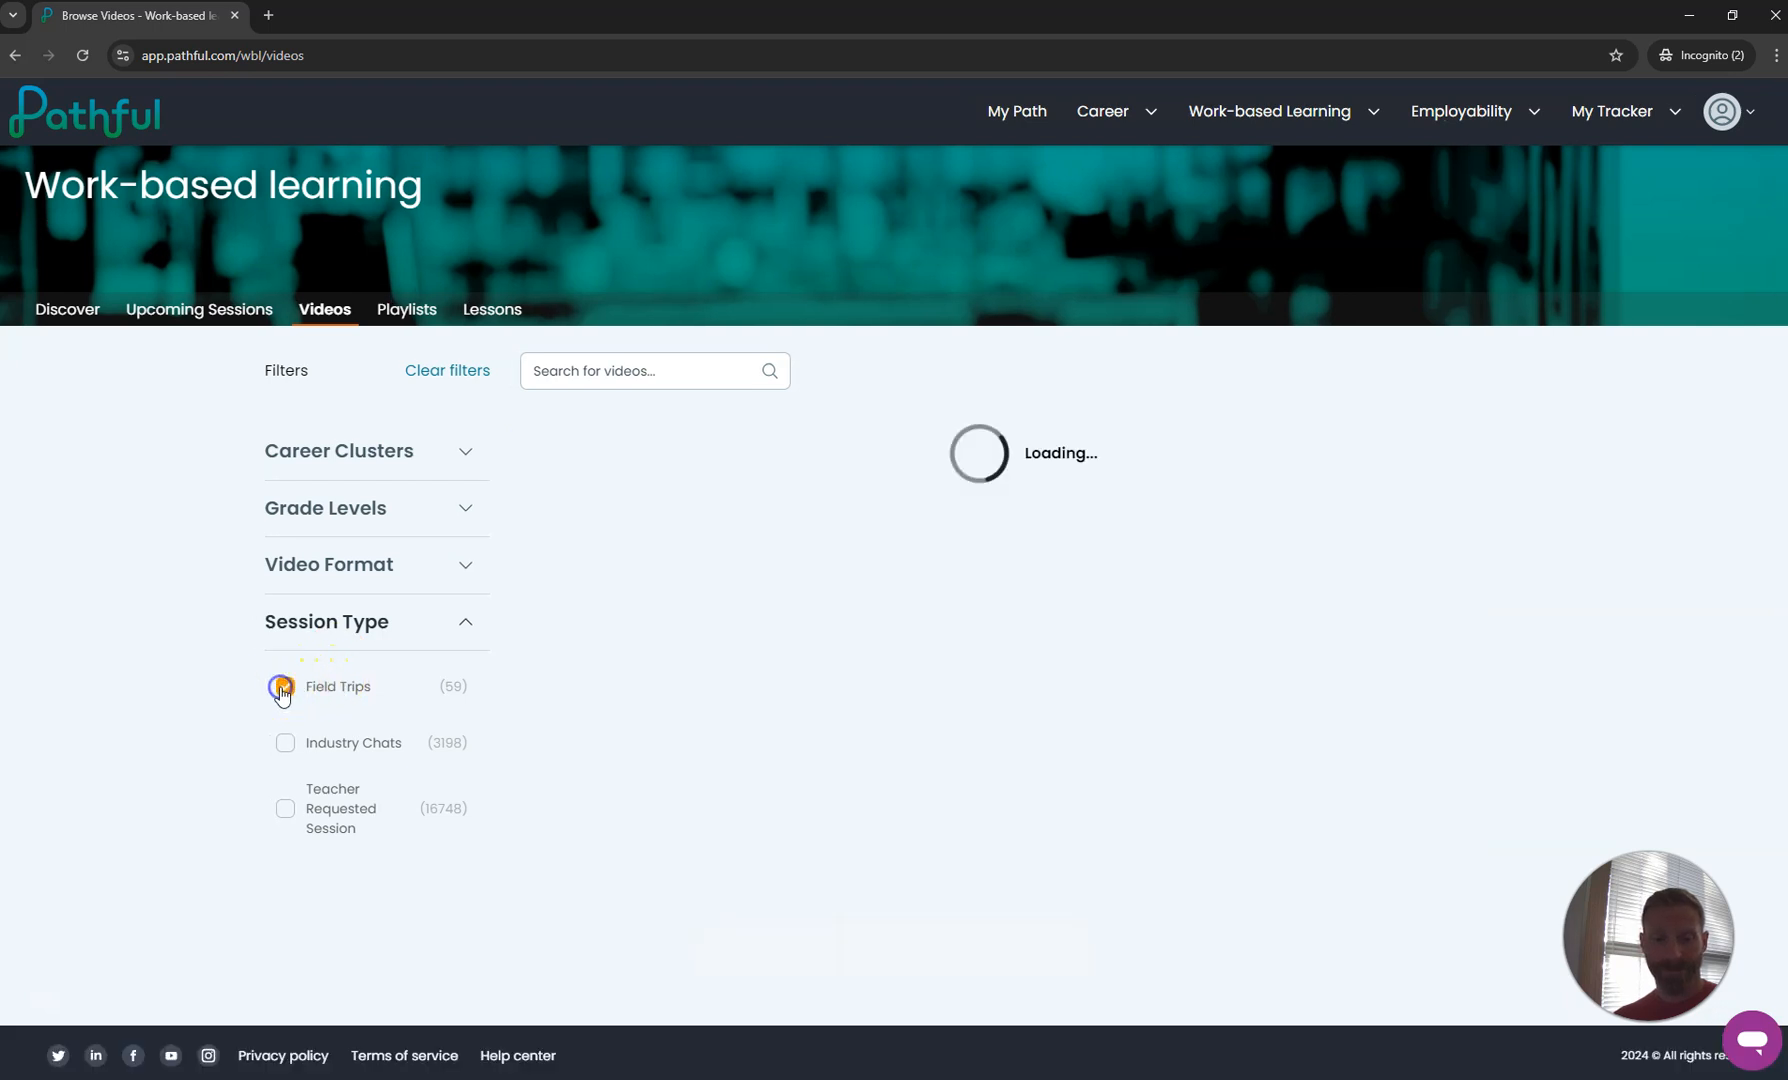
click(278, 686)
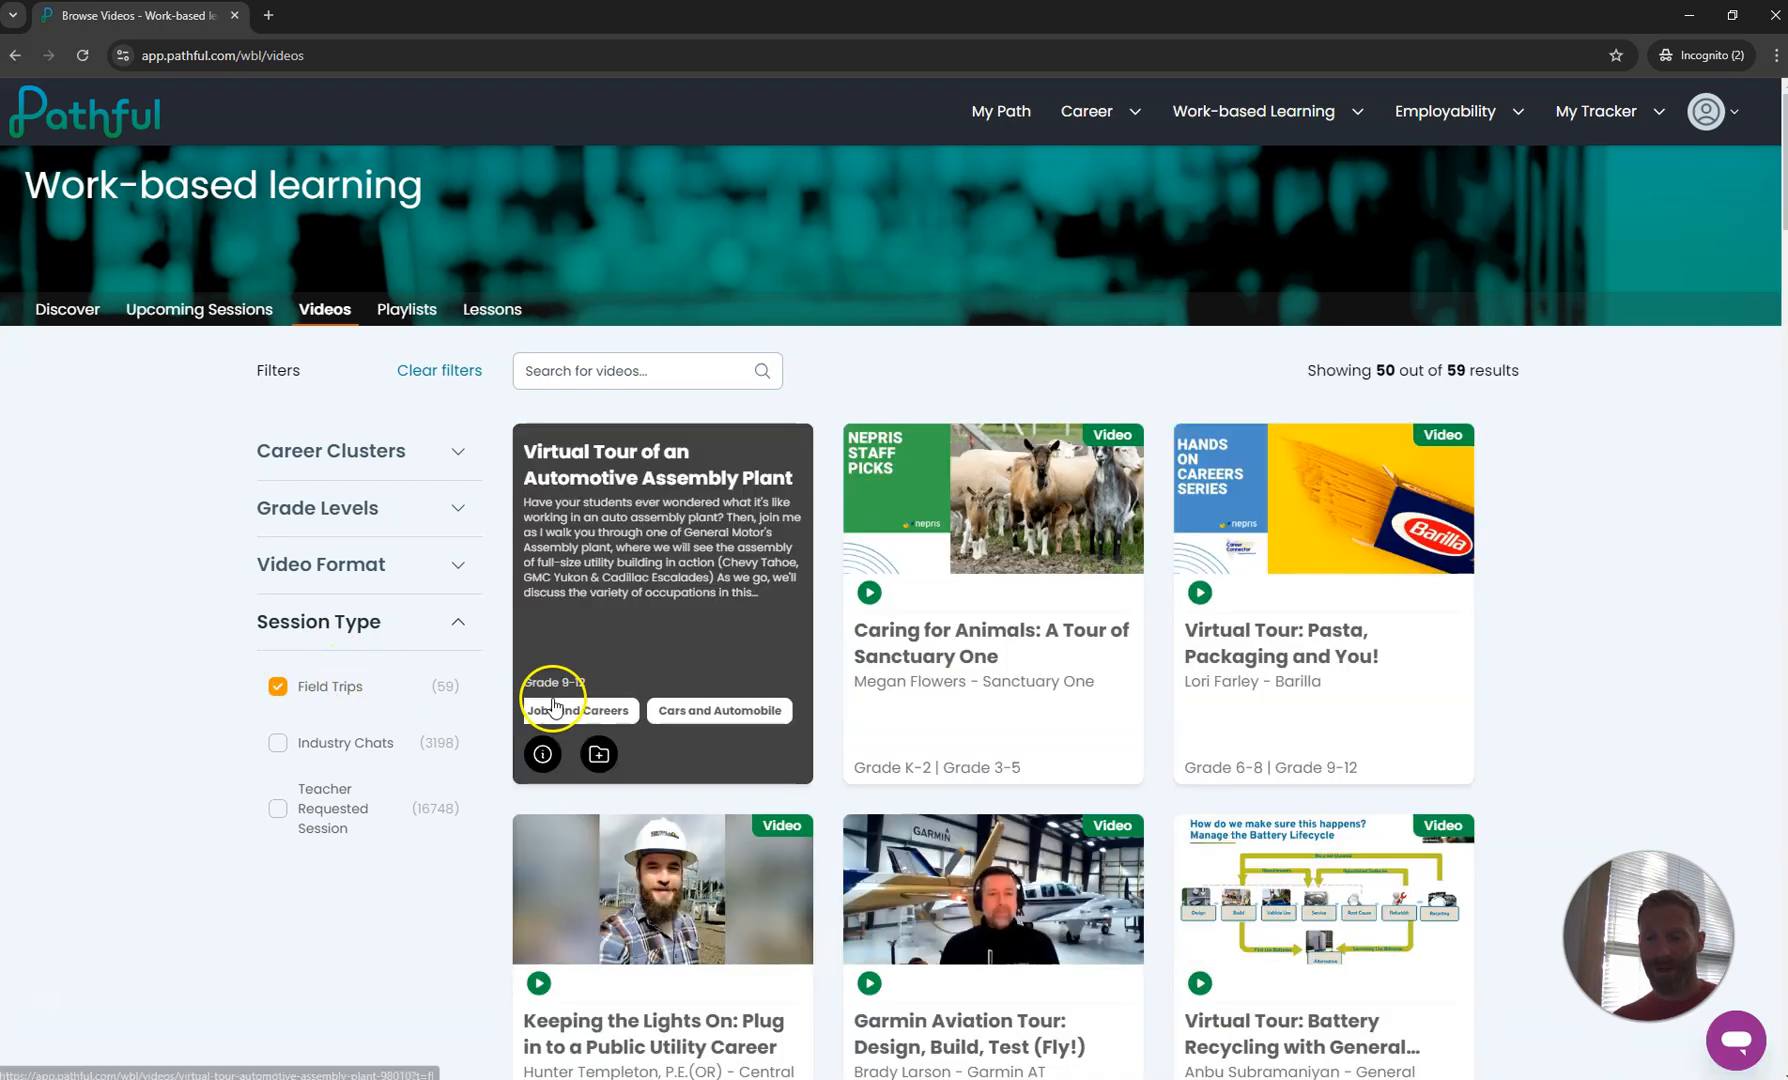
mouse_move(448, 696)
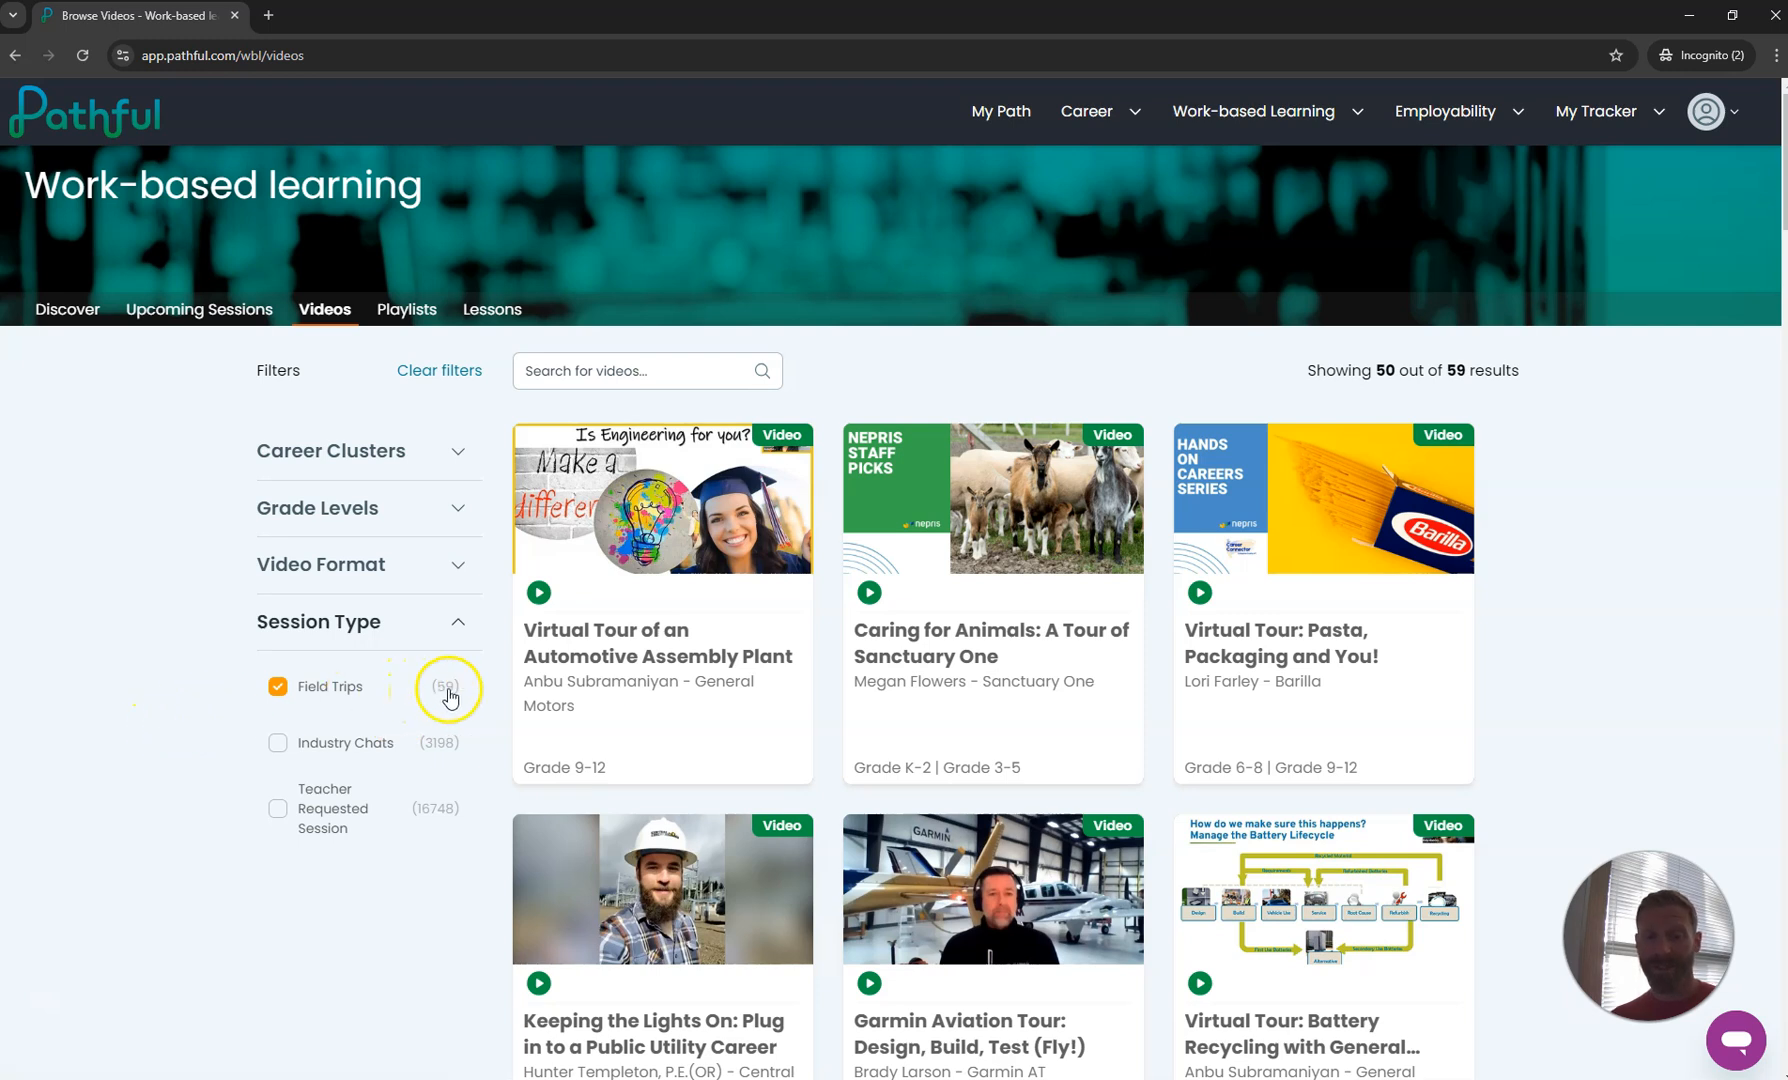
scroll(down, 3)
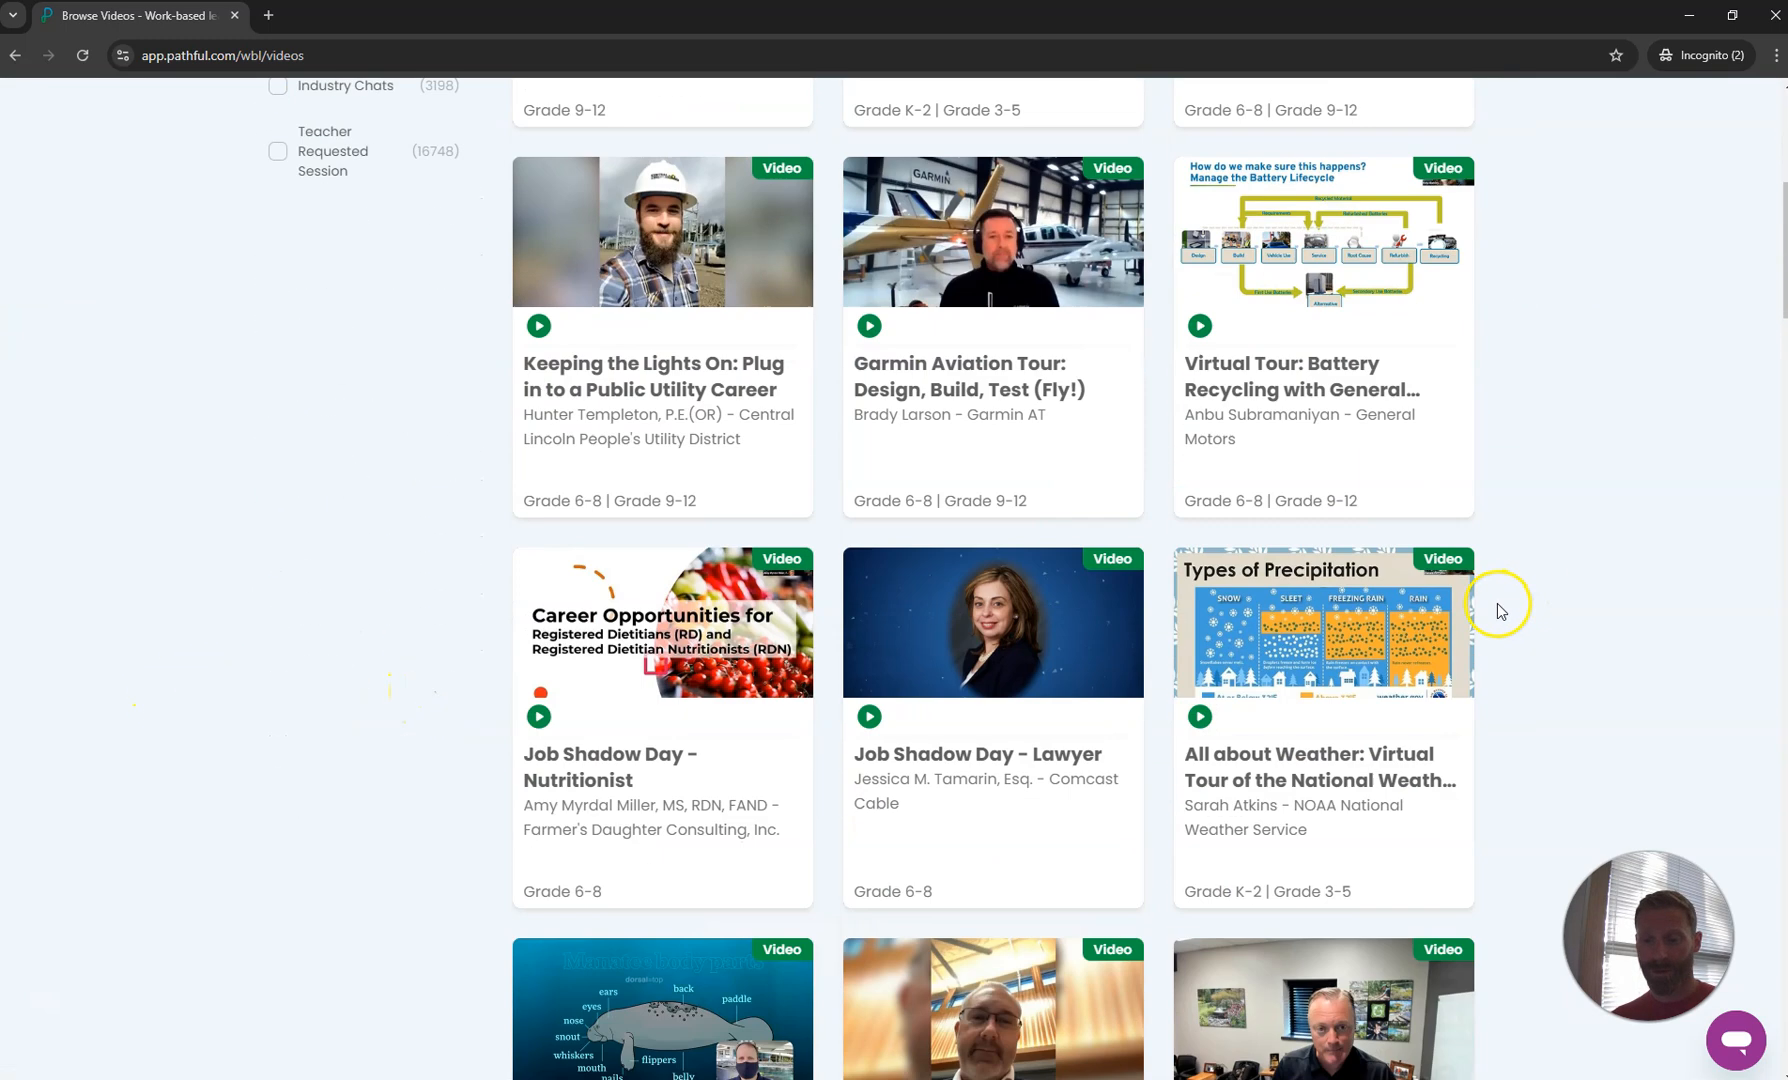
scroll(down, 3)
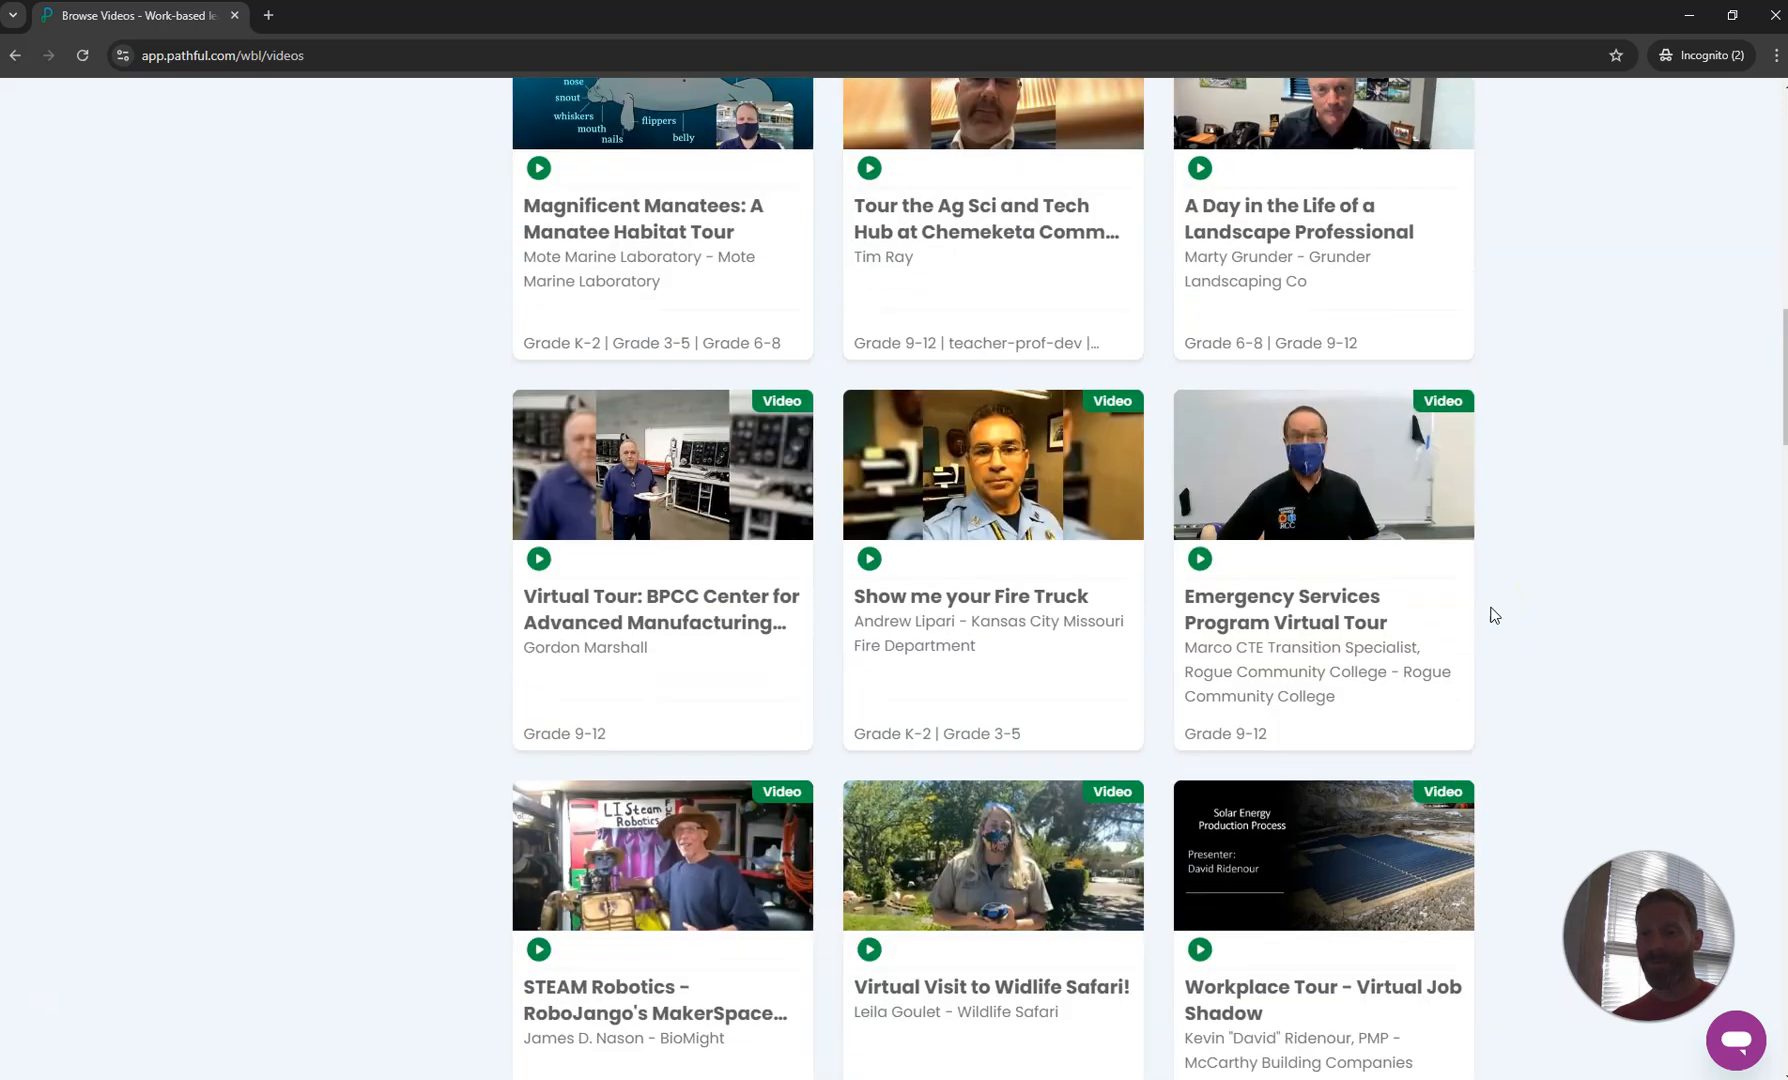
scroll(up, 3)
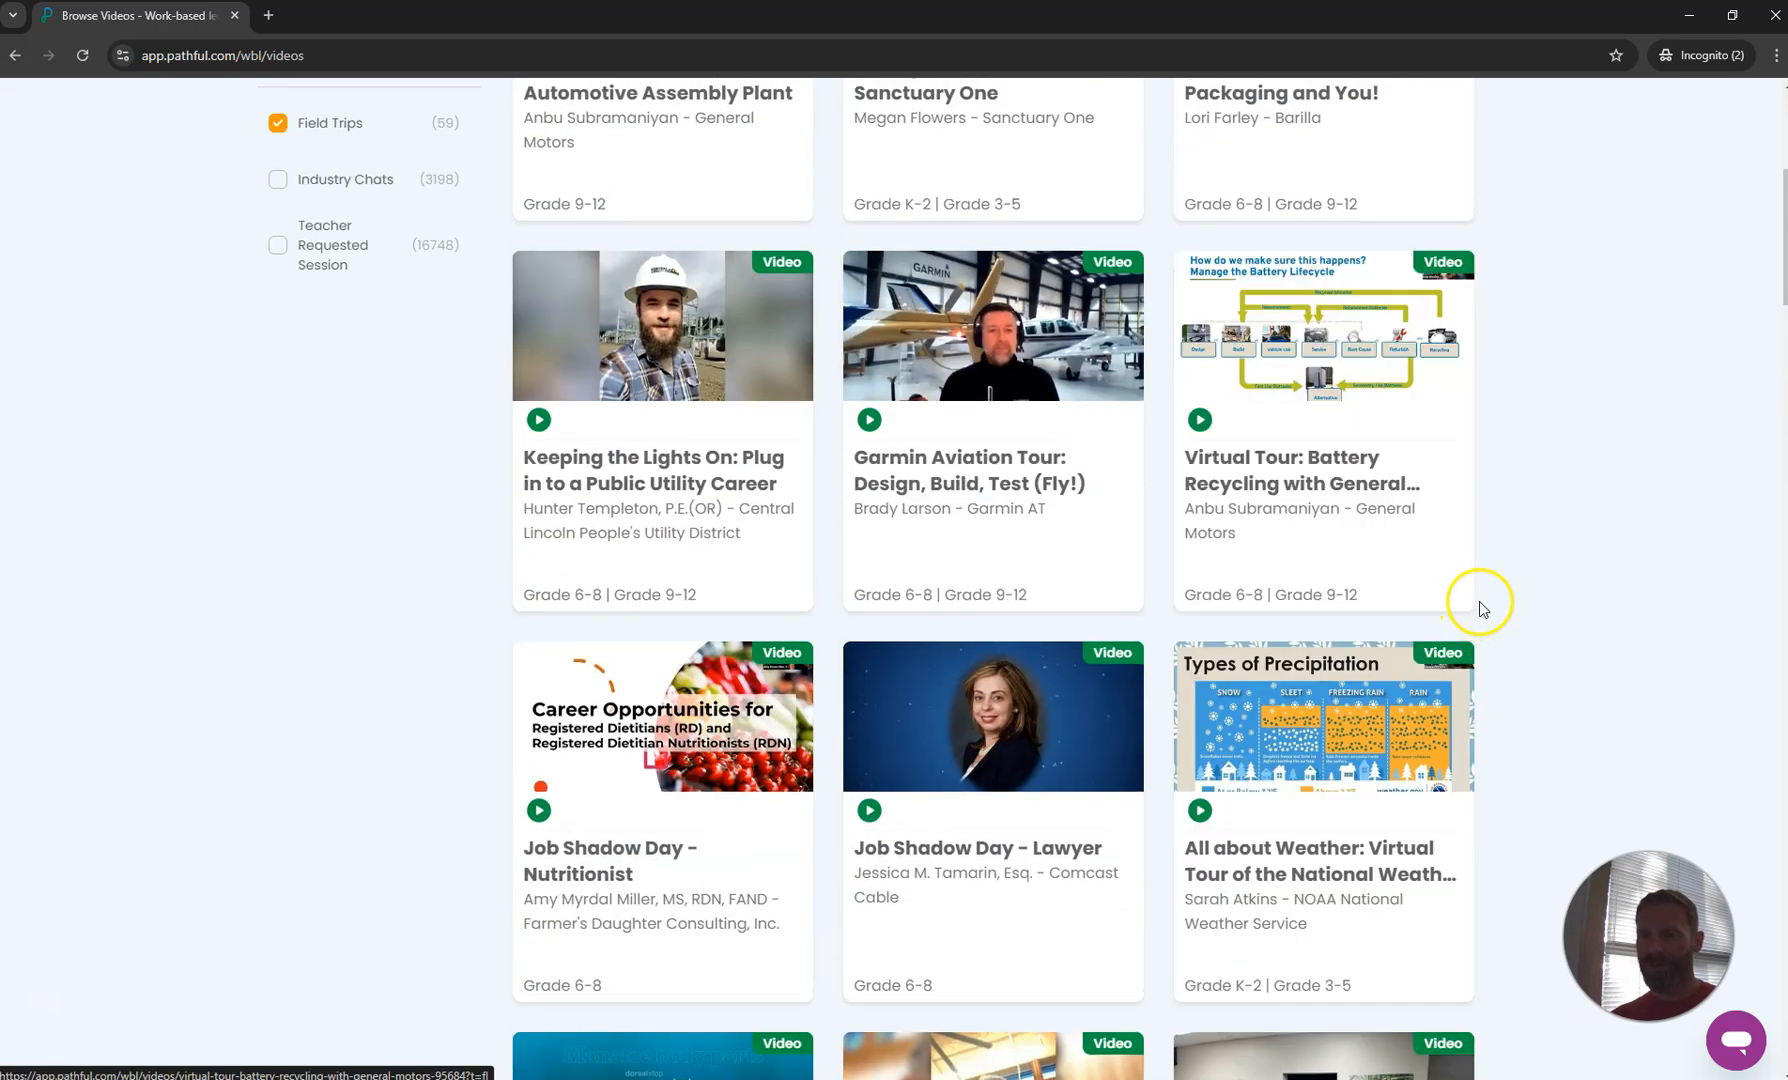
scroll(up, 3)
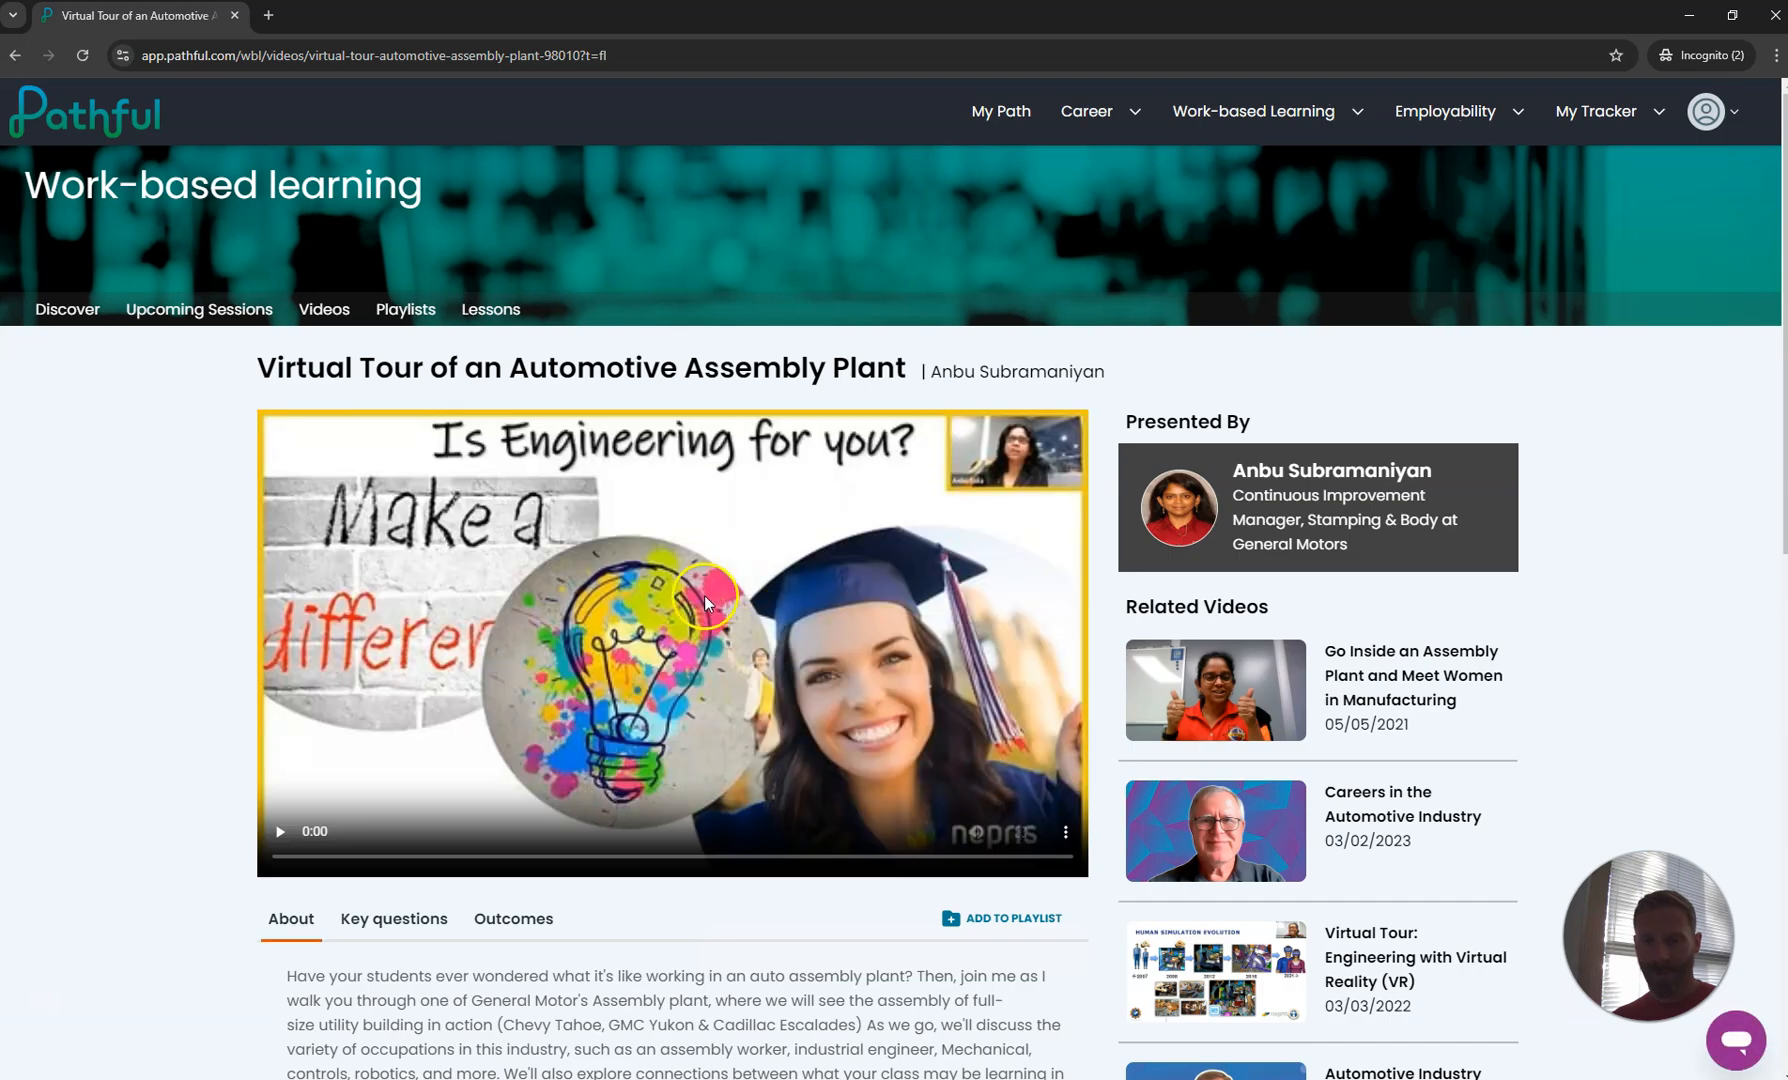
Show the automotive plant video's Key questions, copy them, and return to the Word document
scroll(down, 3)
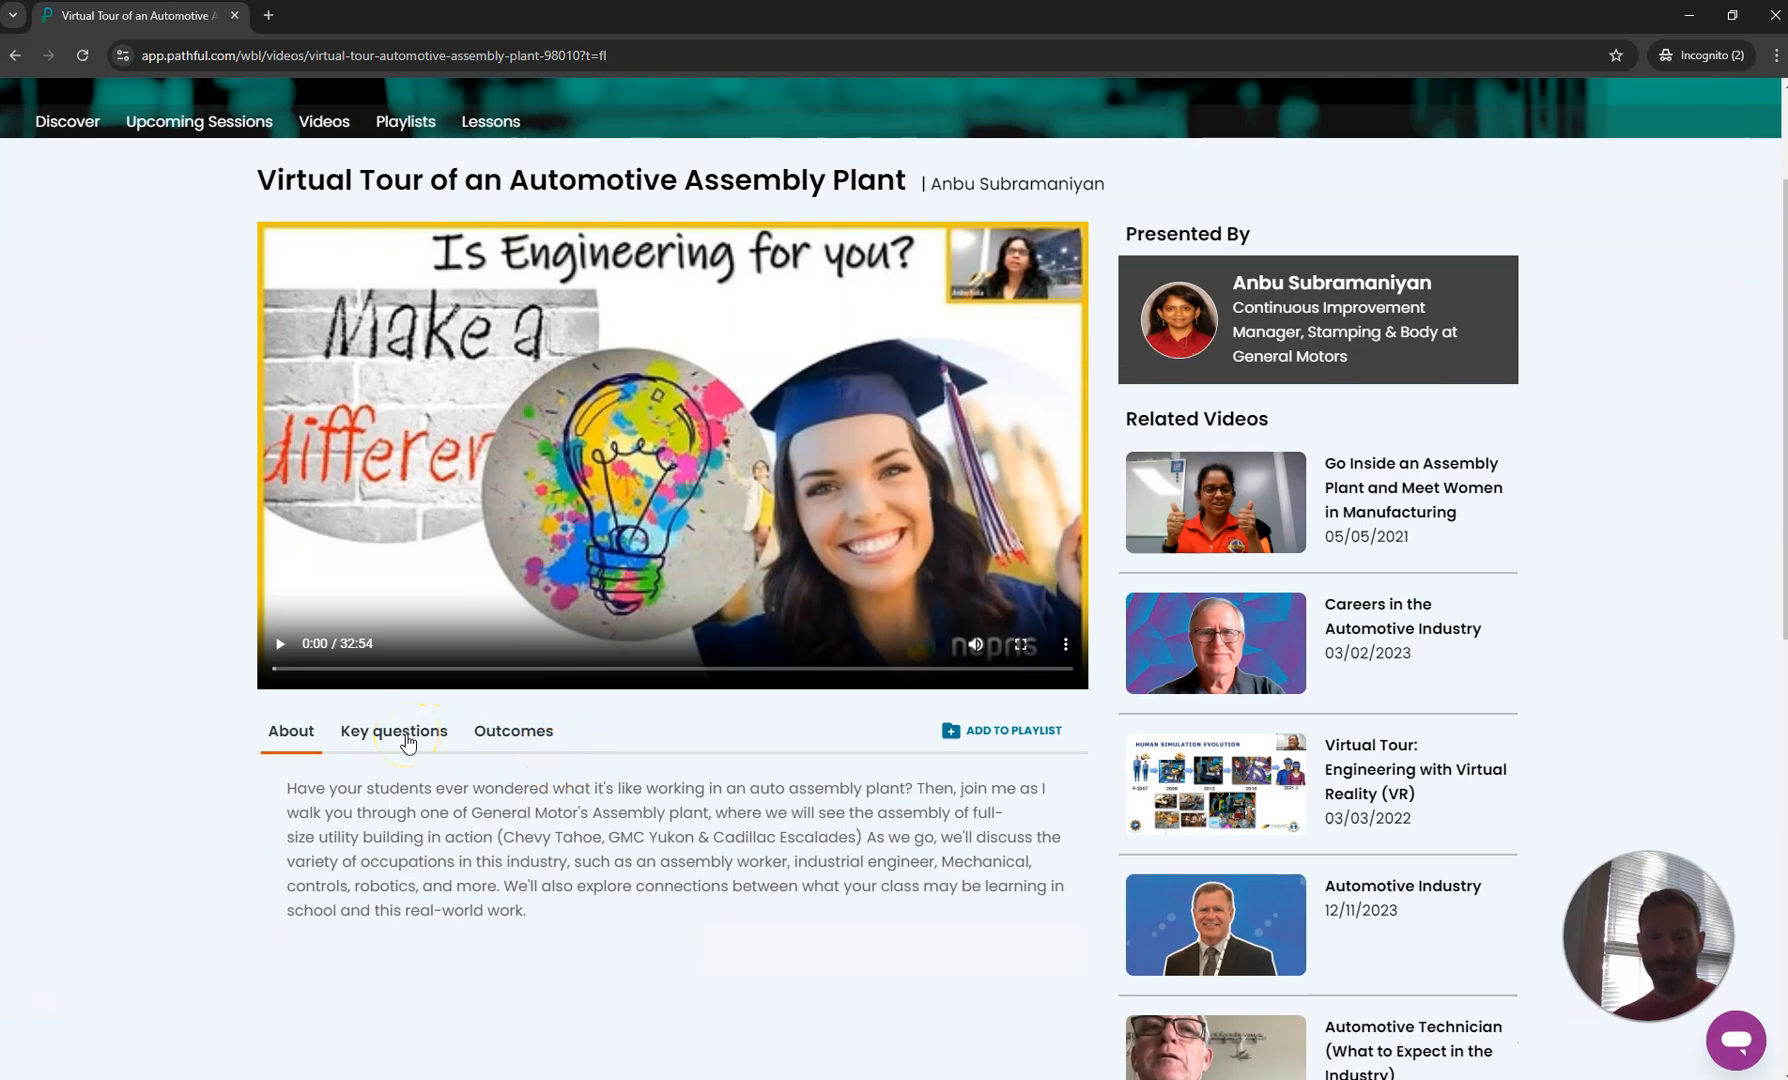
click(392, 730)
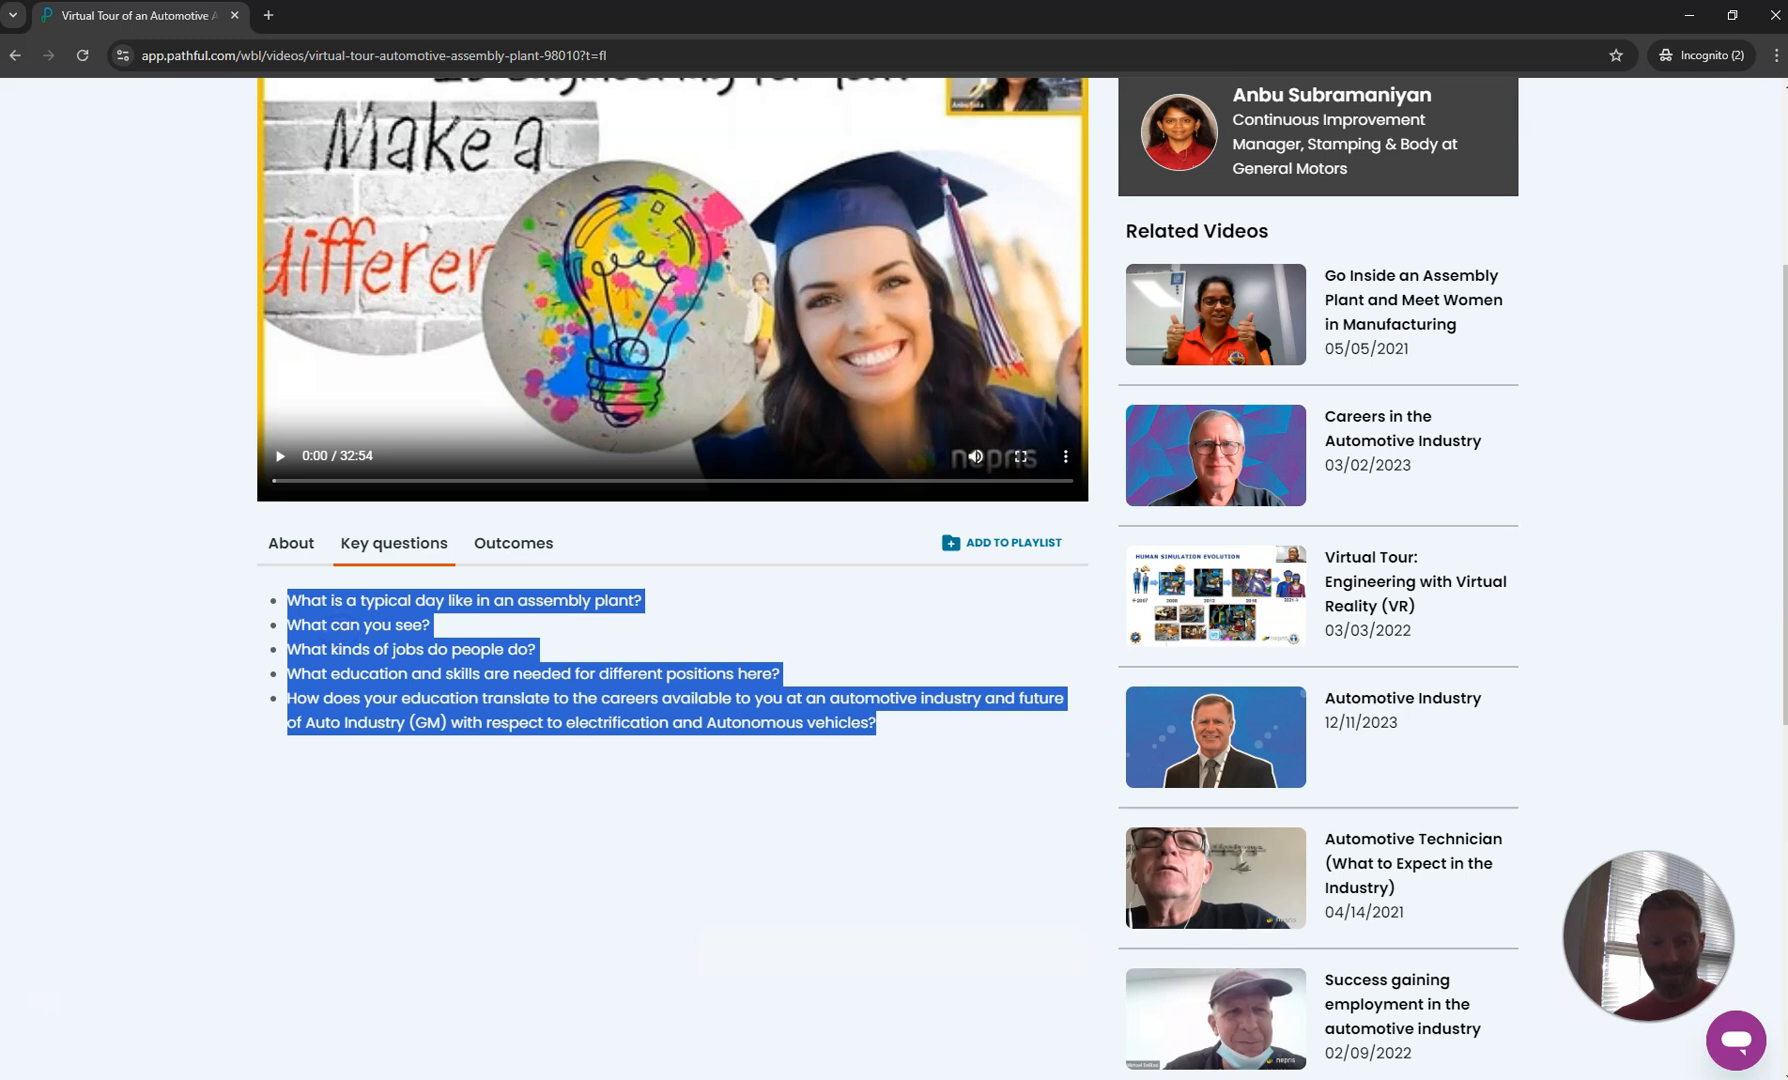
click(362, 14)
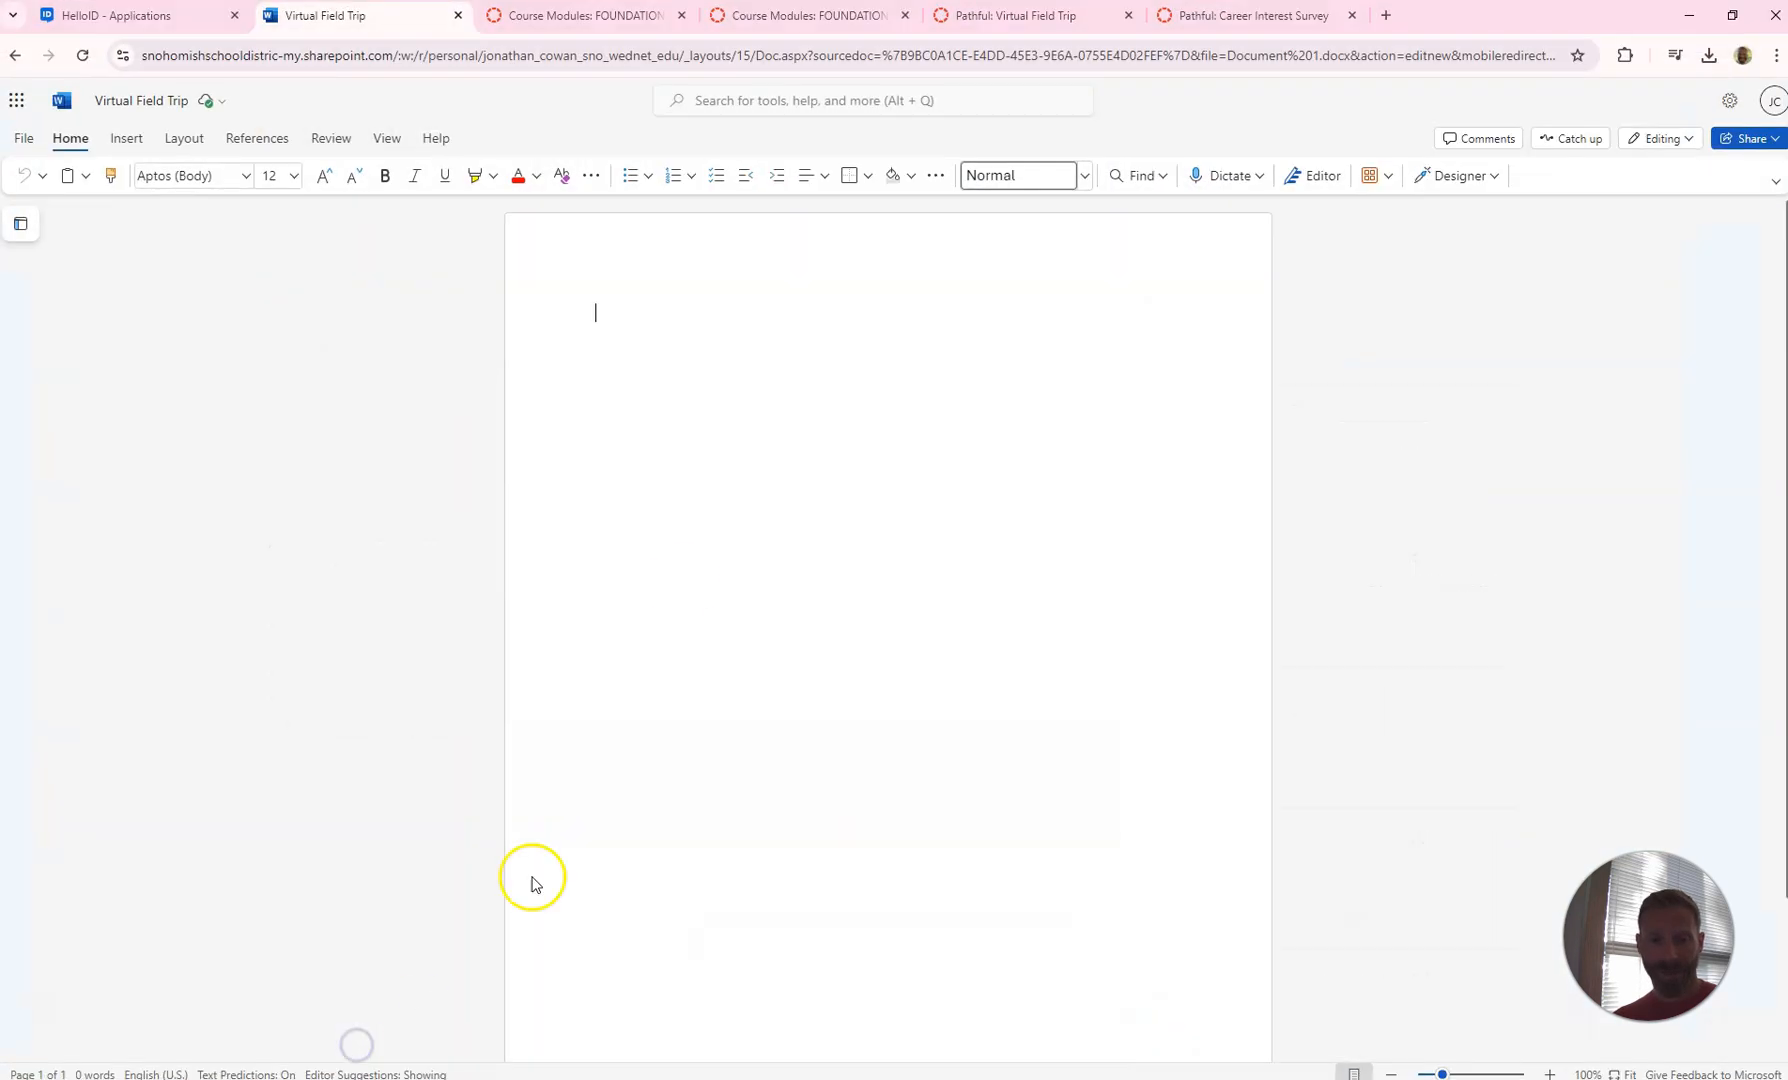
mouse_move(680, 488)
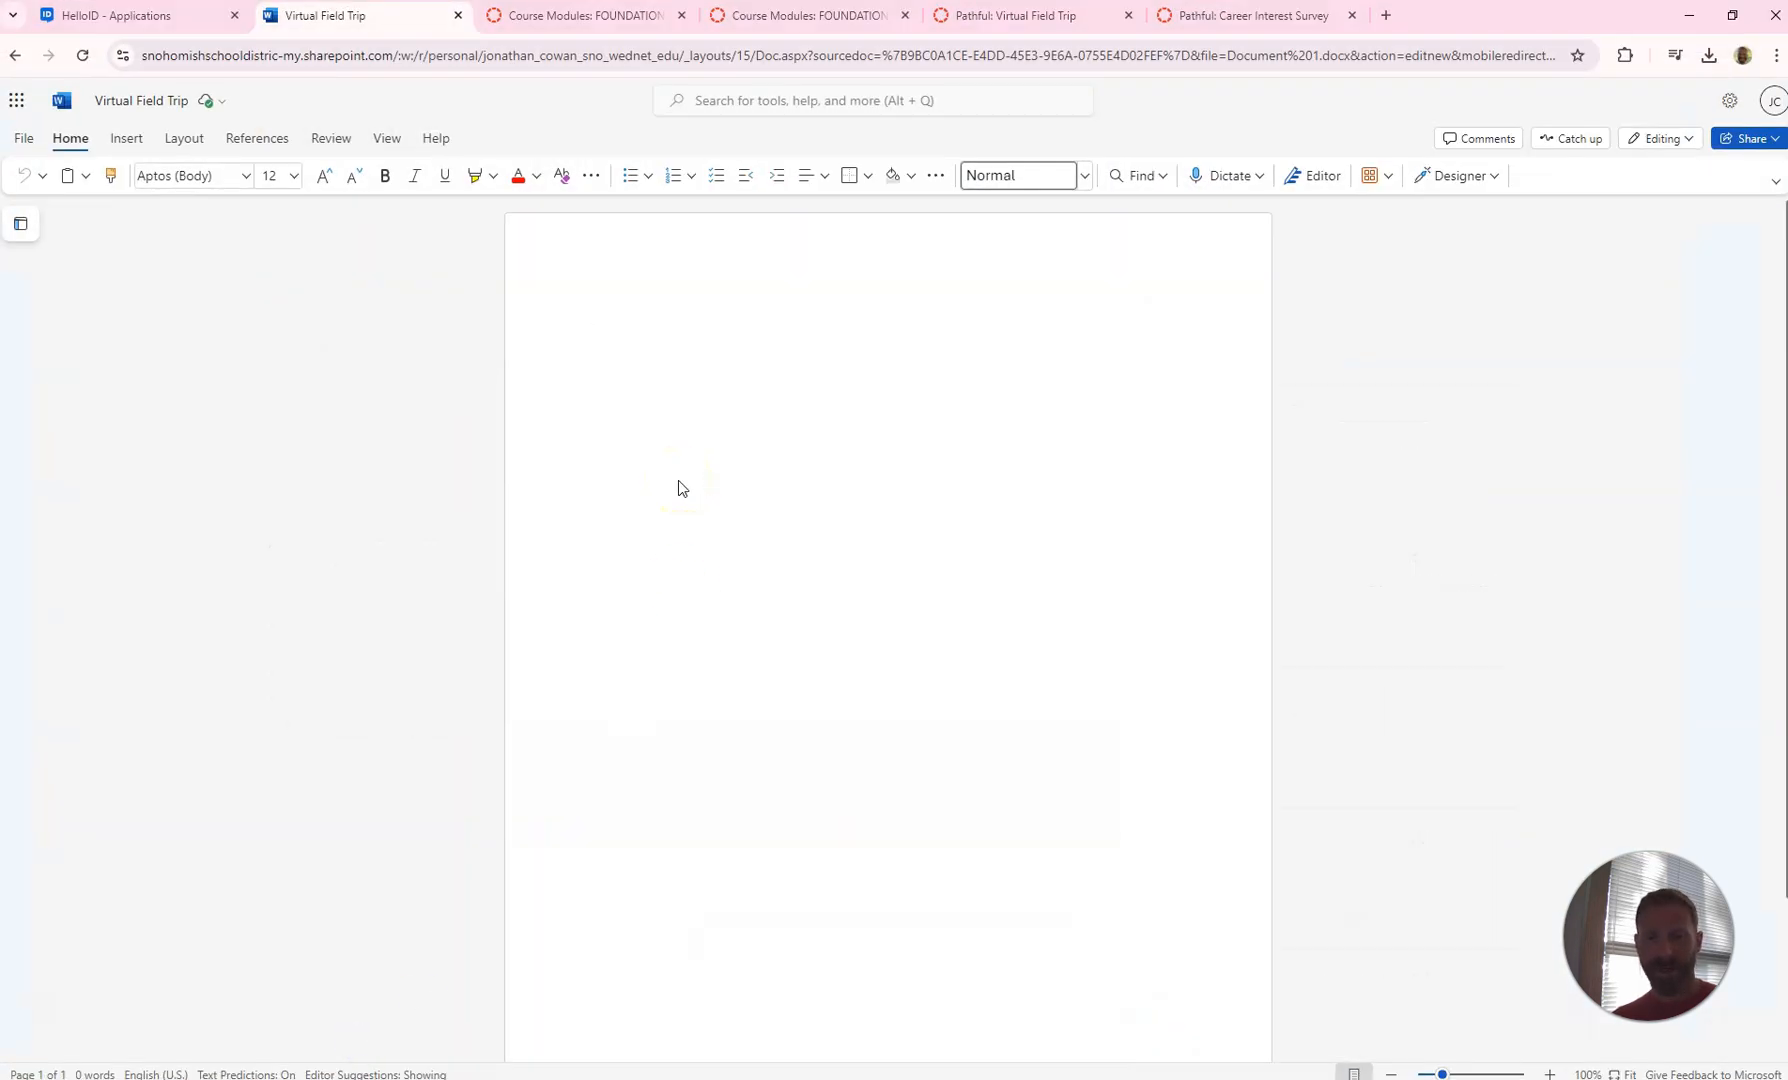
Paste the five key questions as text only and select them for bulleting
key(ctrl+v)
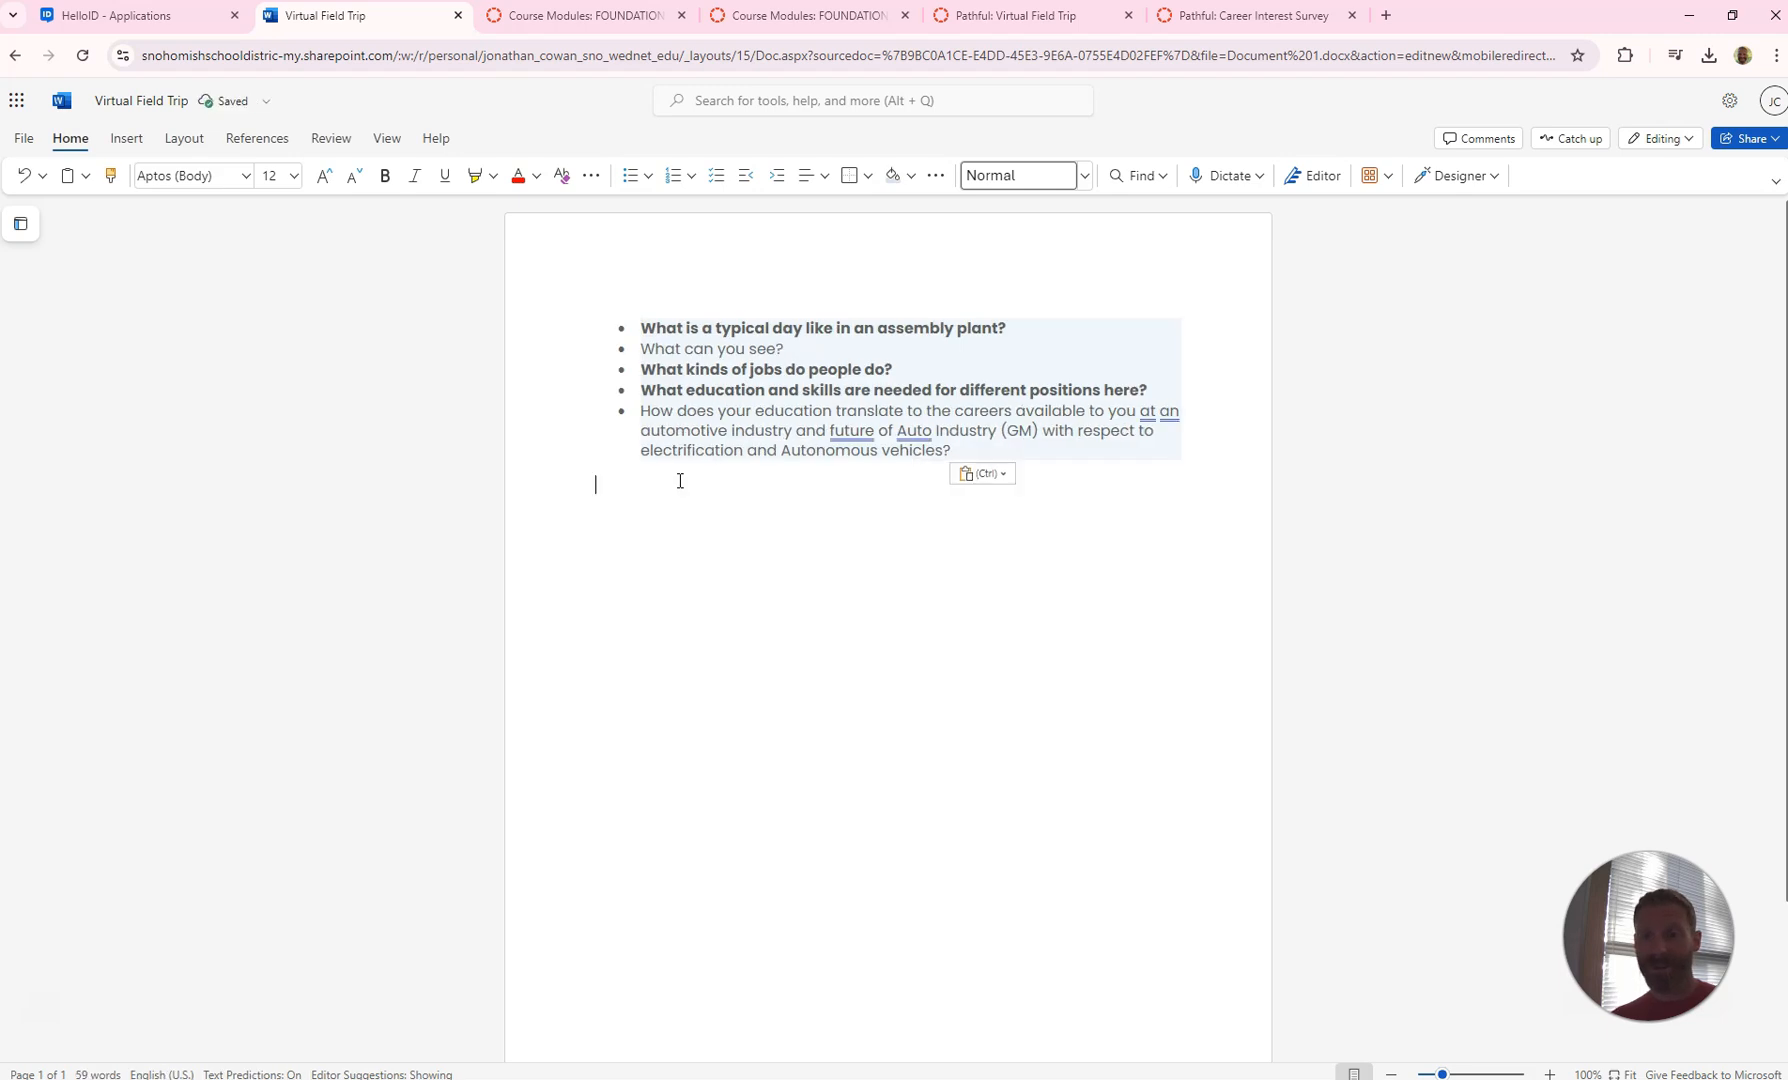
click(982, 474)
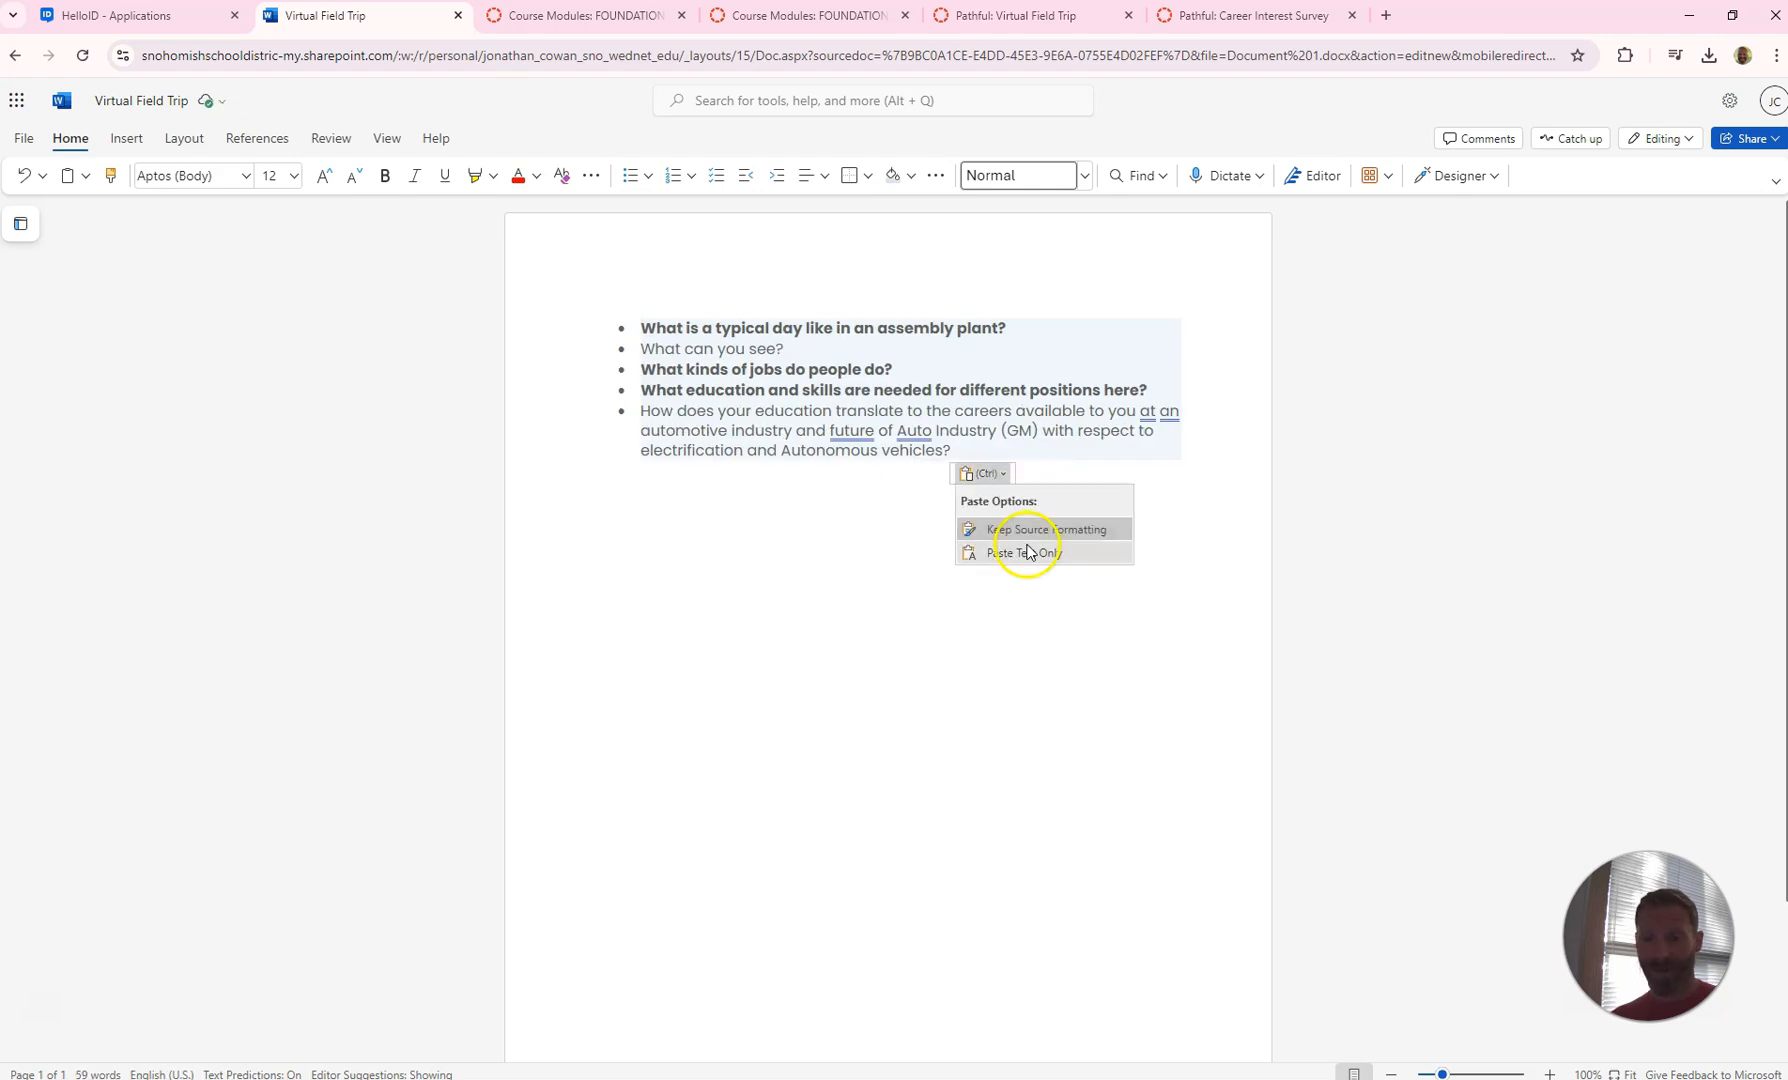
click(1020, 552)
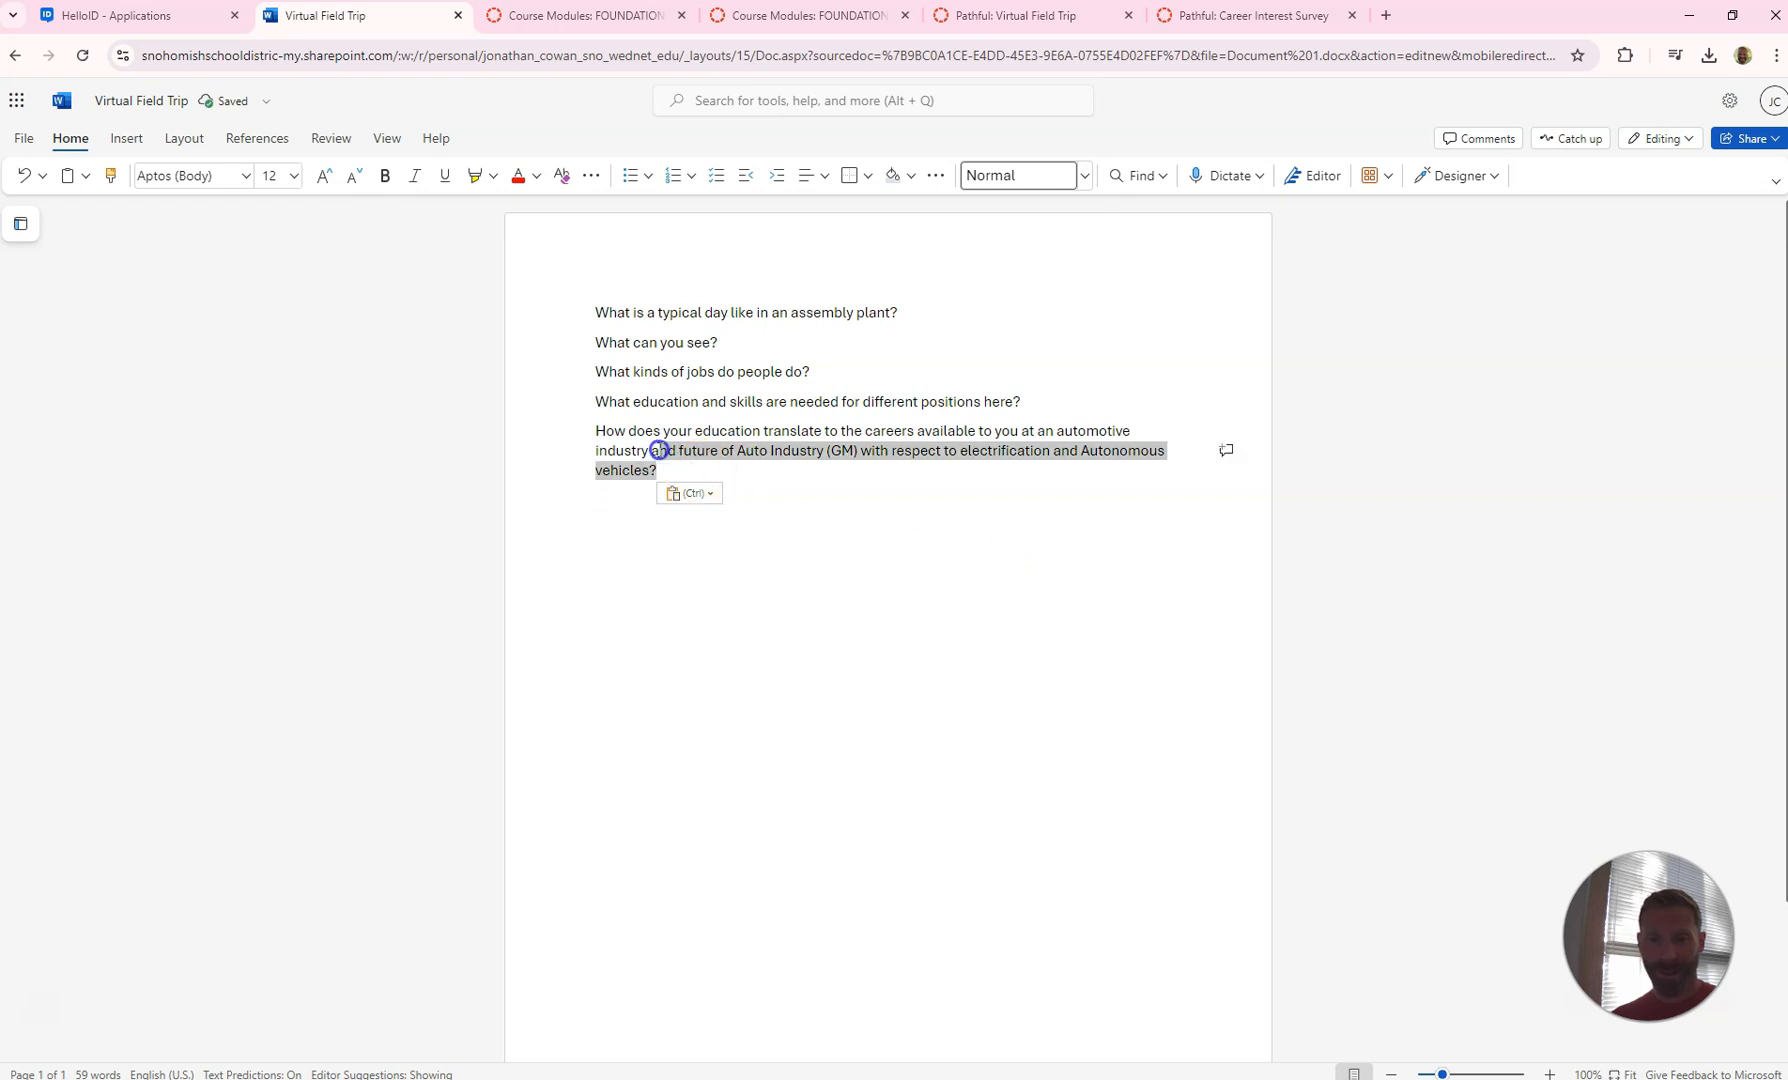
click(632, 176)
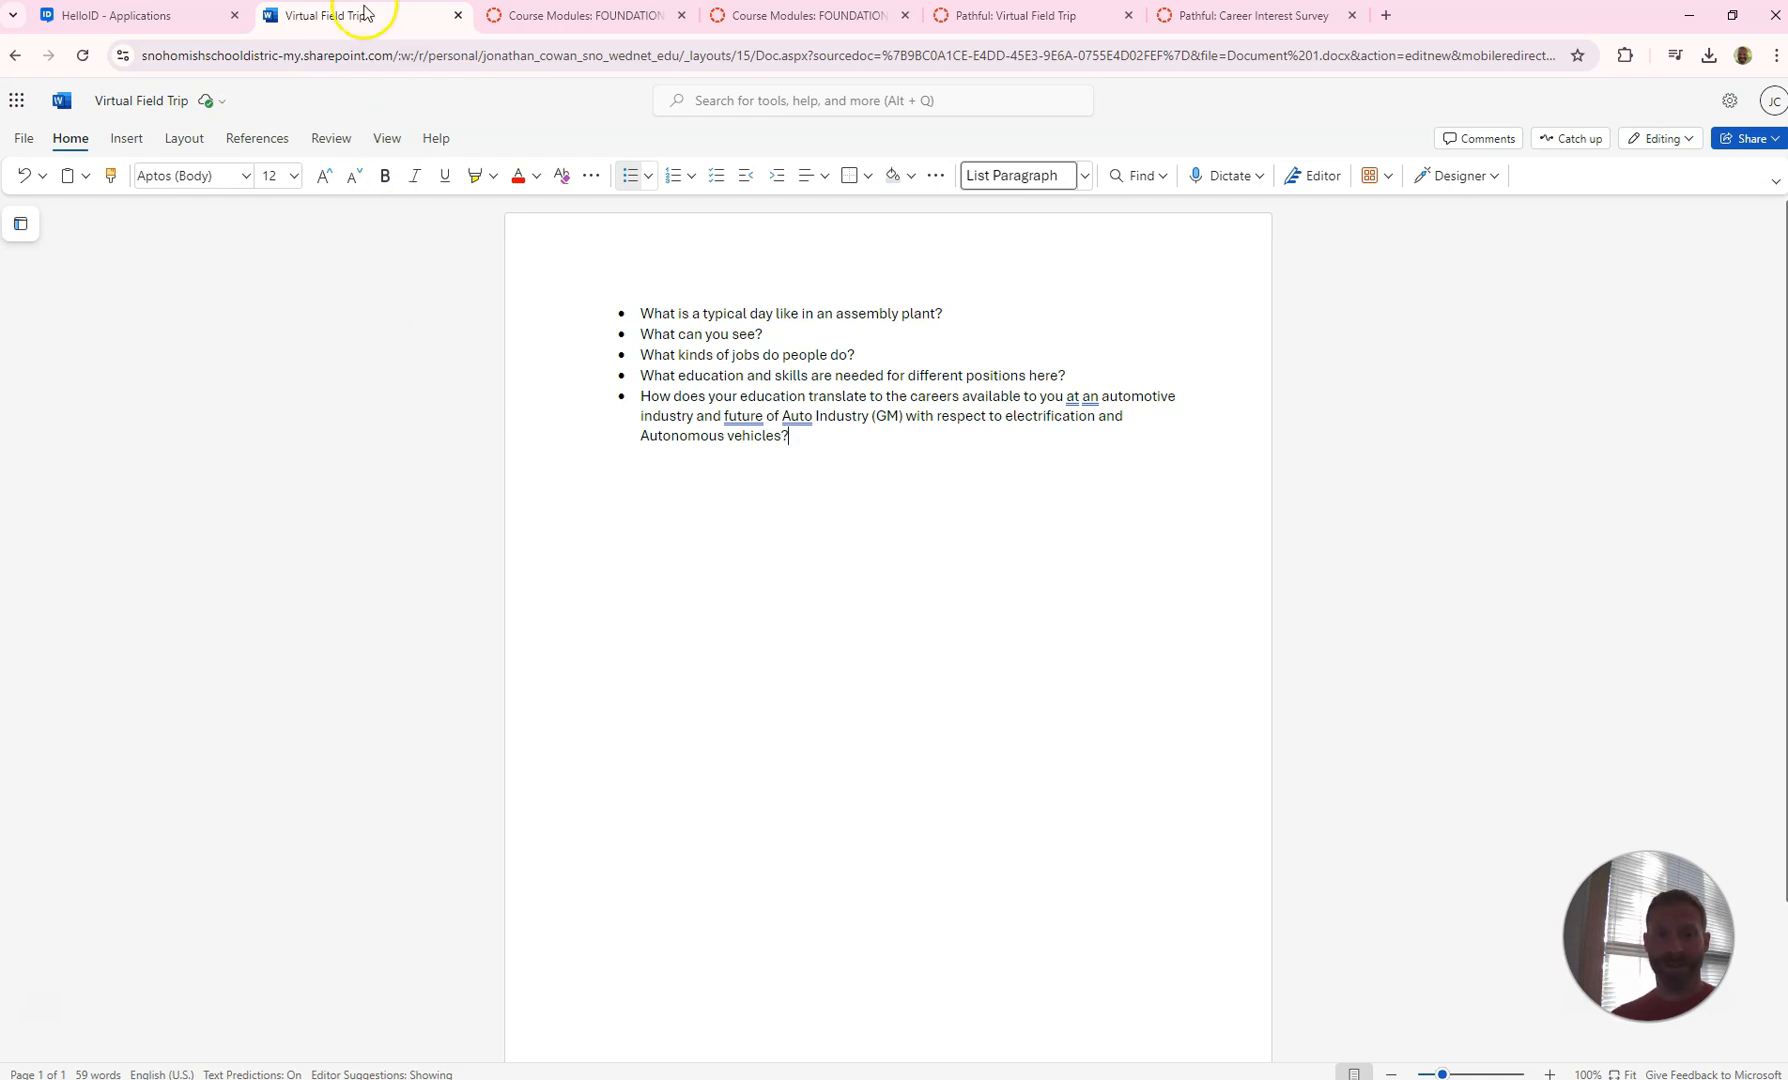
mouse_move(330, 14)
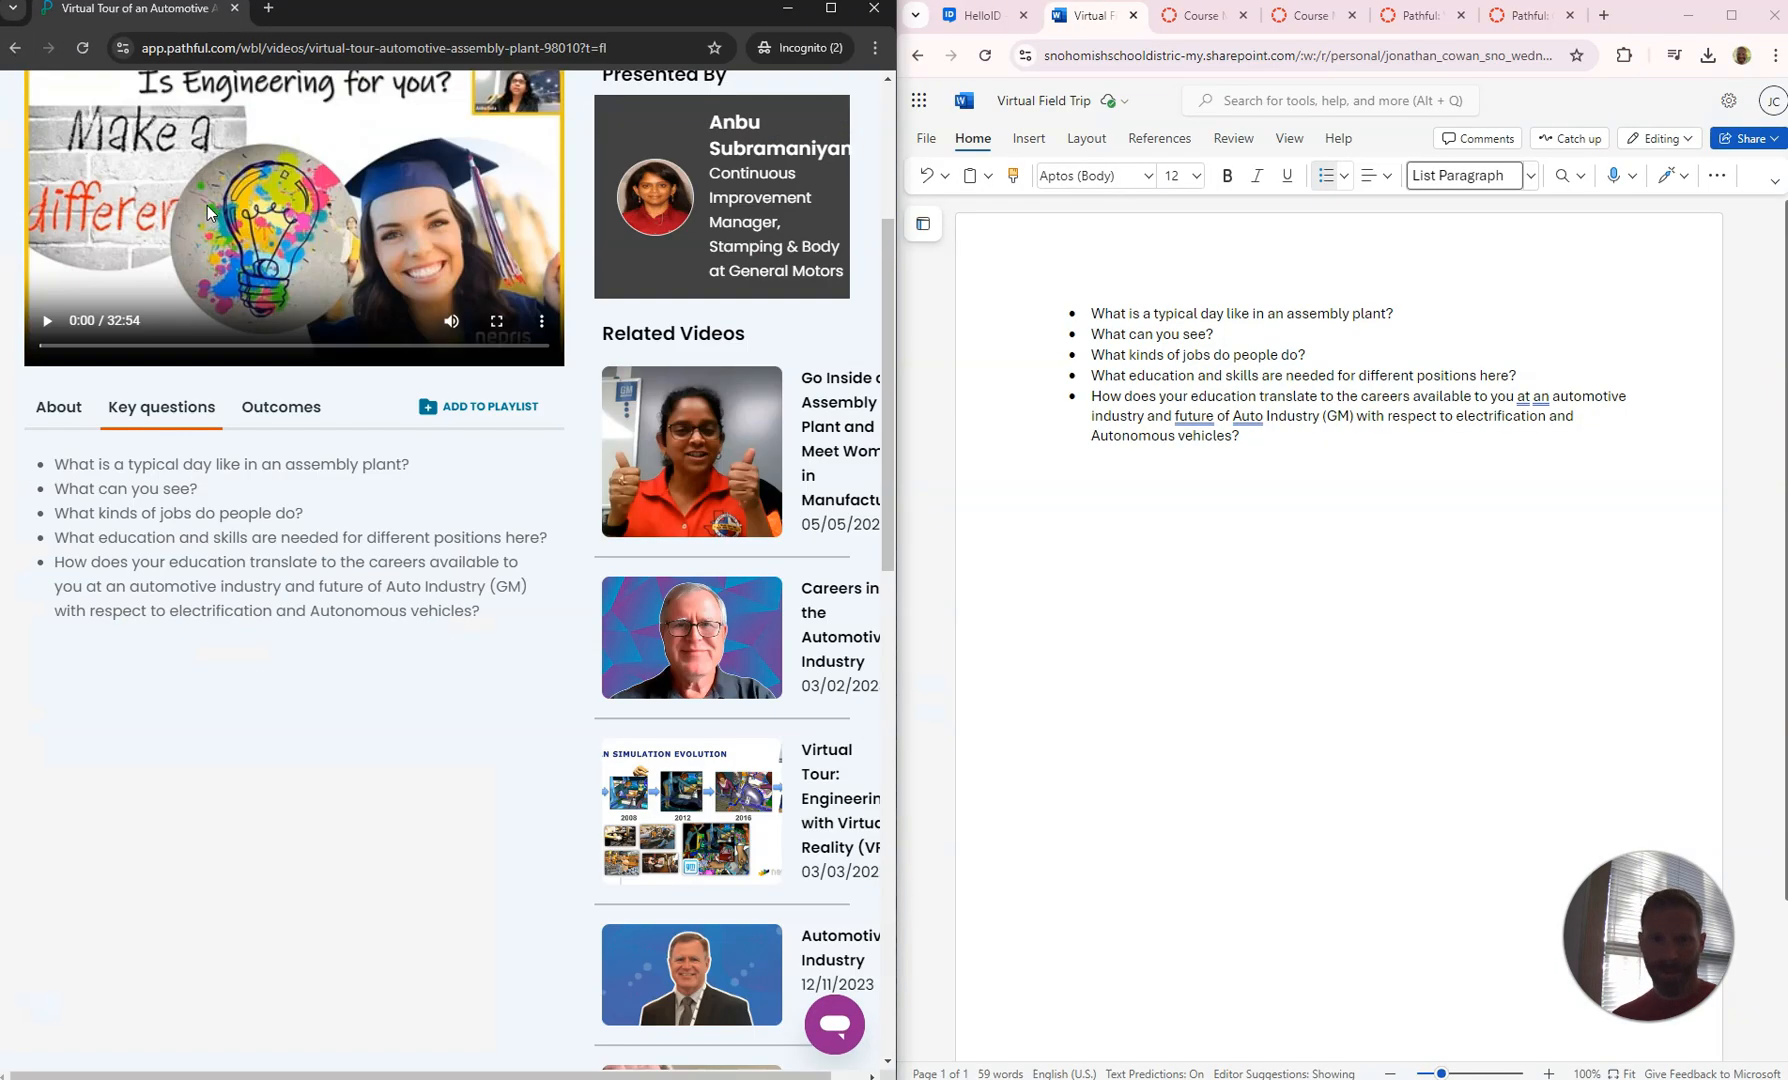
Scroll the document while arranging Word and Pathful side by side
scroll(up, 3)
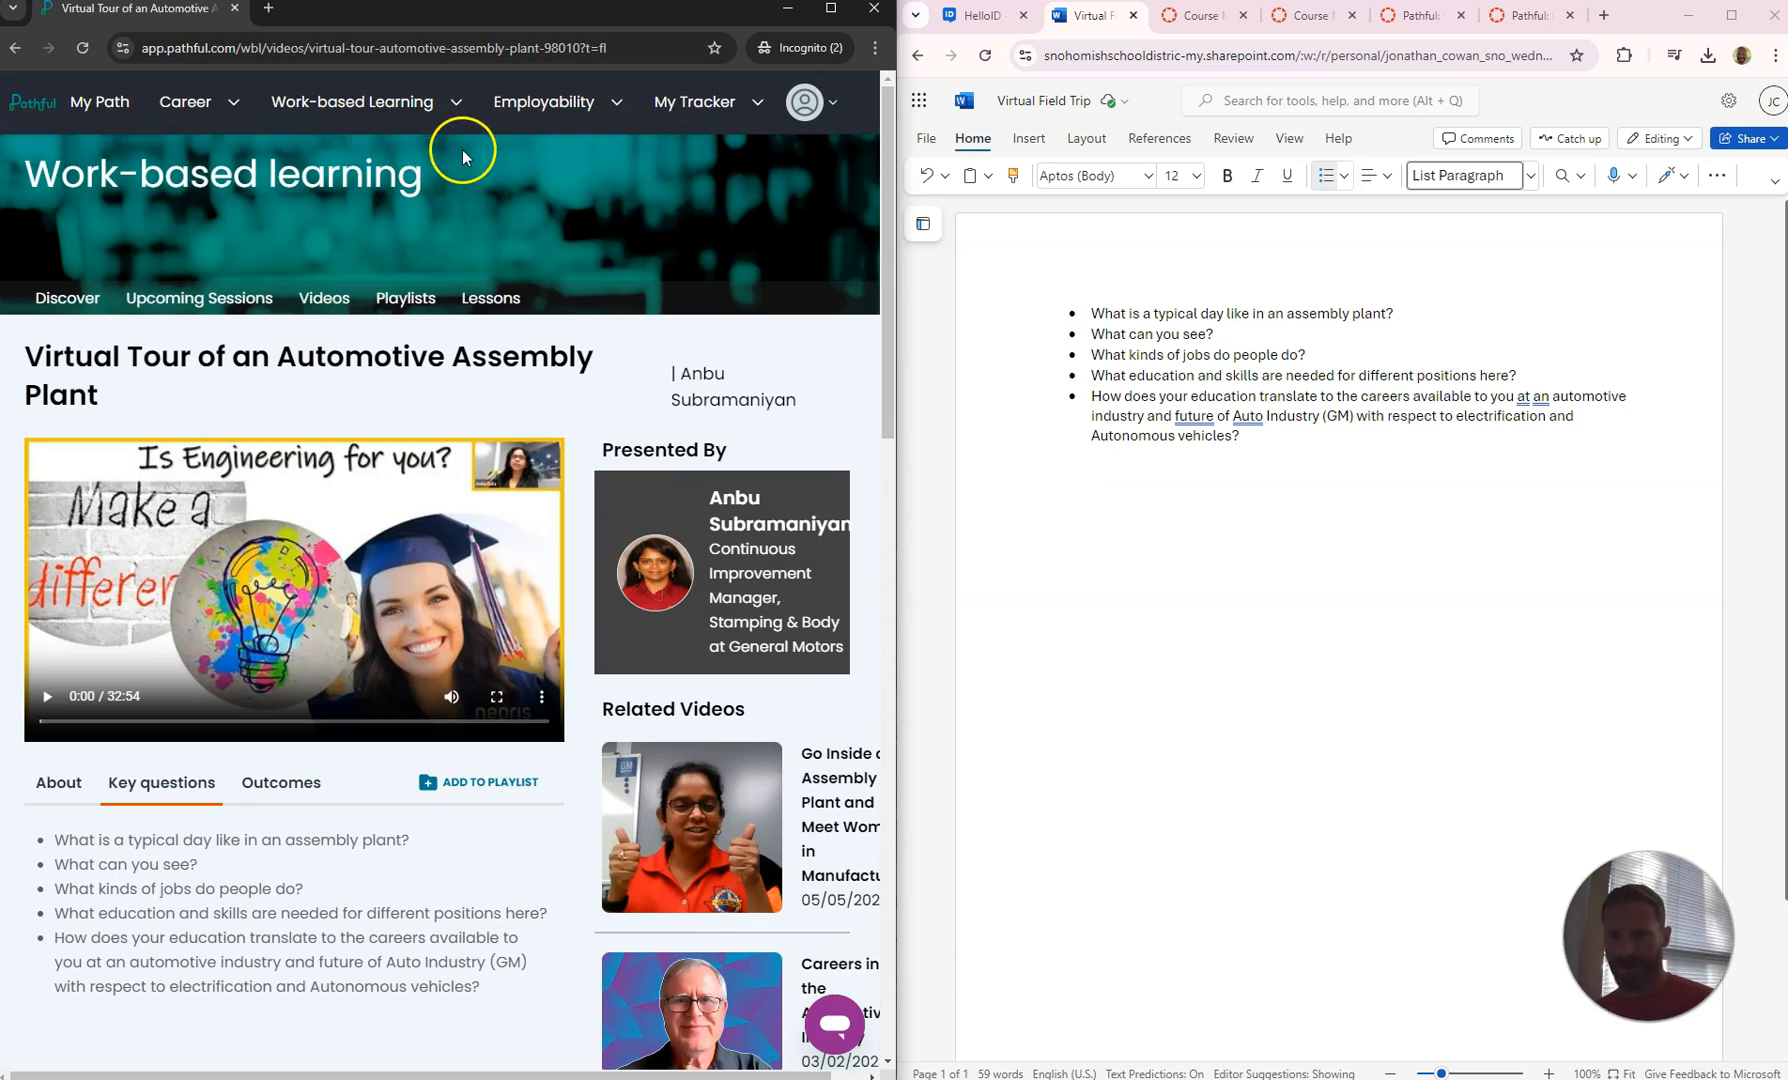
scroll(down, 3)
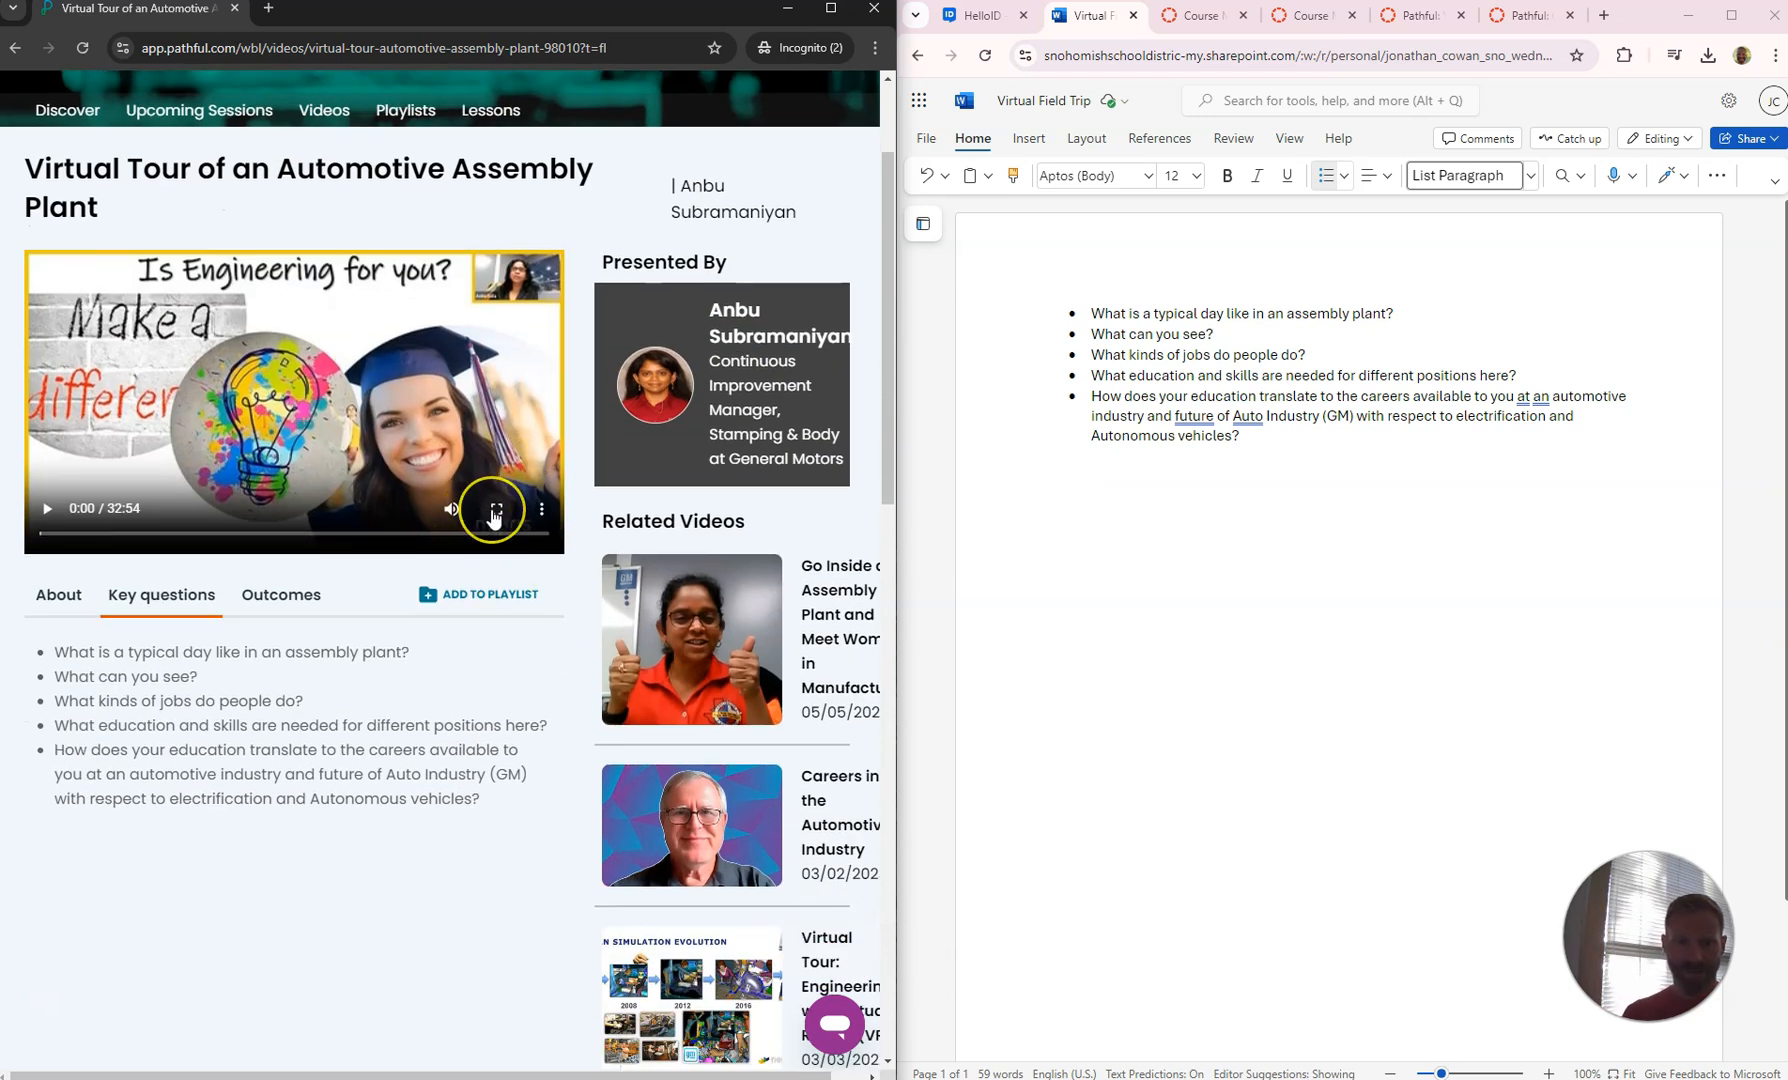
mouse_move(428, 428)
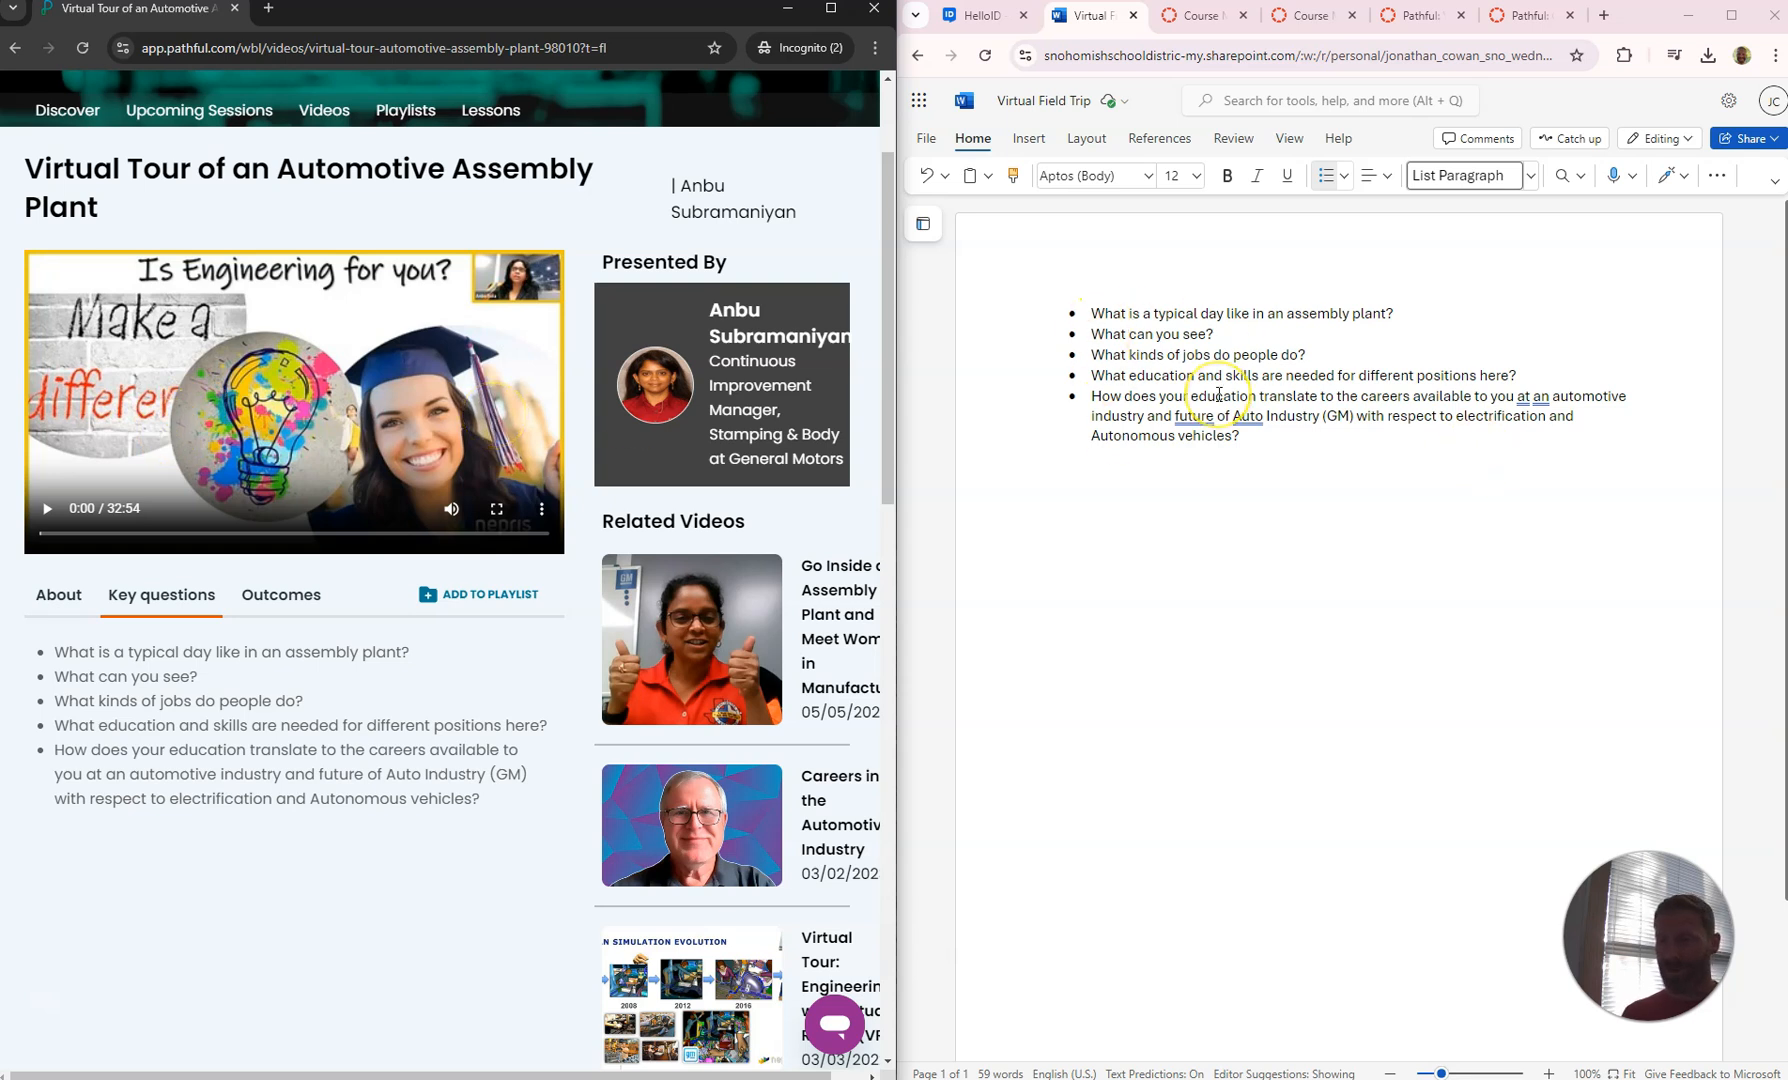
Share the document by copying a link viewable by organization members
click(1760, 138)
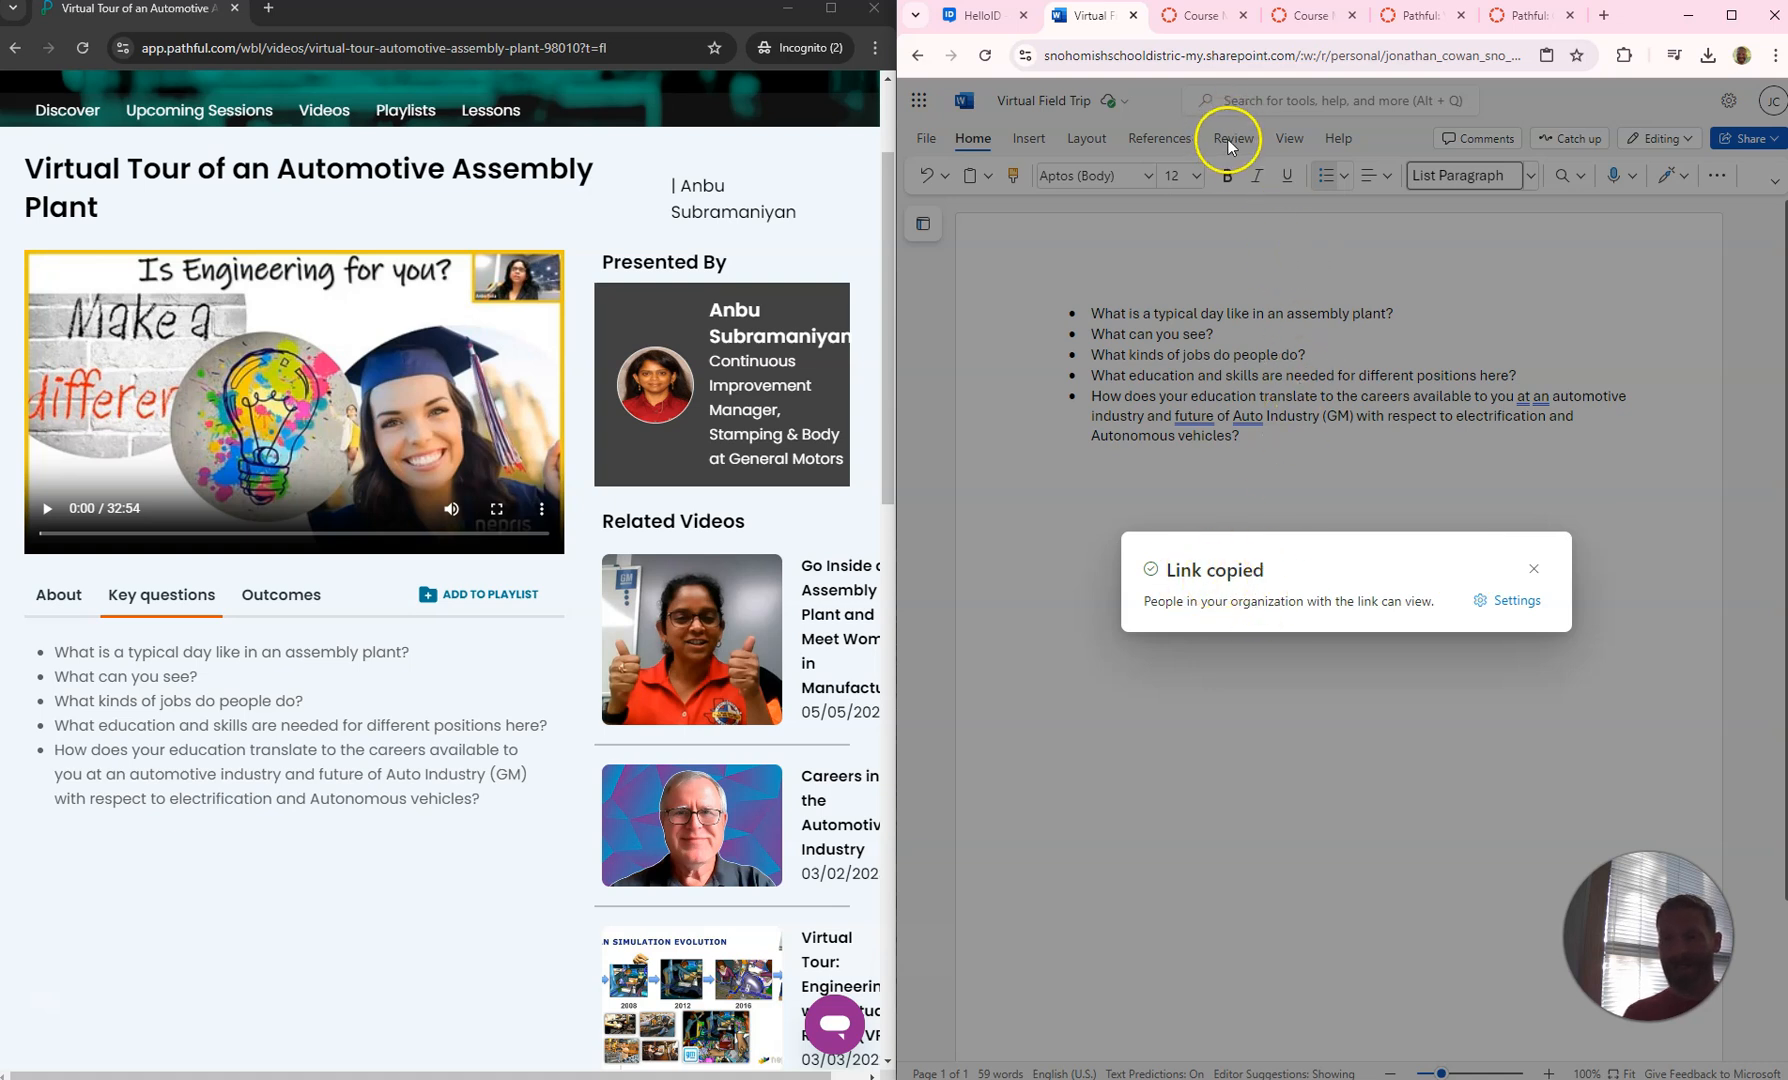
mouse_move(1300, 422)
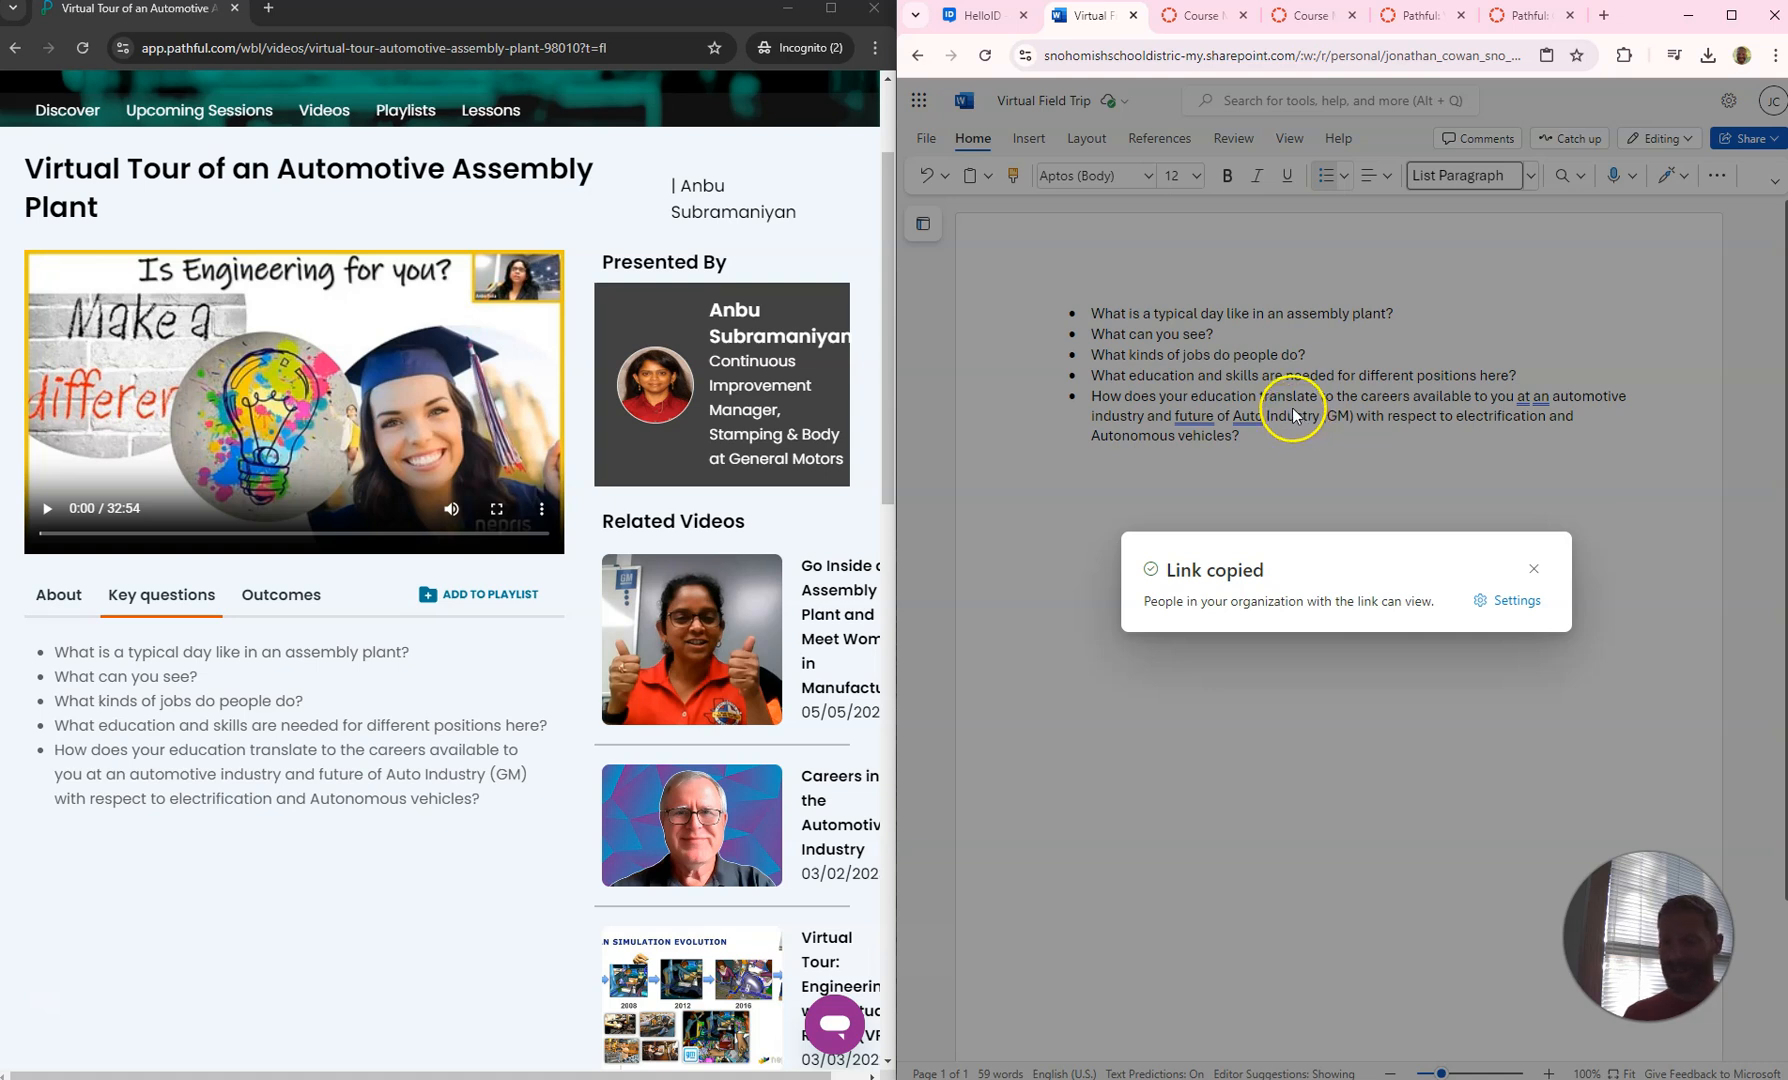
mouse_move(52, 970)
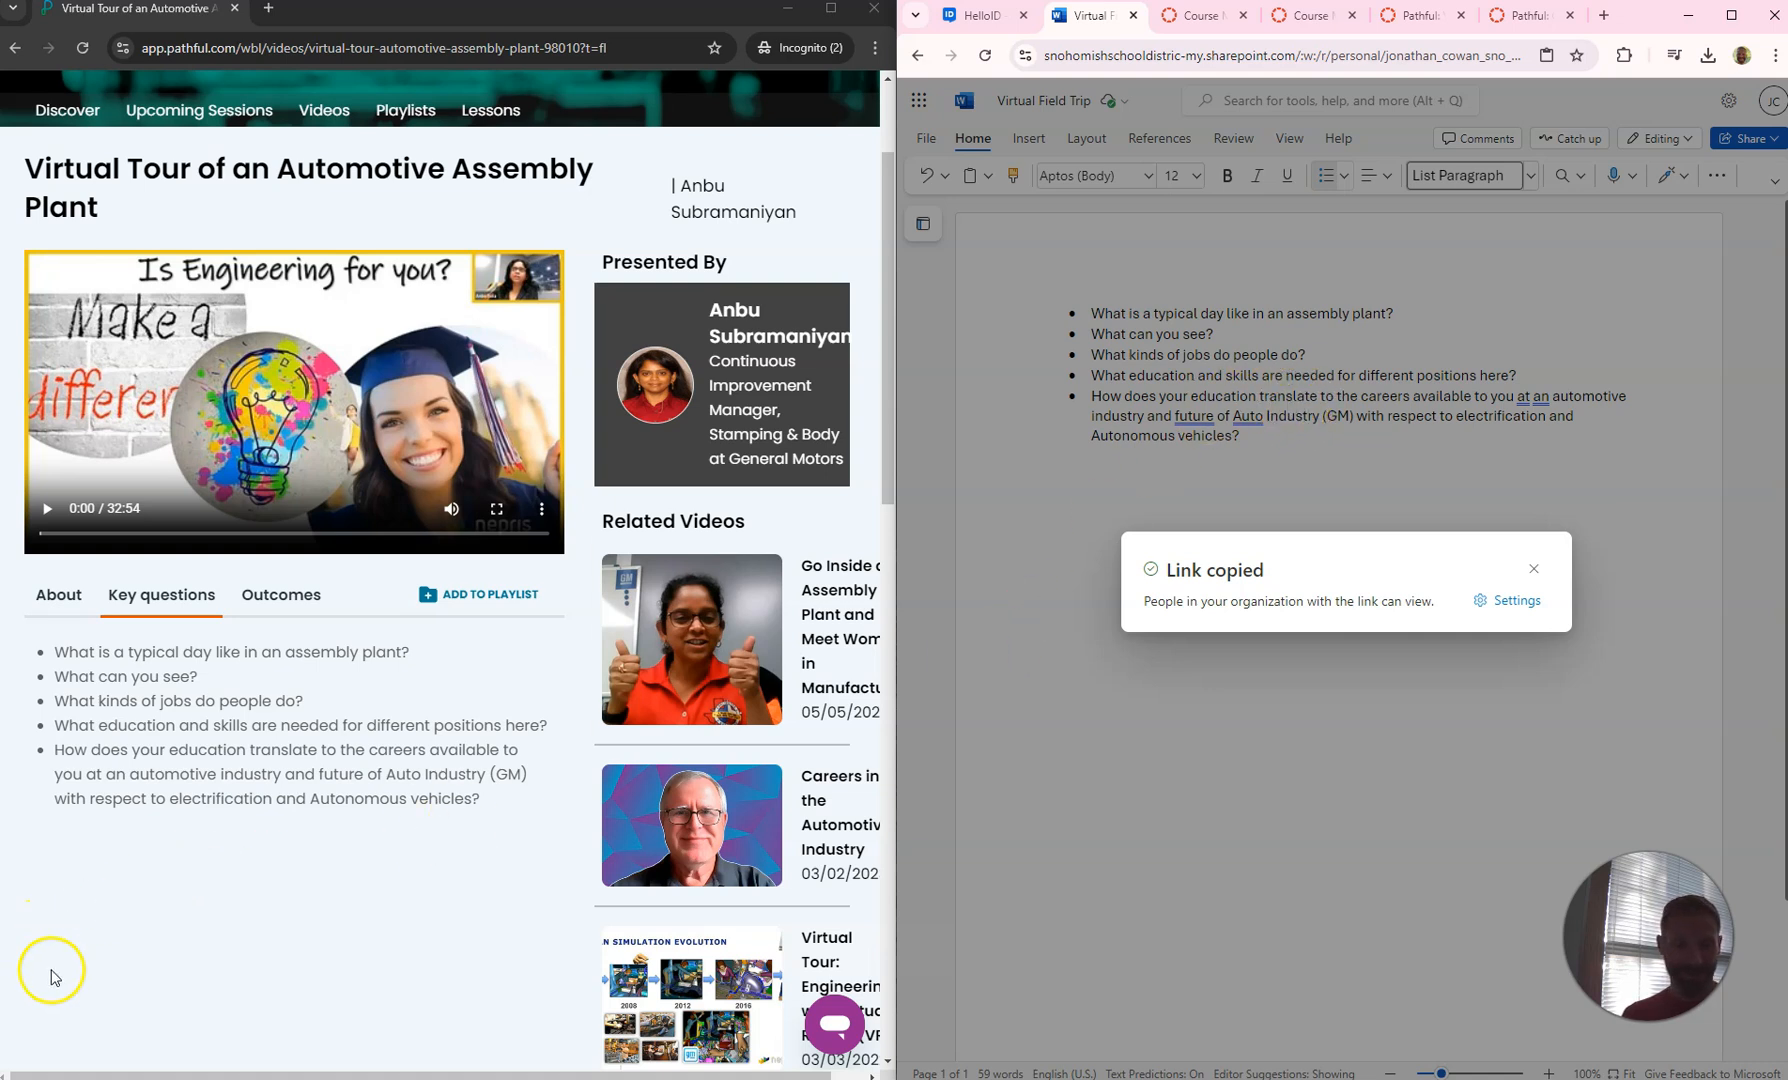